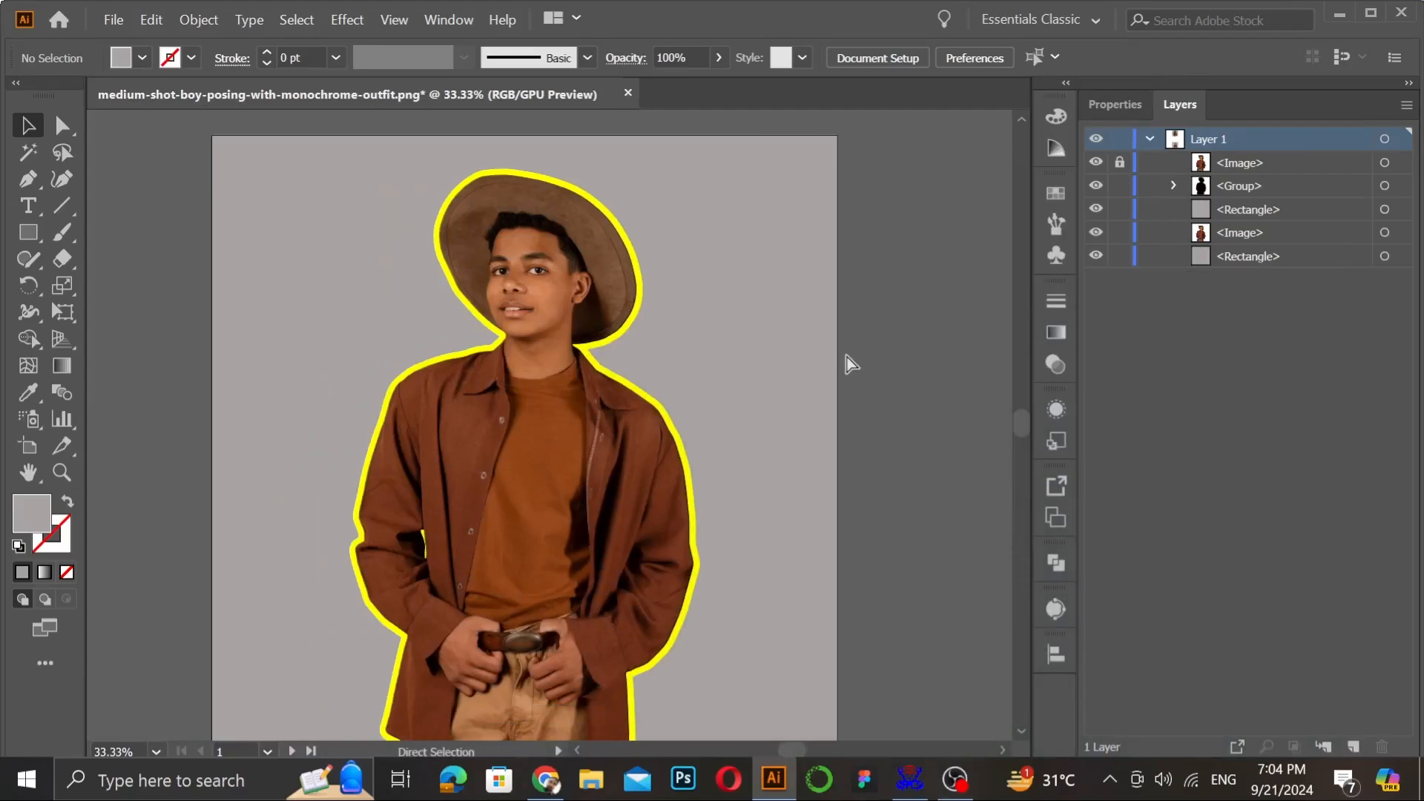
# Paste a copy of the boy photo in front of the original, dismissing the Align panel.
pyautogui.click(28, 125)
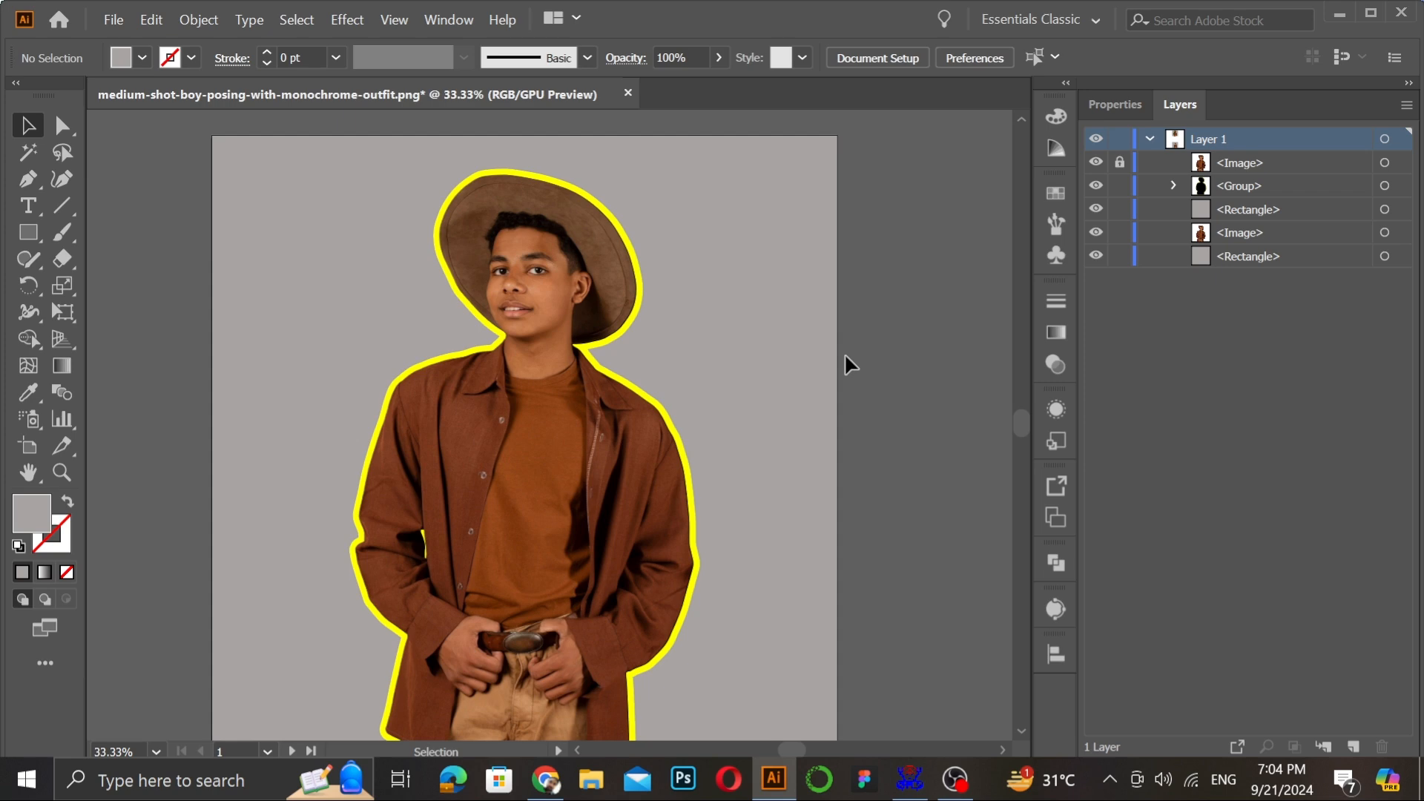
pyautogui.scroll(-3)
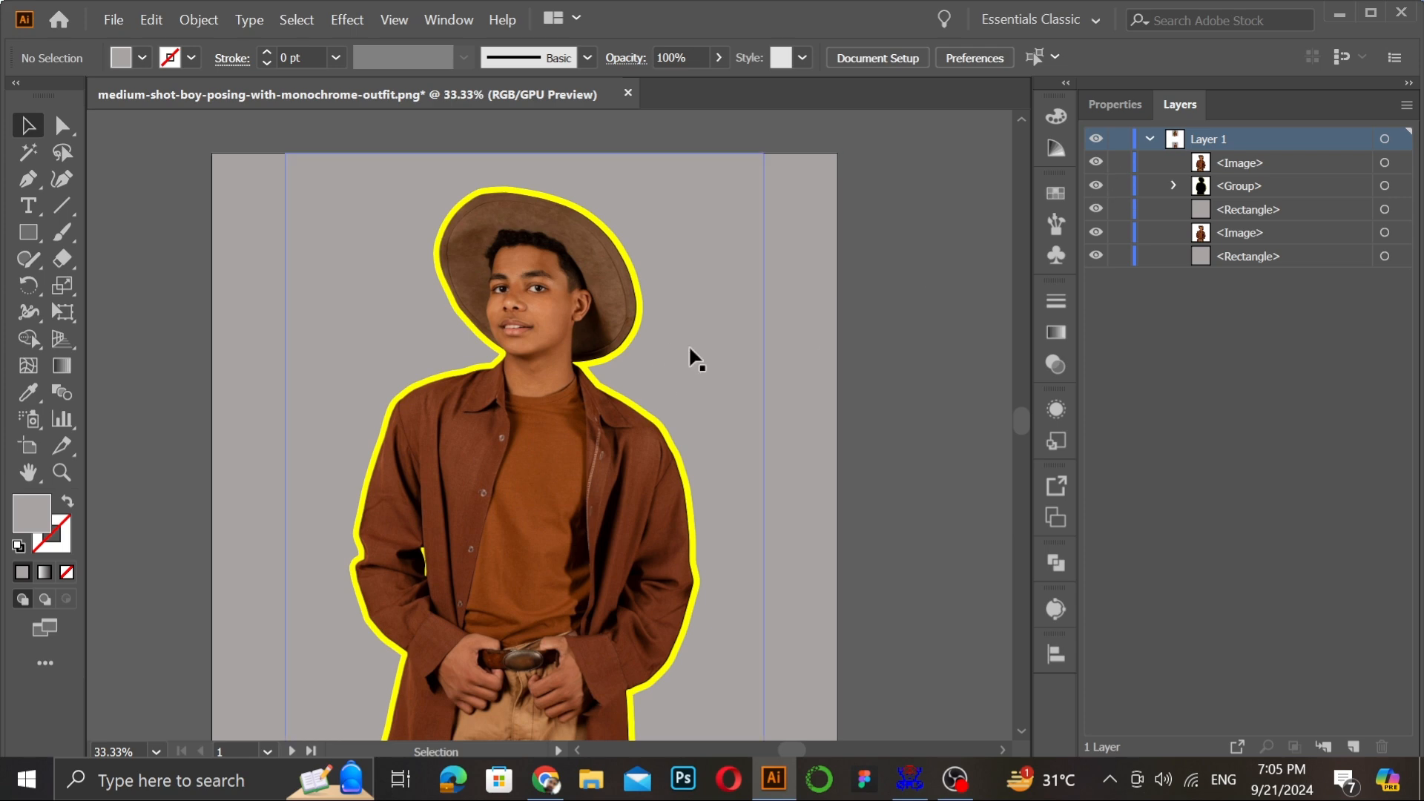
pyautogui.moveTo(599, 400)
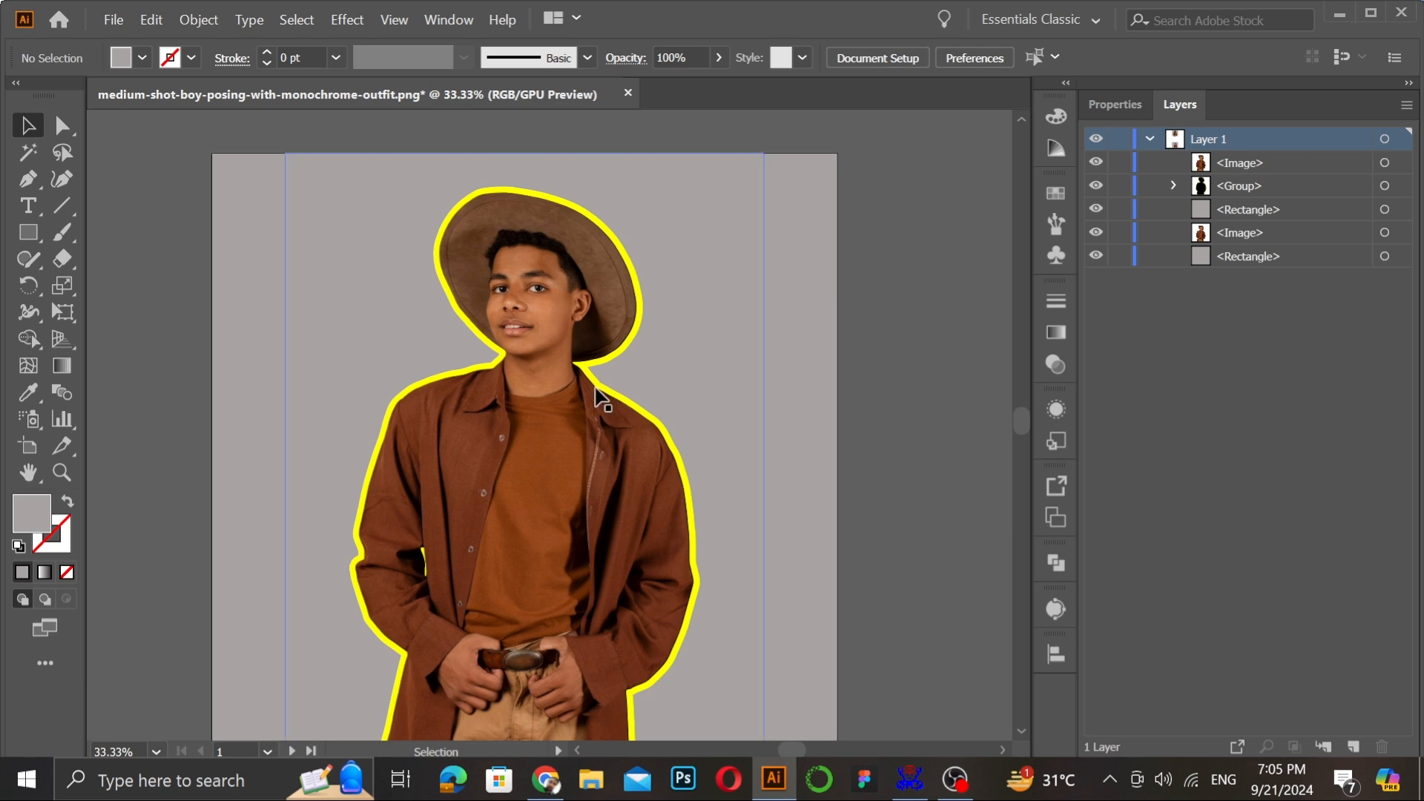
pyautogui.moveTo(540, 359)
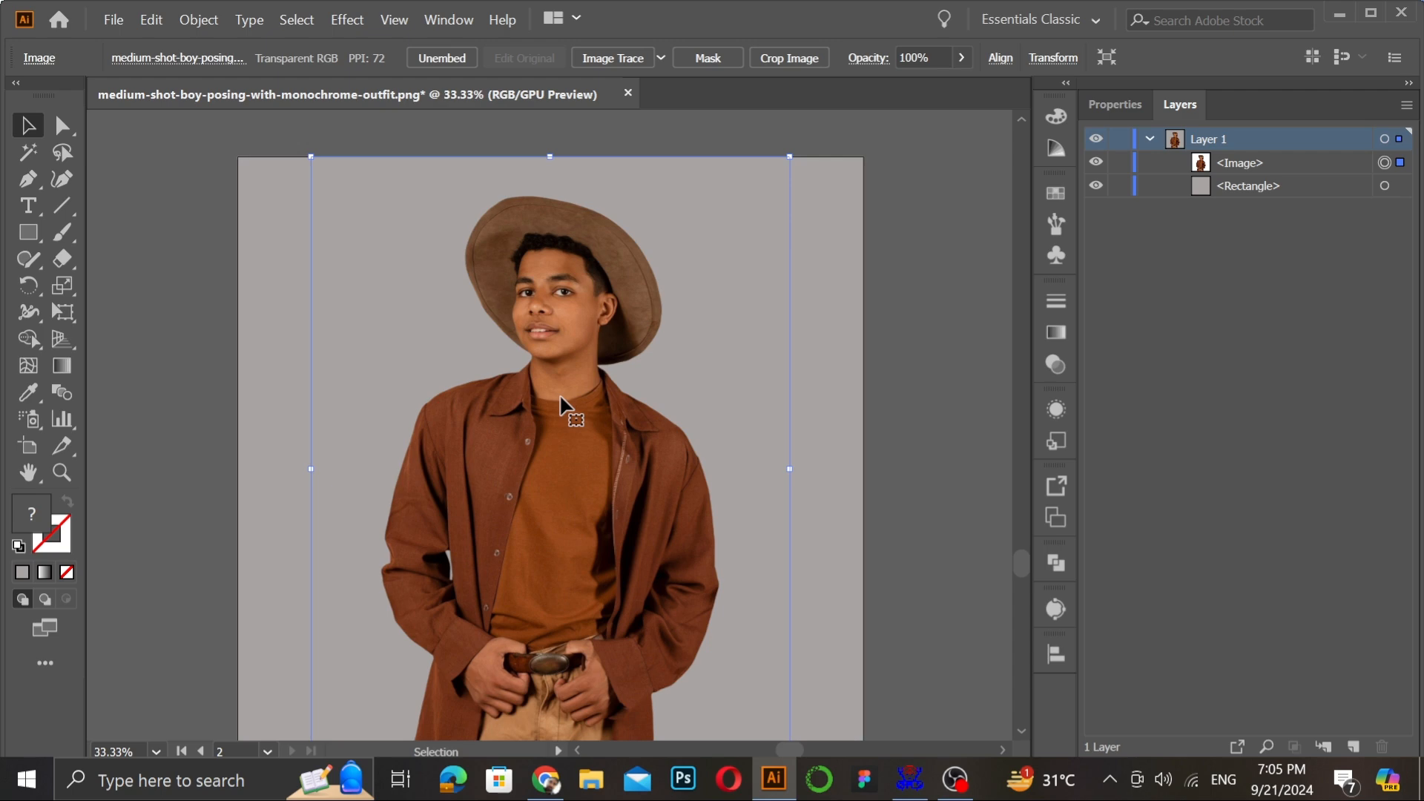
pyautogui.moveTo(586, 329)
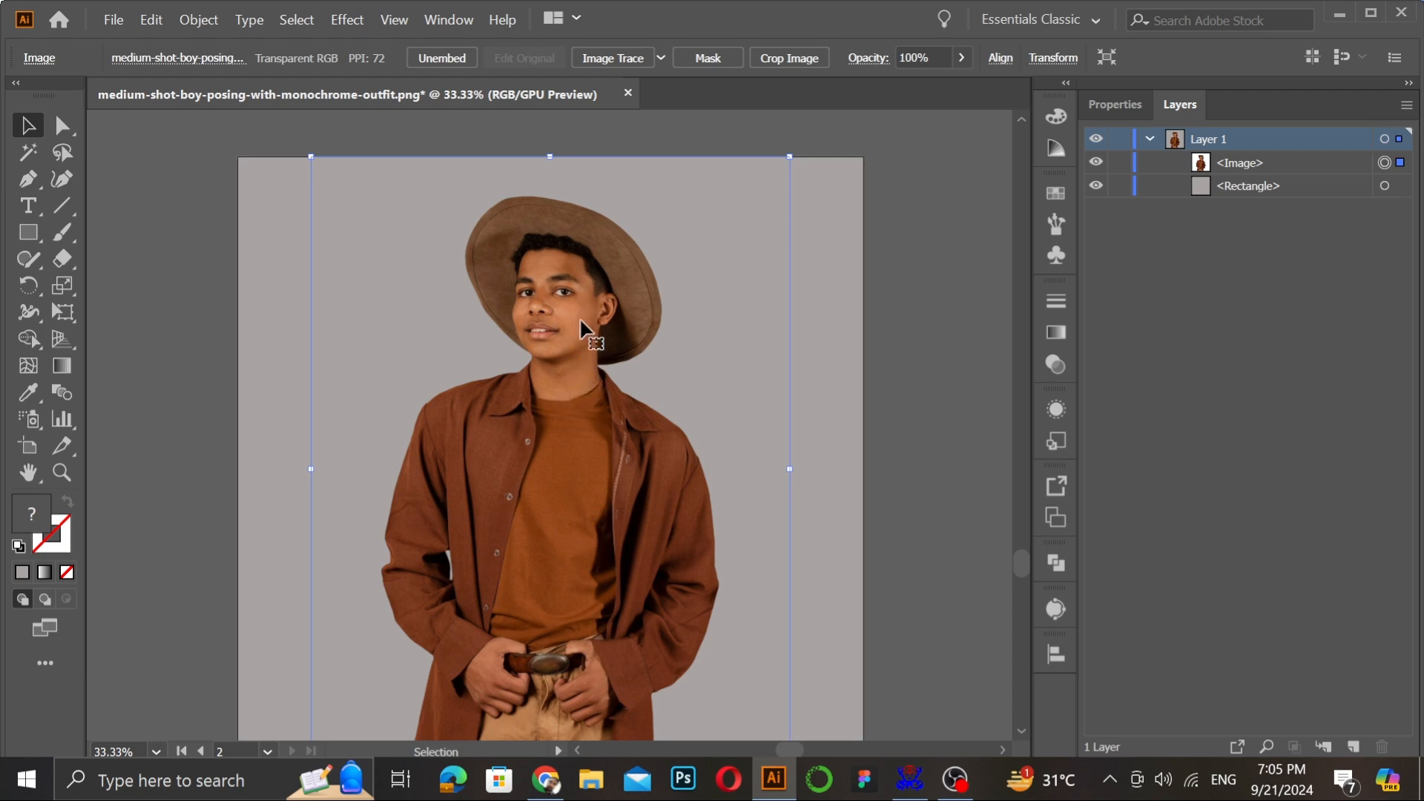
pyautogui.moveTo(452, 130)
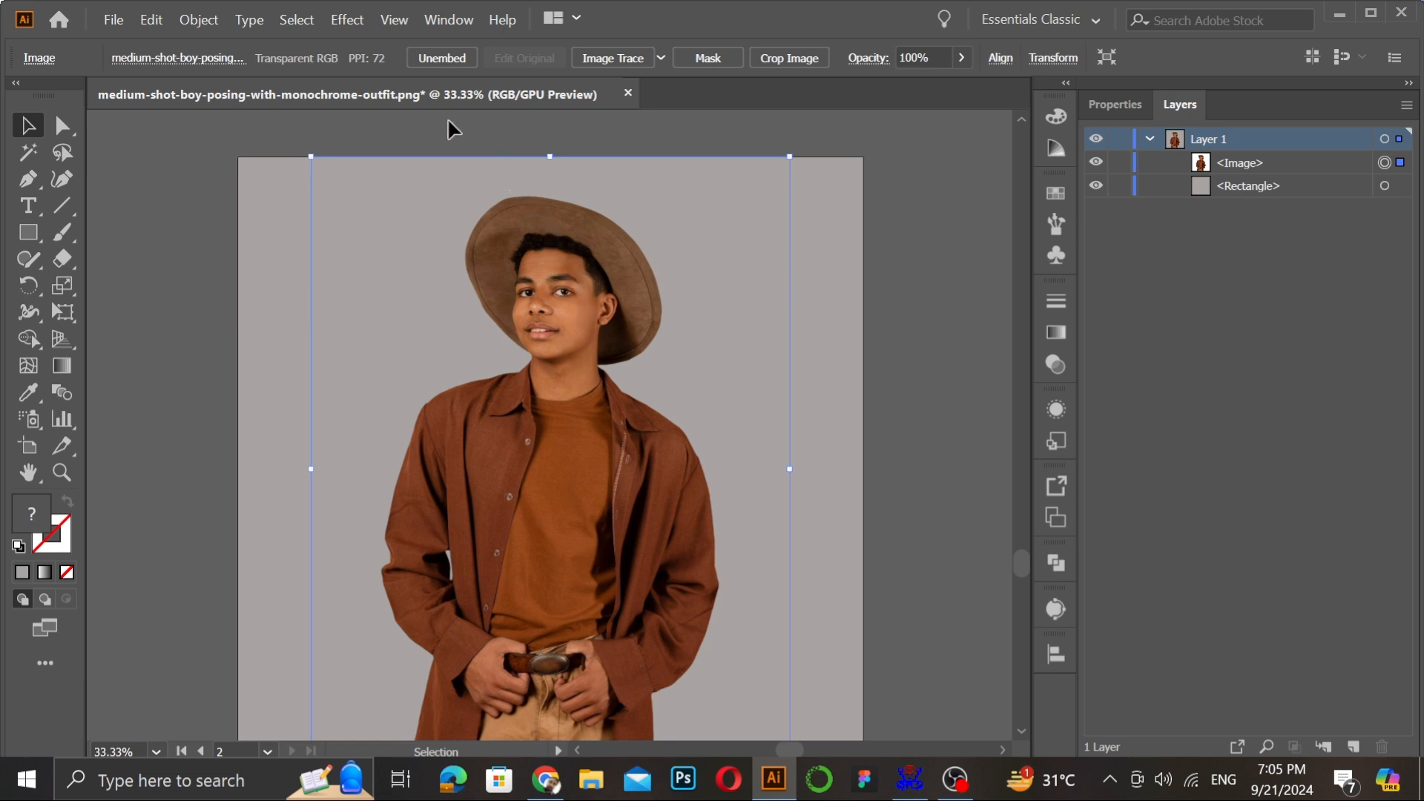
pyautogui.moveTo(454, 45)
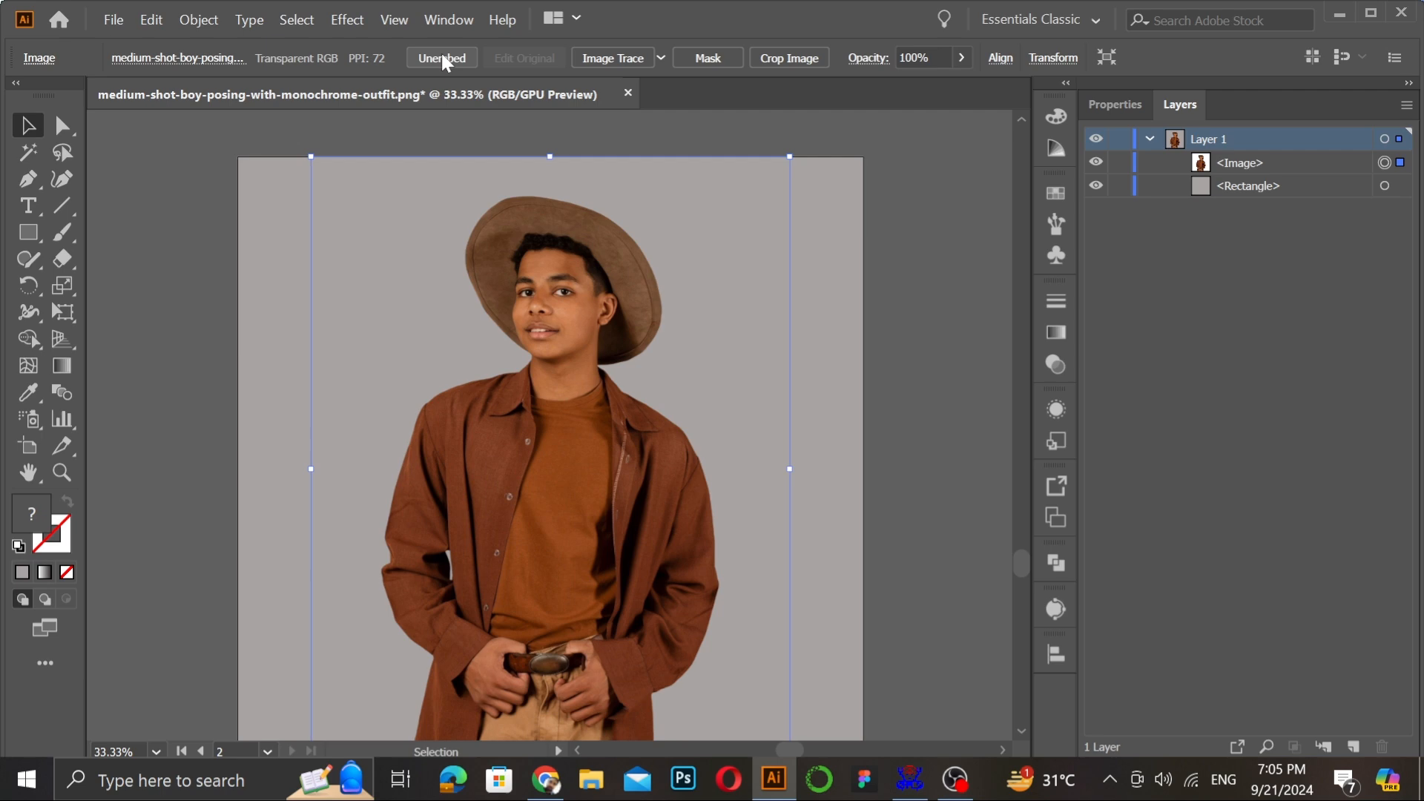
pyautogui.moveTo(430, 77)
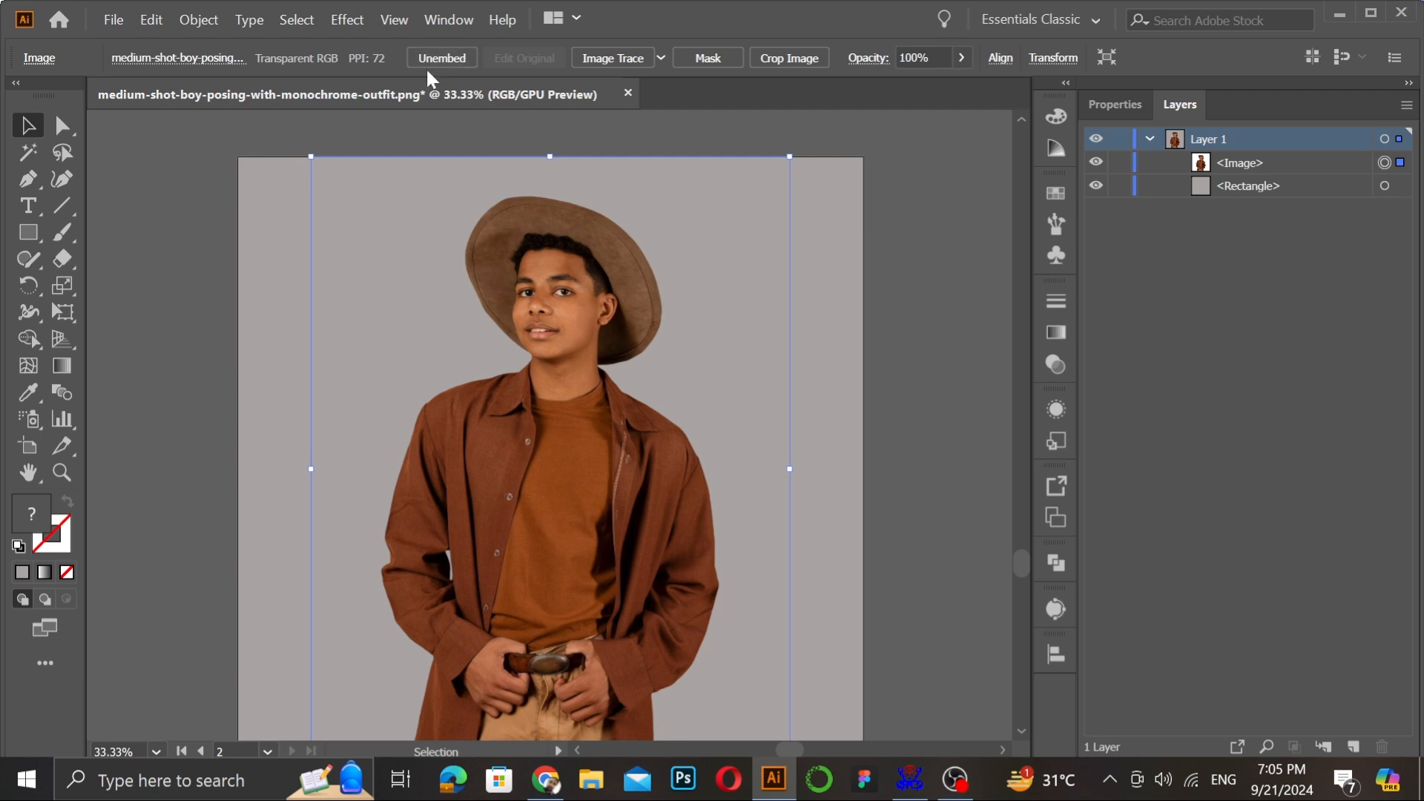
pyautogui.moveTo(454, 62)
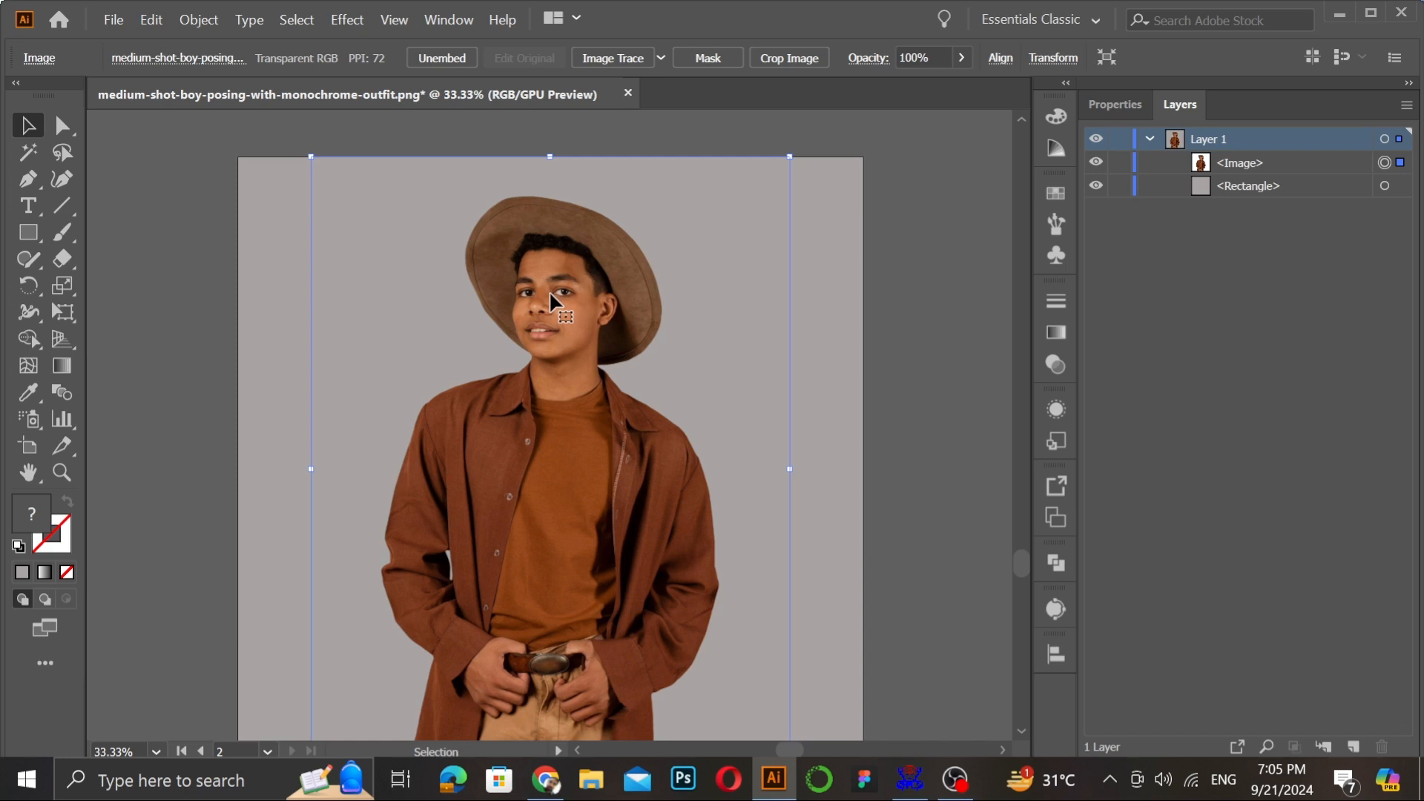
pyautogui.moveTo(579, 383)
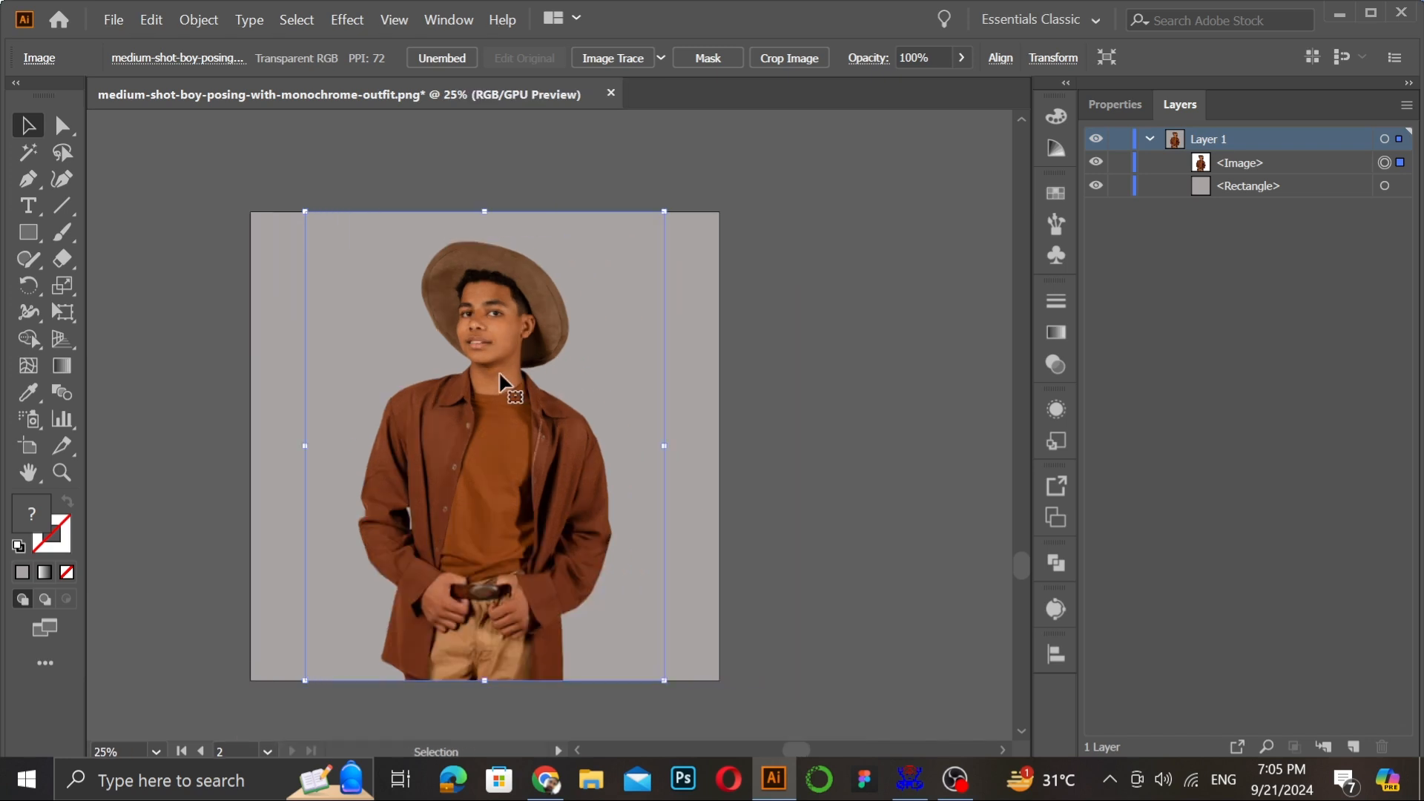
pyautogui.click(61, 125)
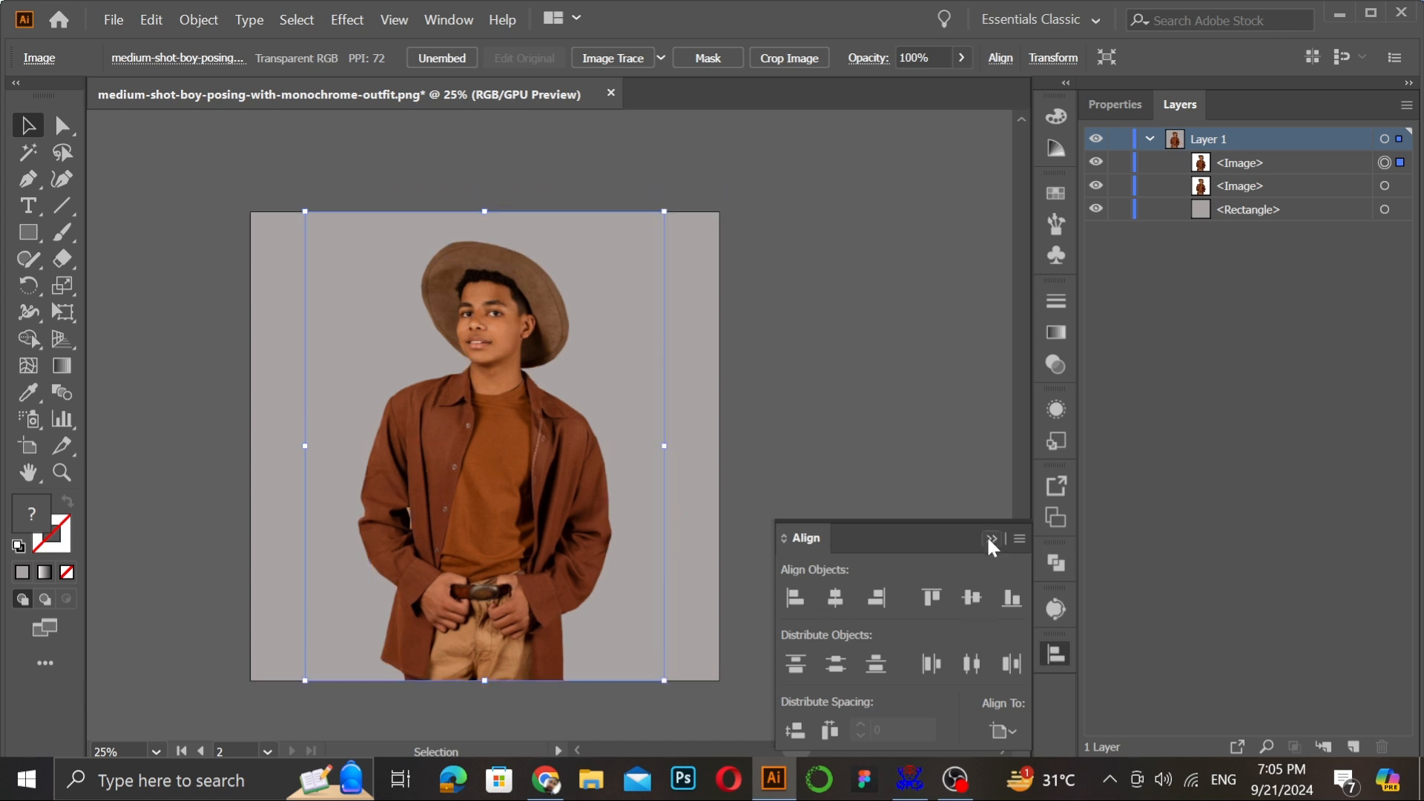
pyautogui.click(990, 538)
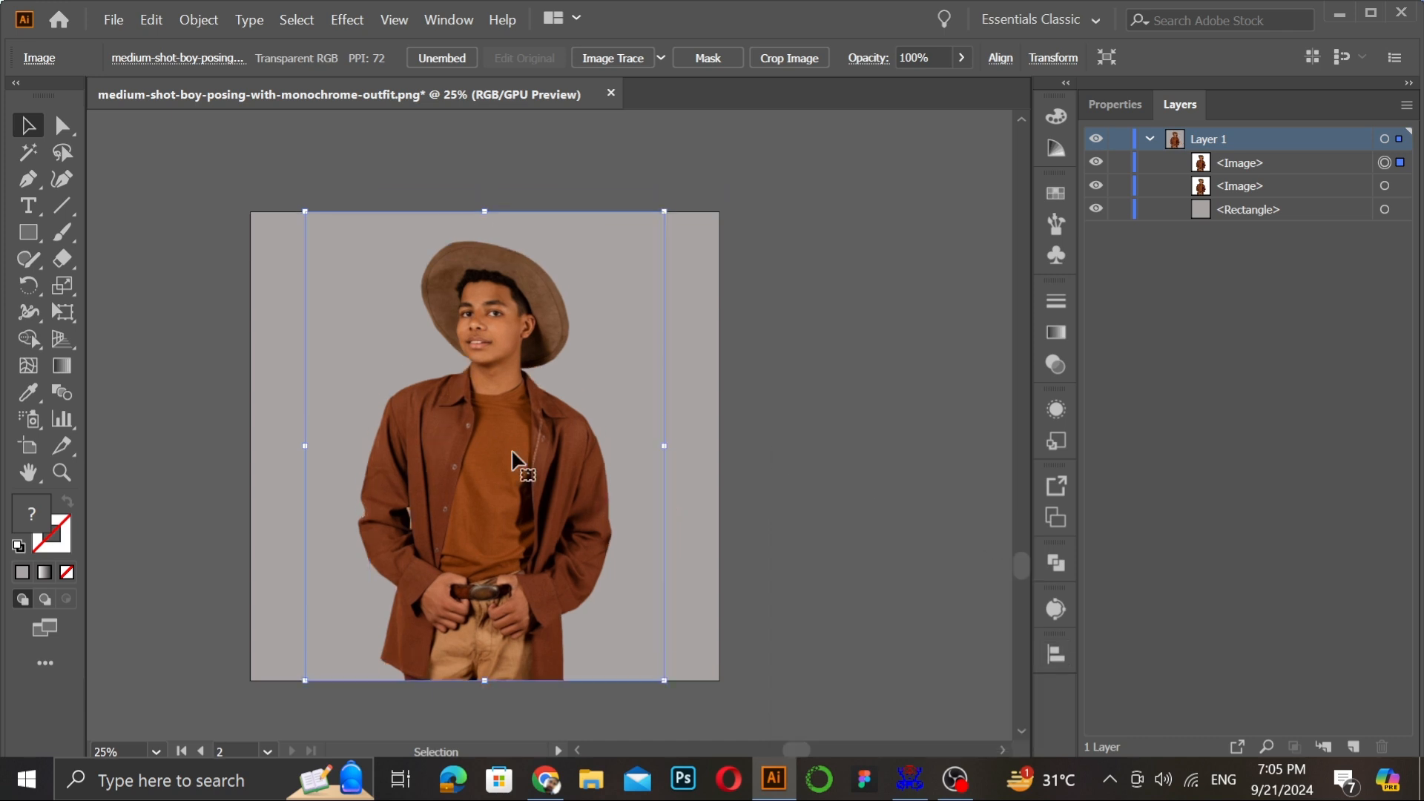
pyautogui.moveTo(514, 417)
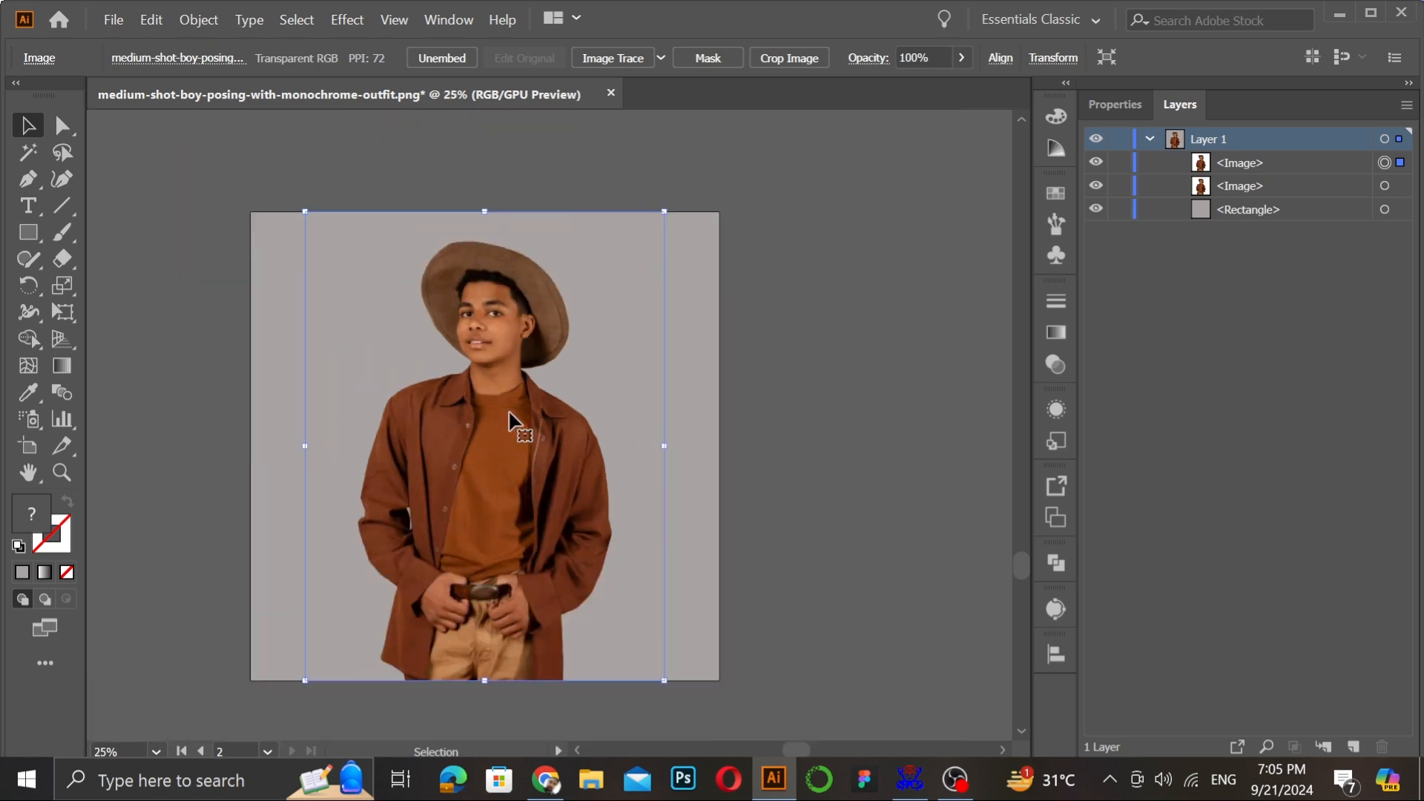
pyautogui.moveTo(545, 404)
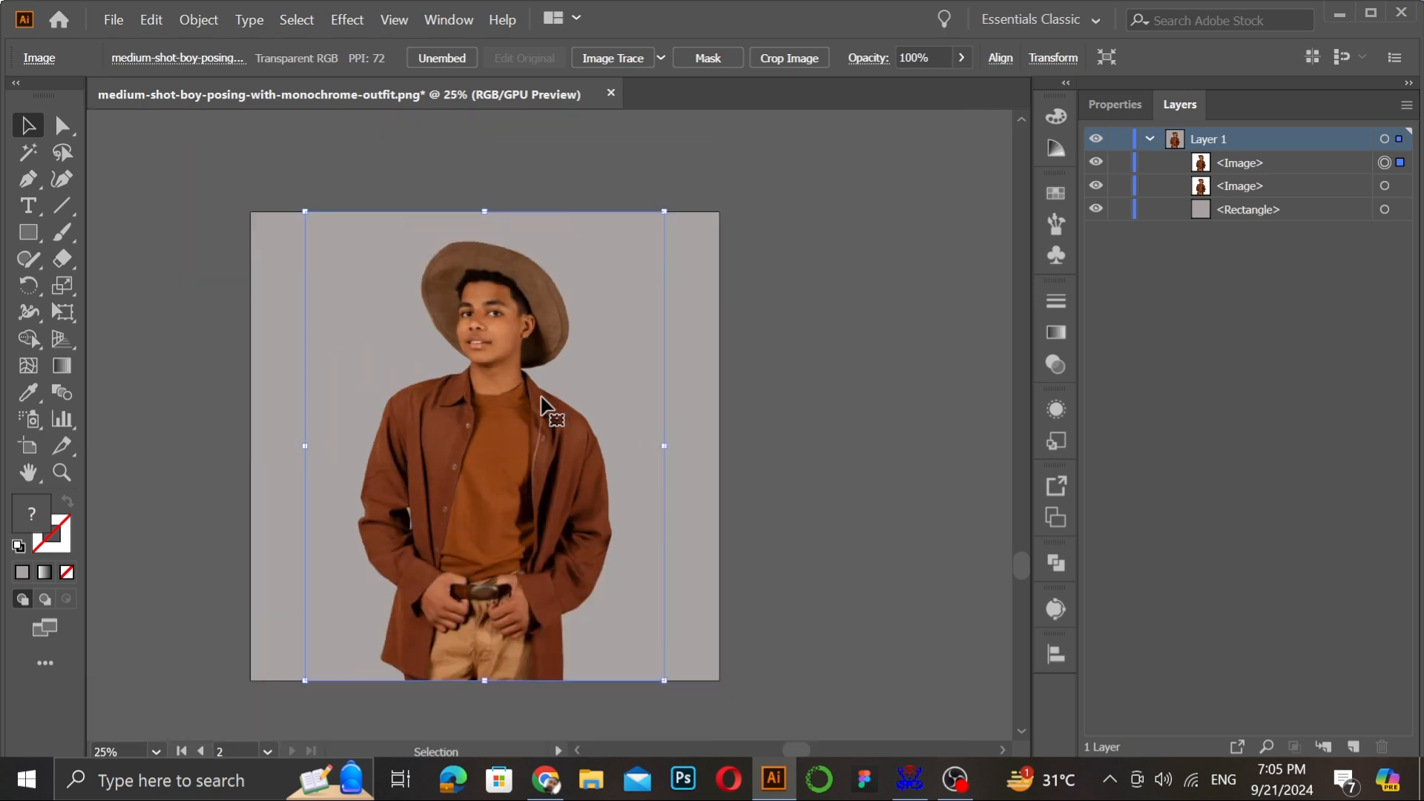
pyautogui.moveTo(645, 350)
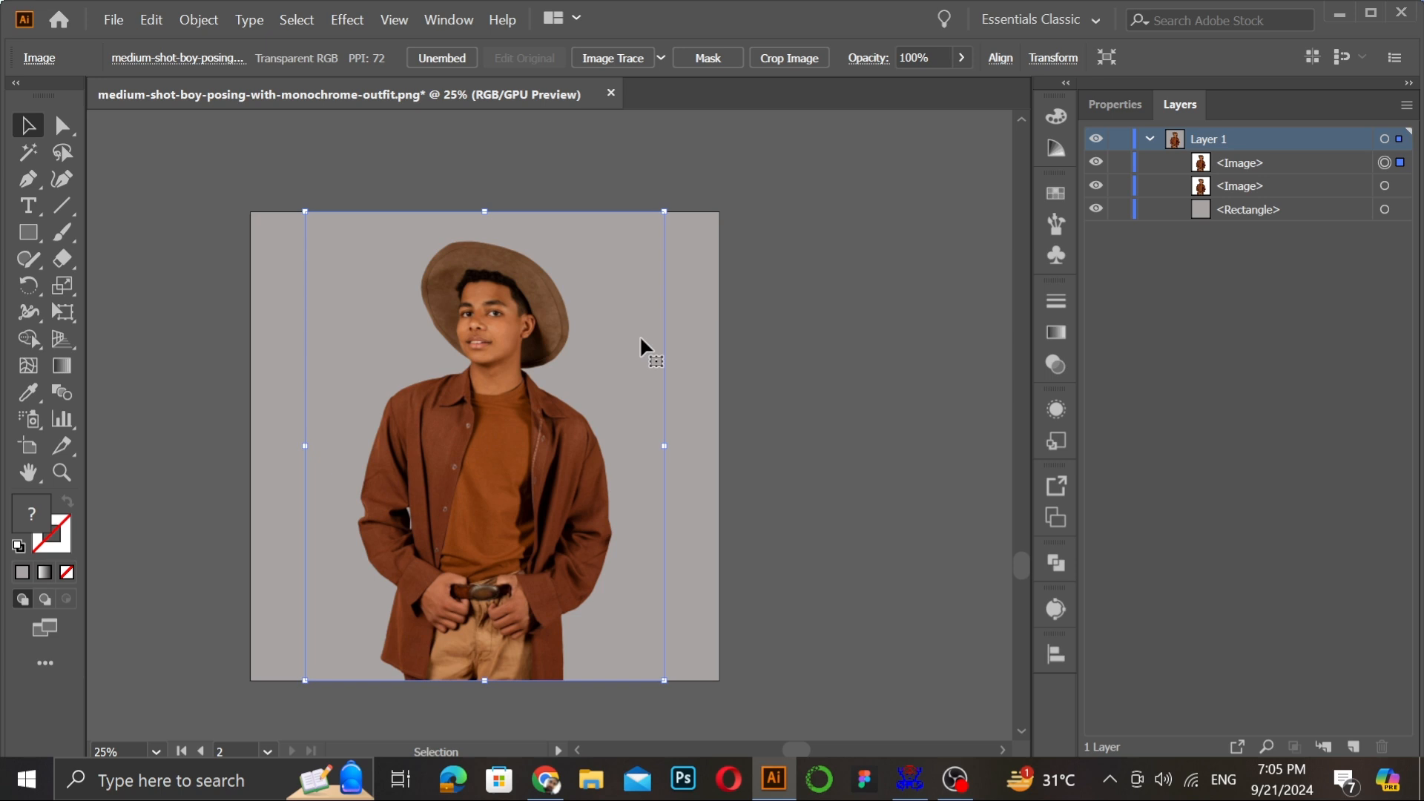
pyautogui.moveTo(502, 333)
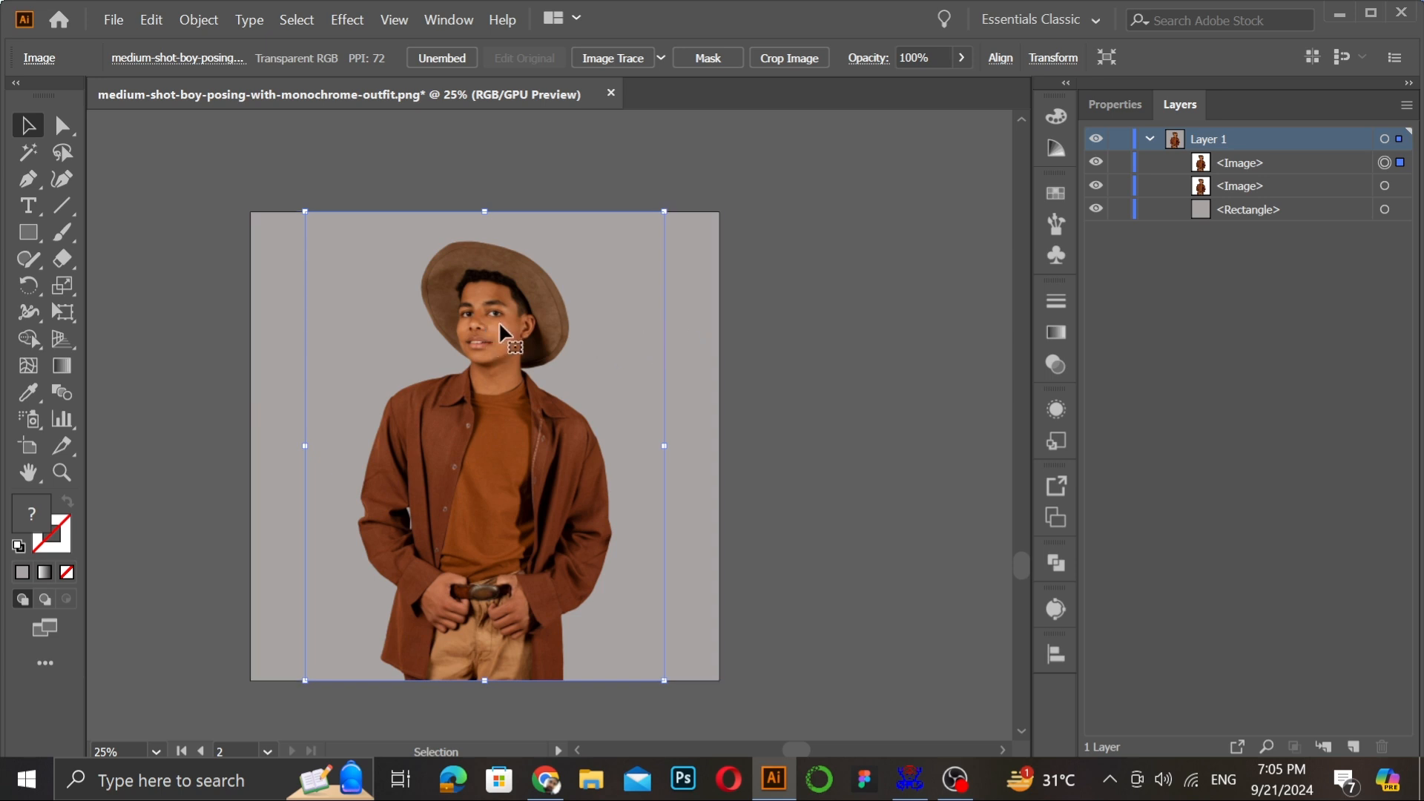
pyautogui.moveTo(732, 389)
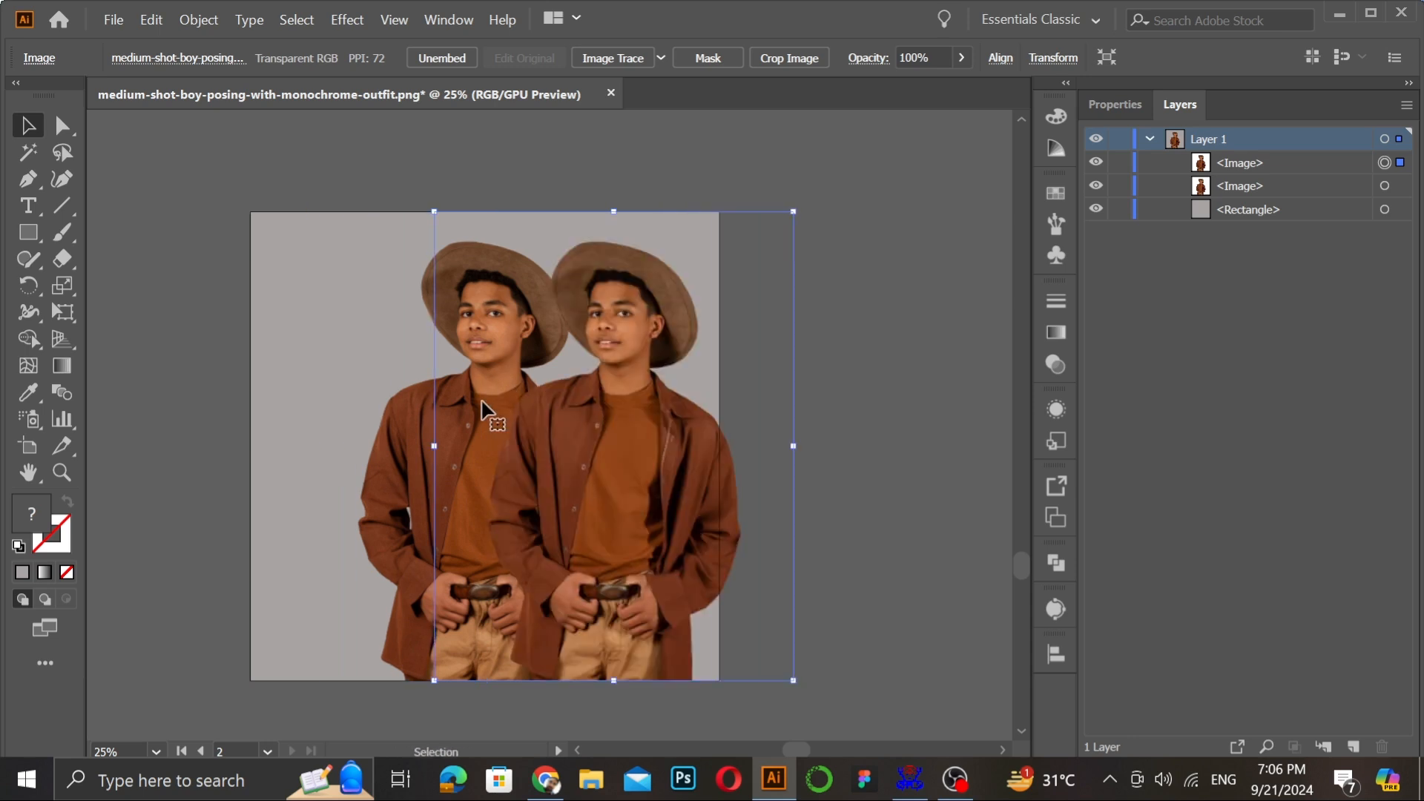
pyautogui.click(62, 125)
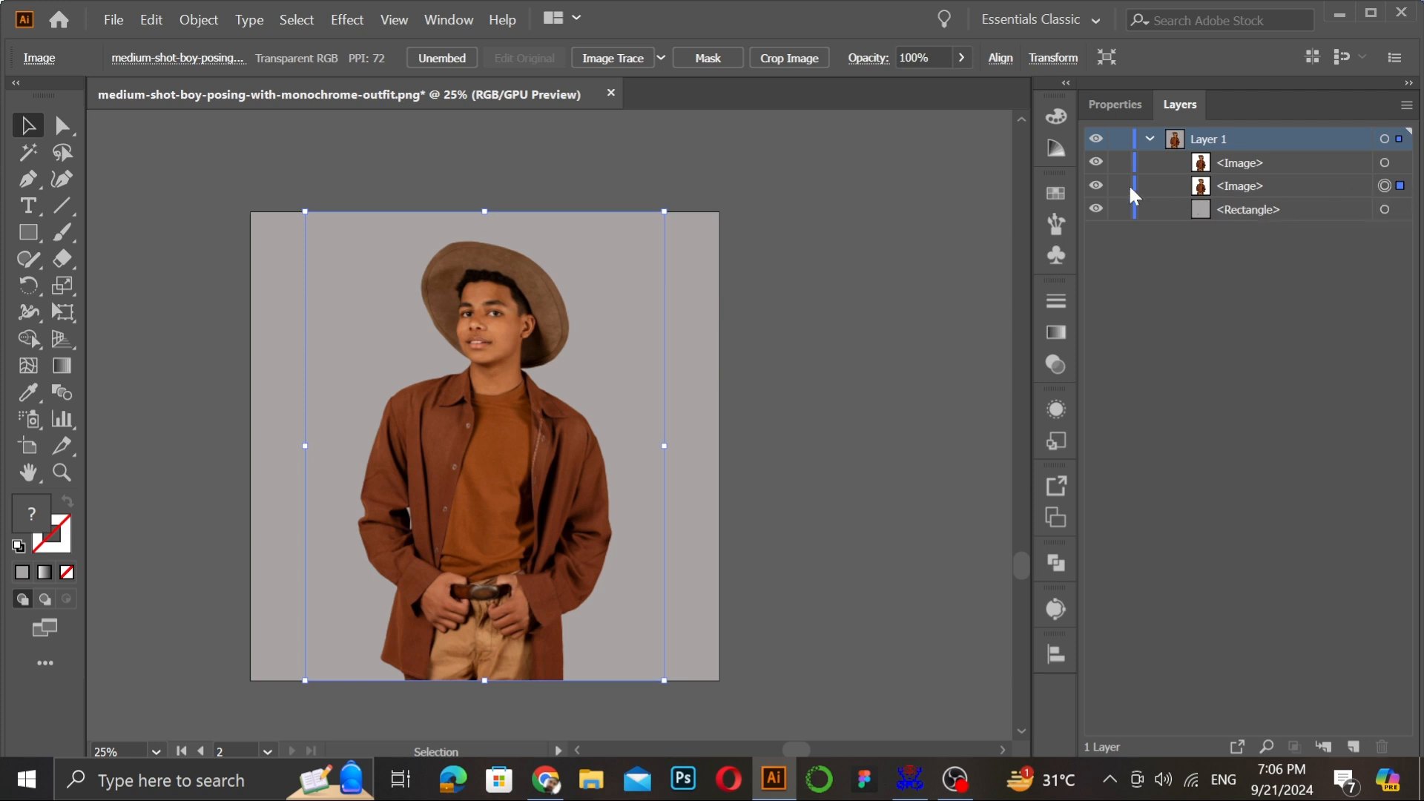
pyautogui.moveTo(1134, 162)
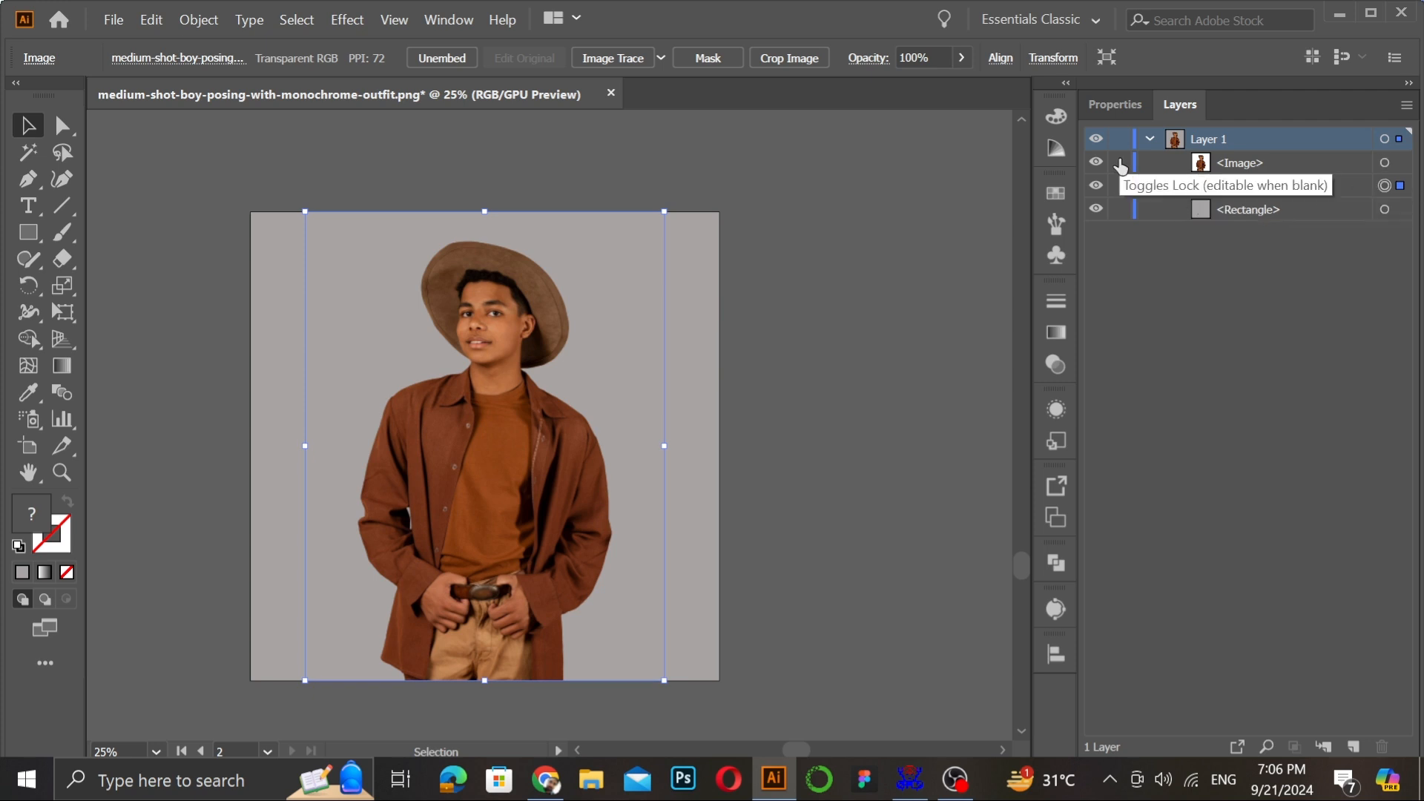
# Lock the top Image copy and open Edit Colors > Adjust Color Balance for the other copy.
pyautogui.click(1119, 162)
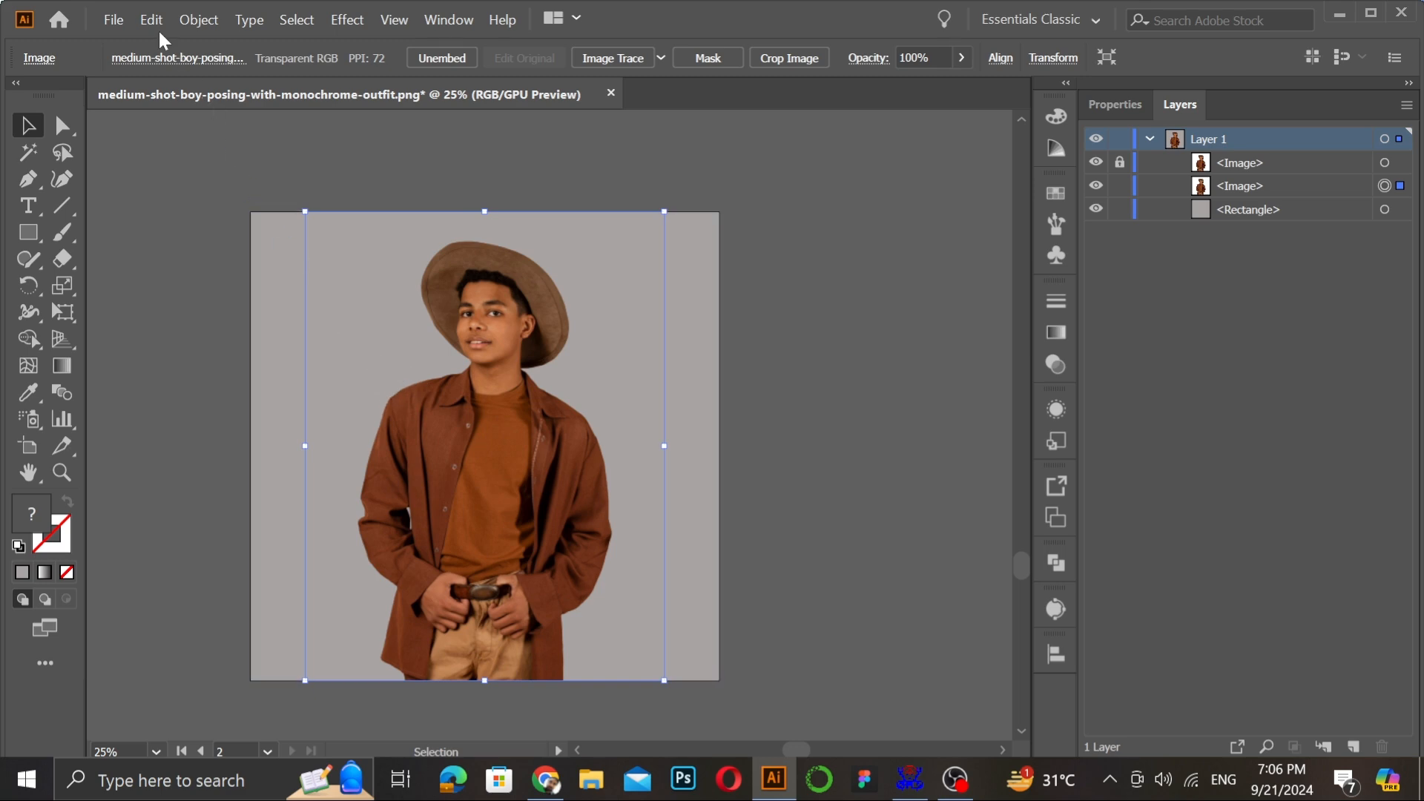
pyautogui.click(151, 20)
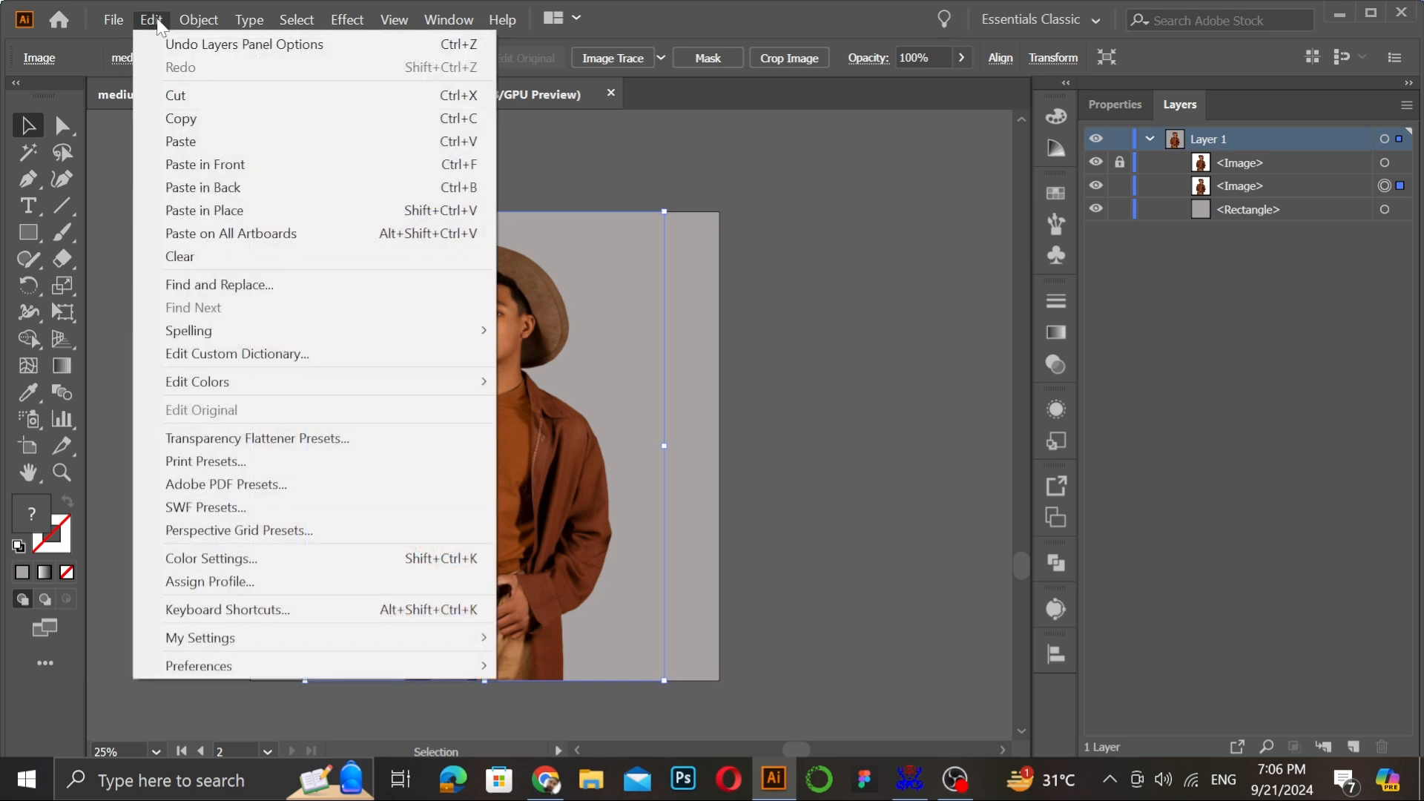
pyautogui.click(197, 19)
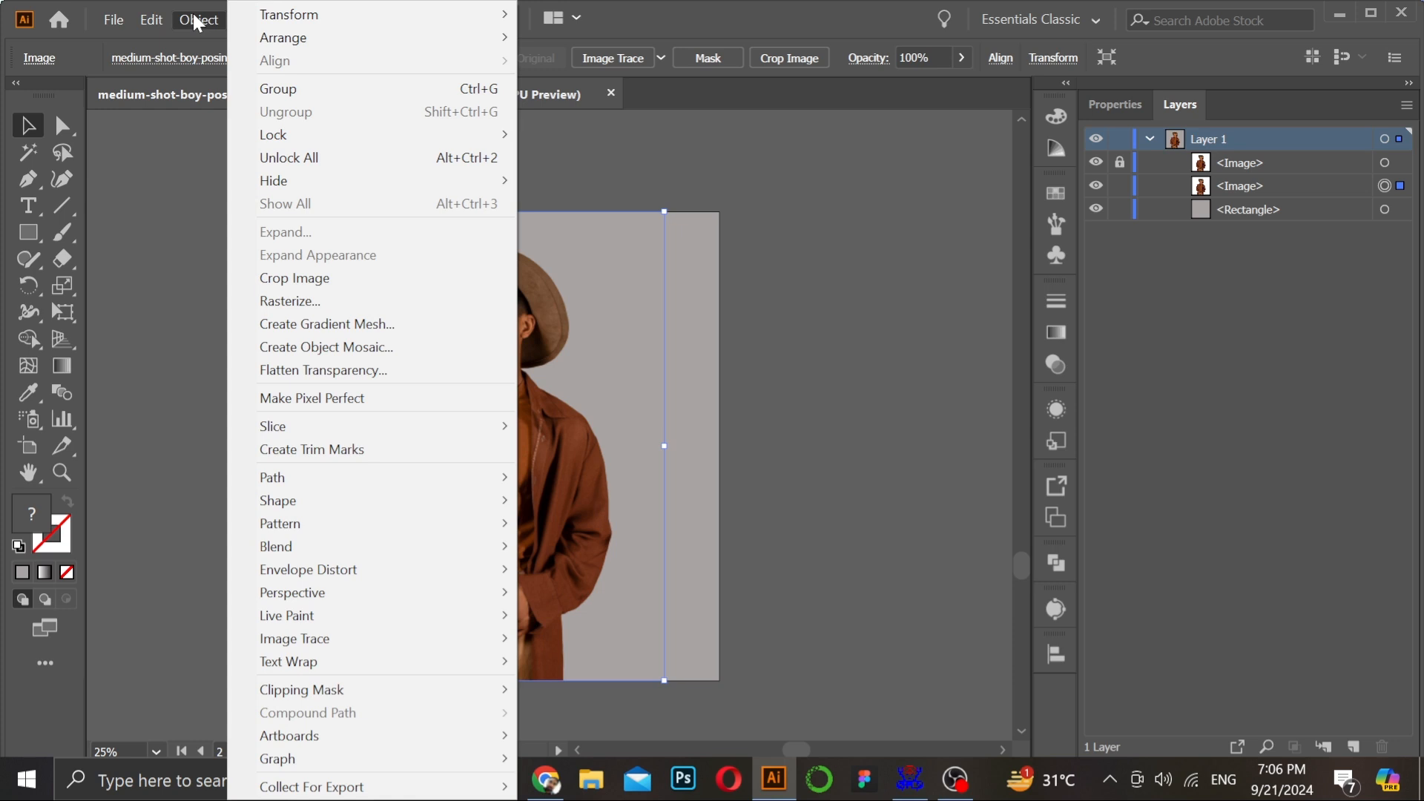
pyautogui.click(150, 19)
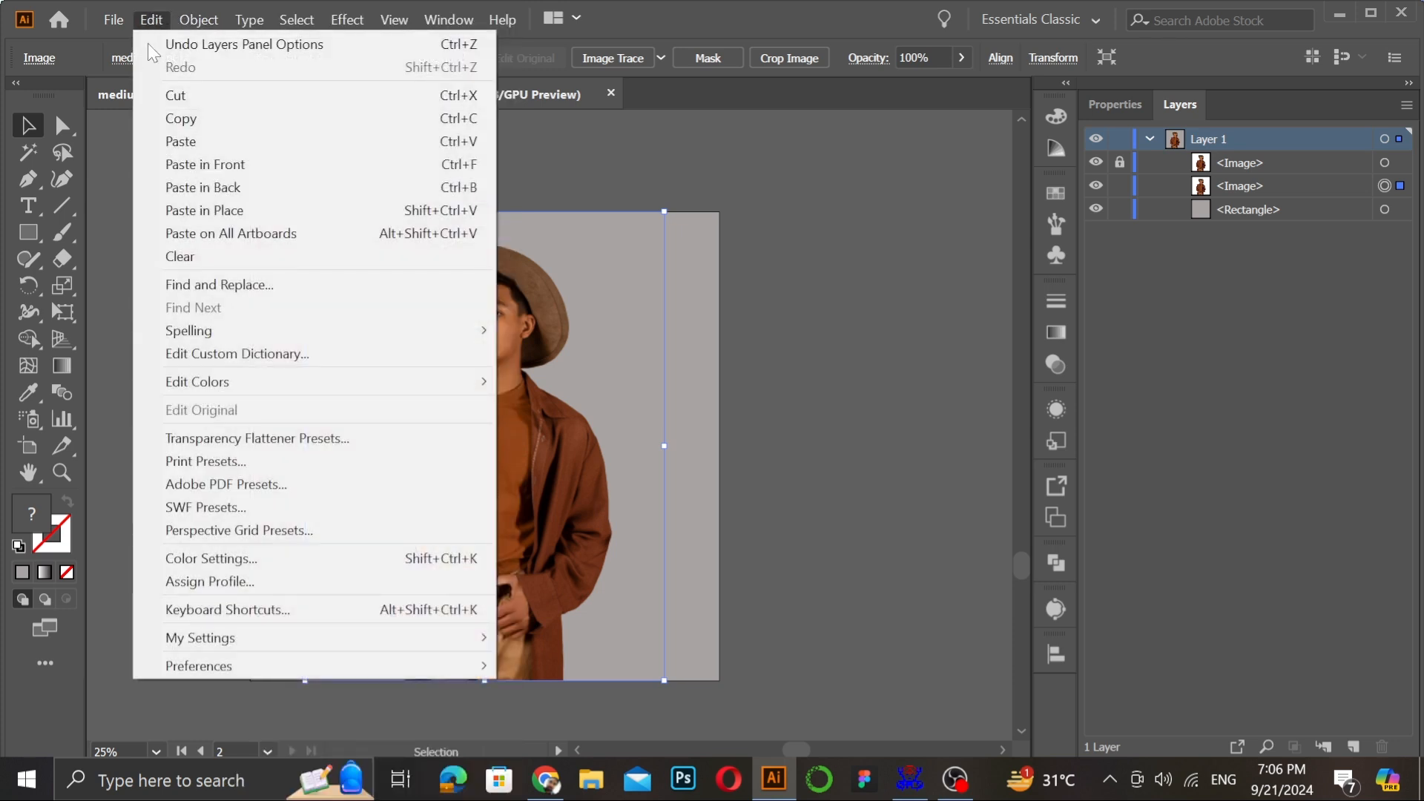
pyautogui.moveTo(197, 382)
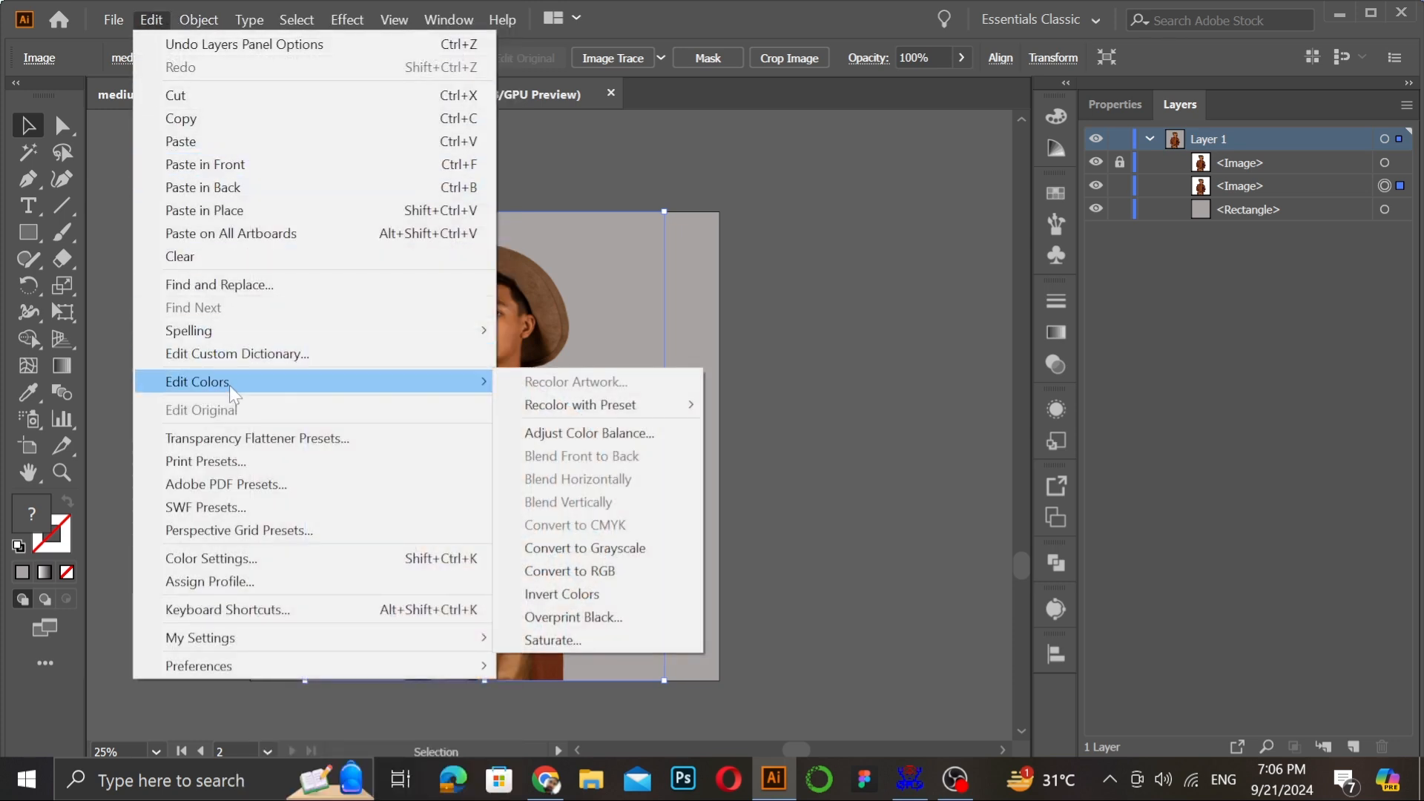
pyautogui.moveTo(588, 432)
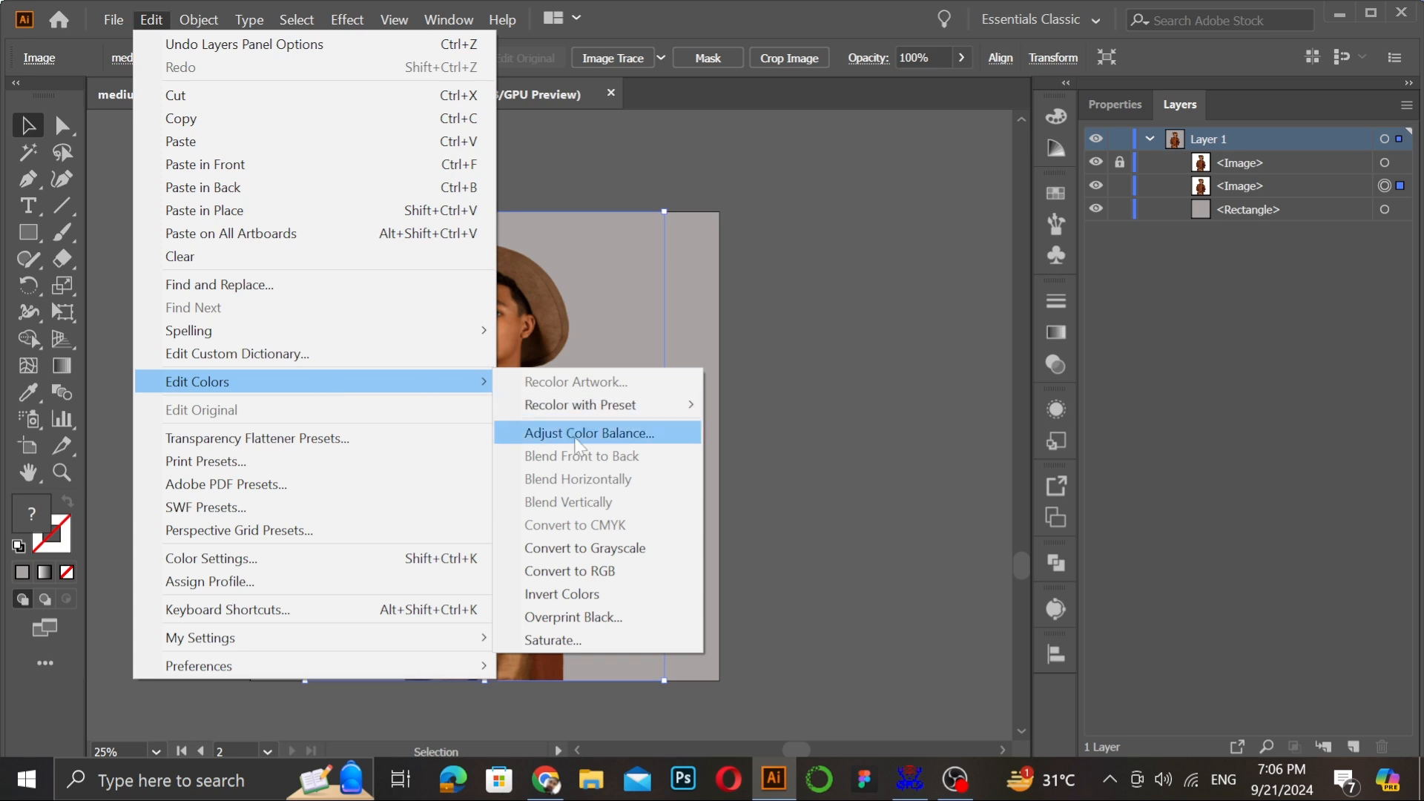
pyautogui.click(589, 432)
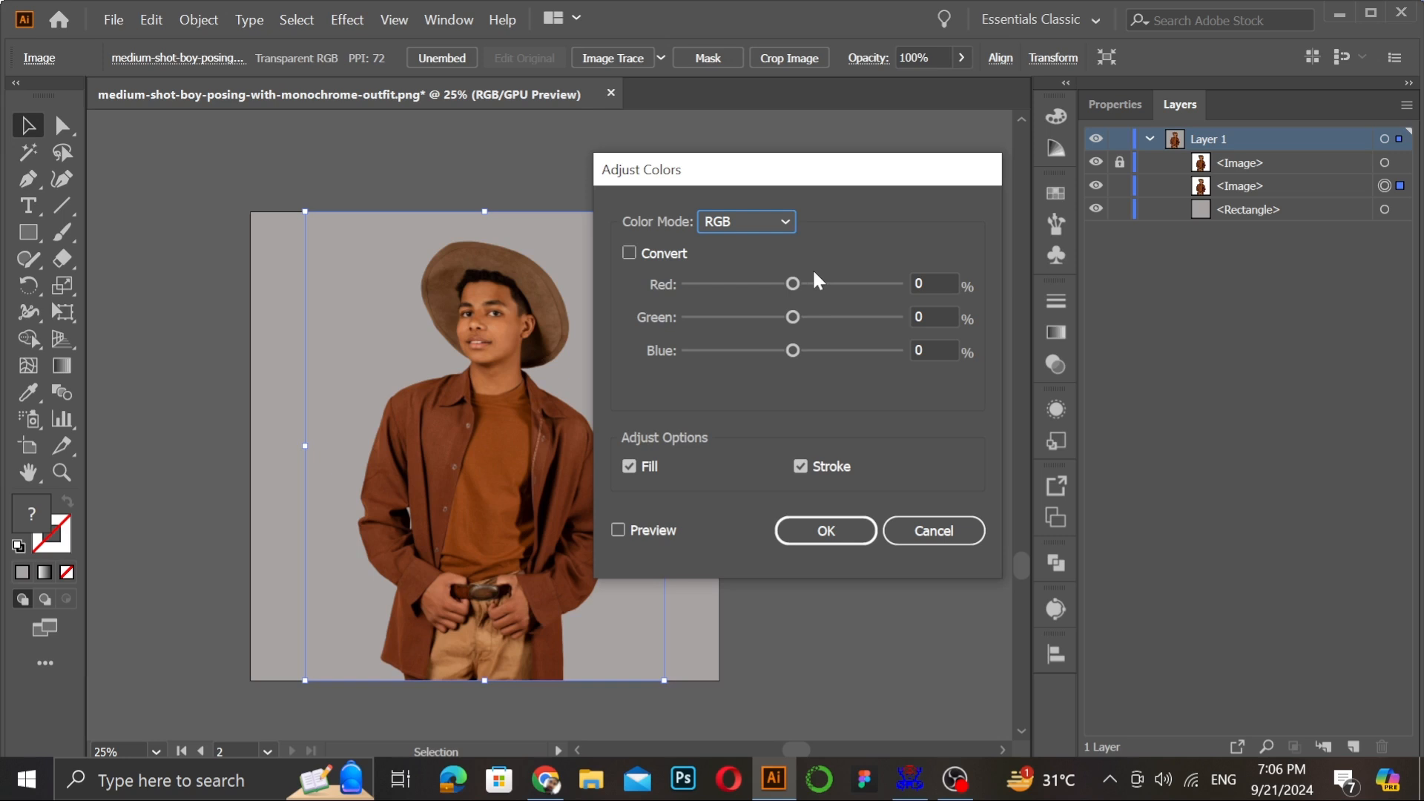
pyautogui.moveTo(752, 228)
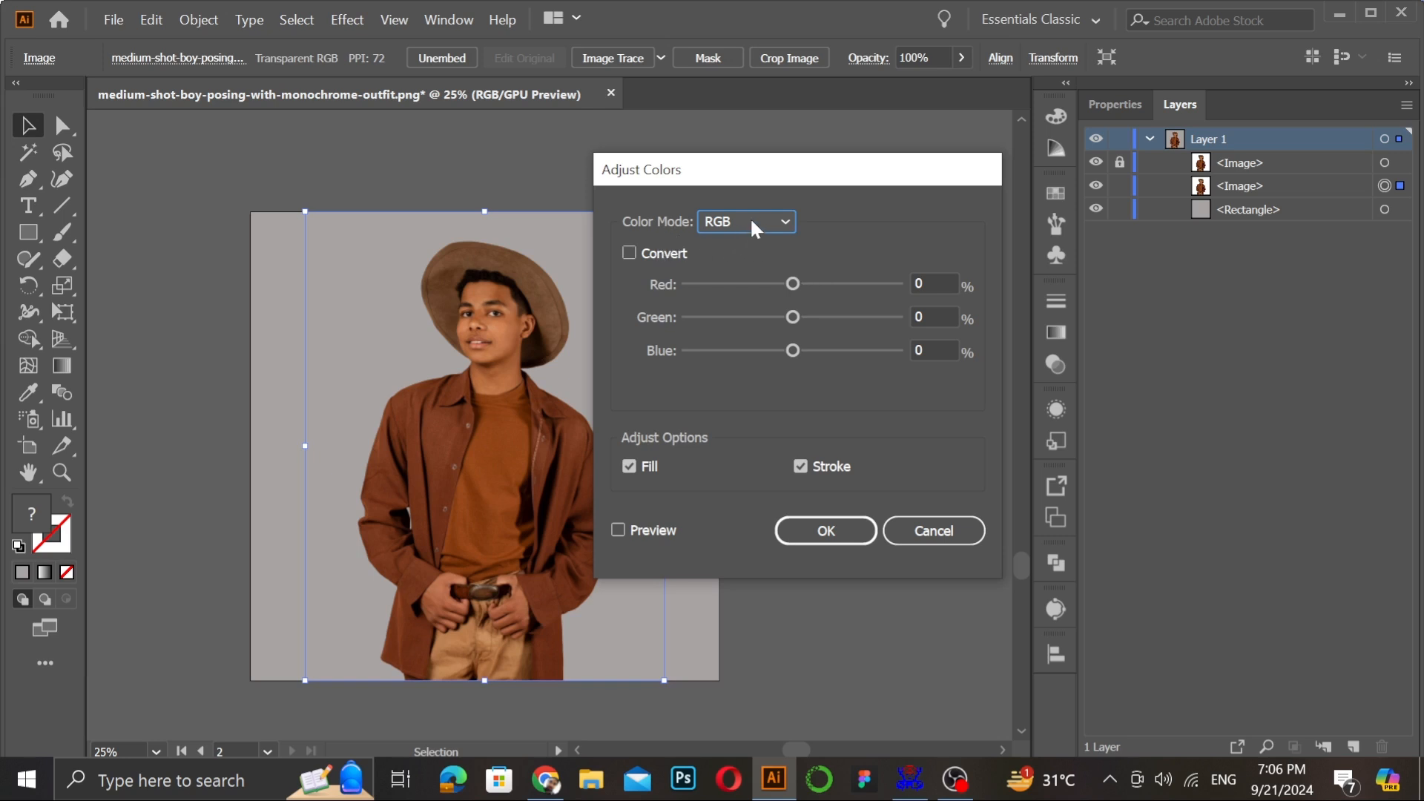
# Apply Adjust Colors with Grayscale mode, Convert checked and 100% black.
pyautogui.click(745, 221)
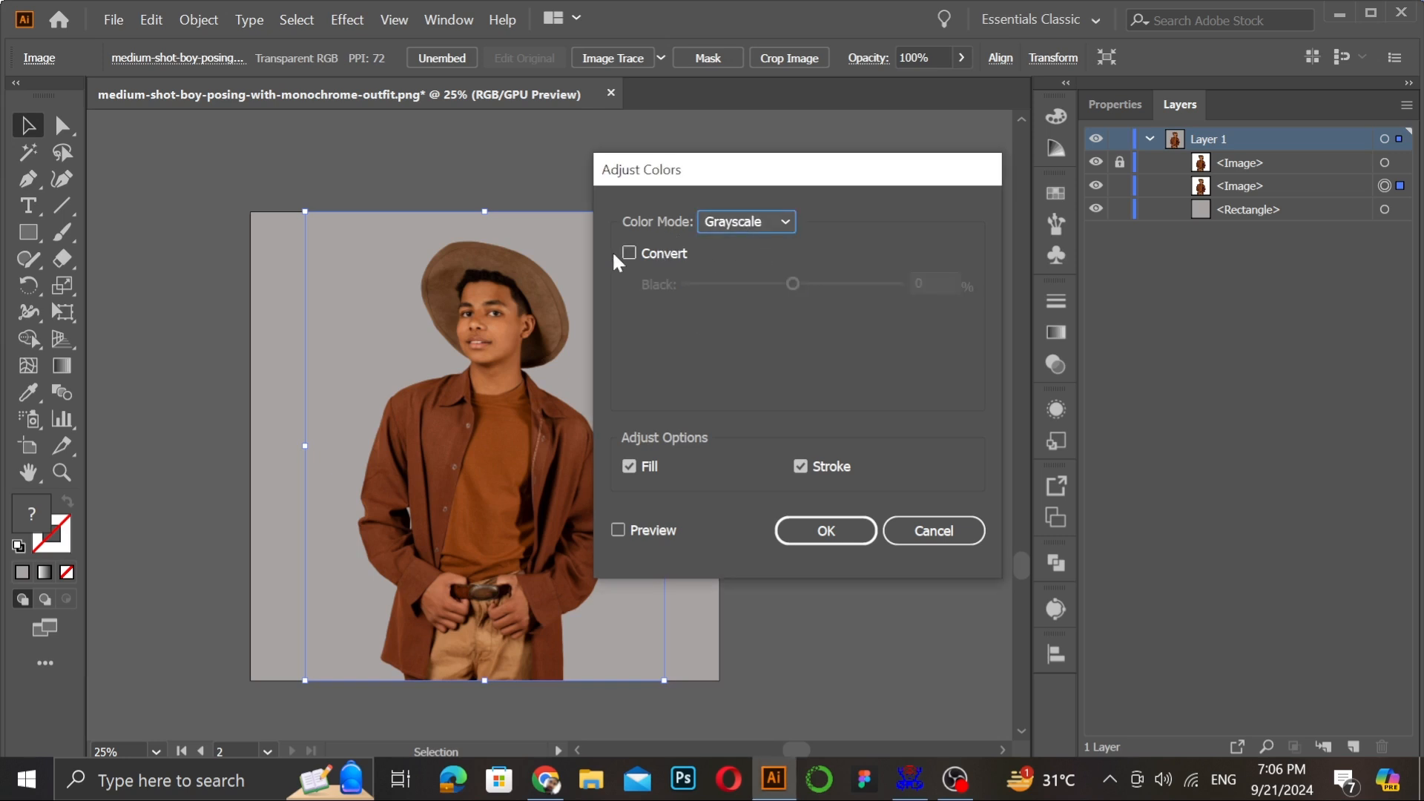
pyautogui.click(628, 254)
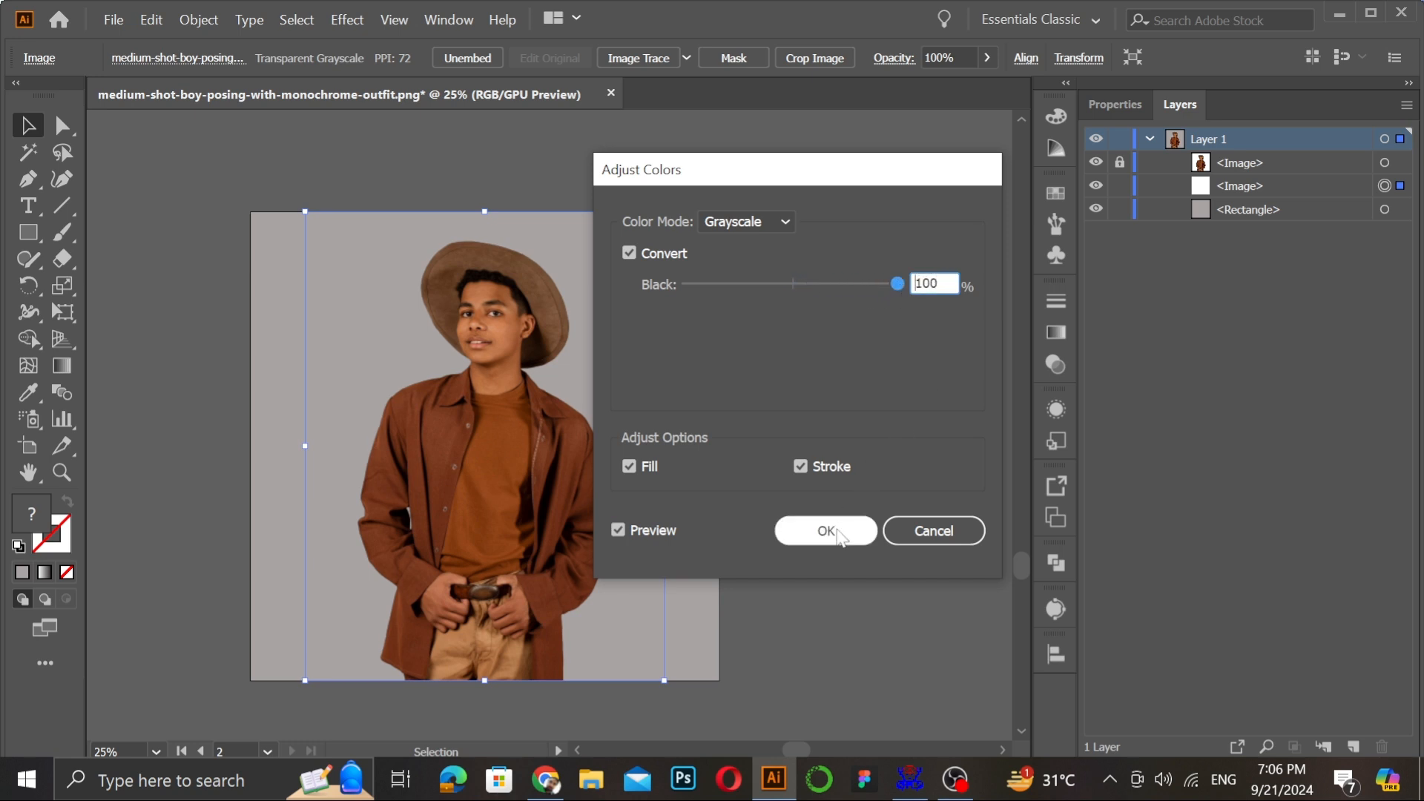
pyautogui.click(824, 530)
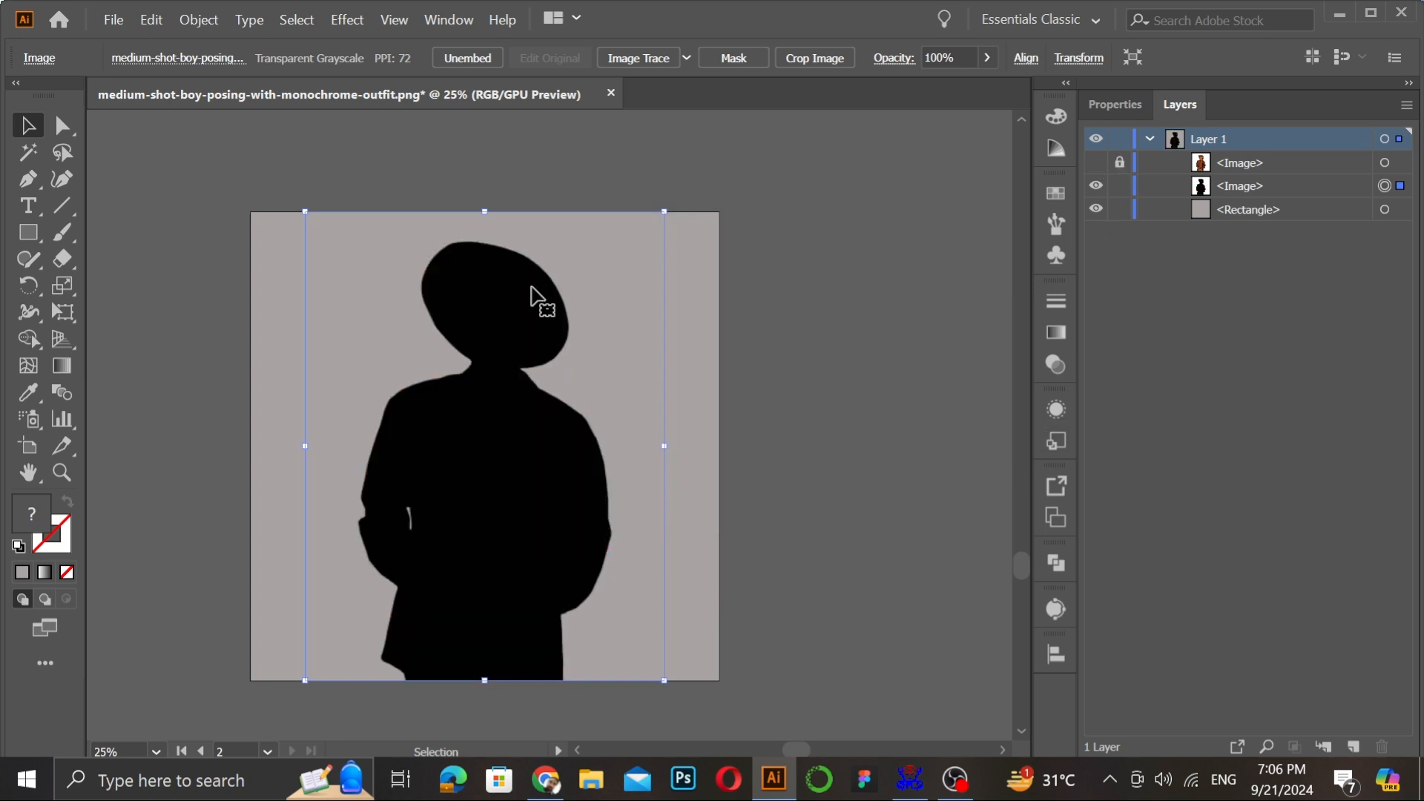
pyautogui.moveTo(454, 359)
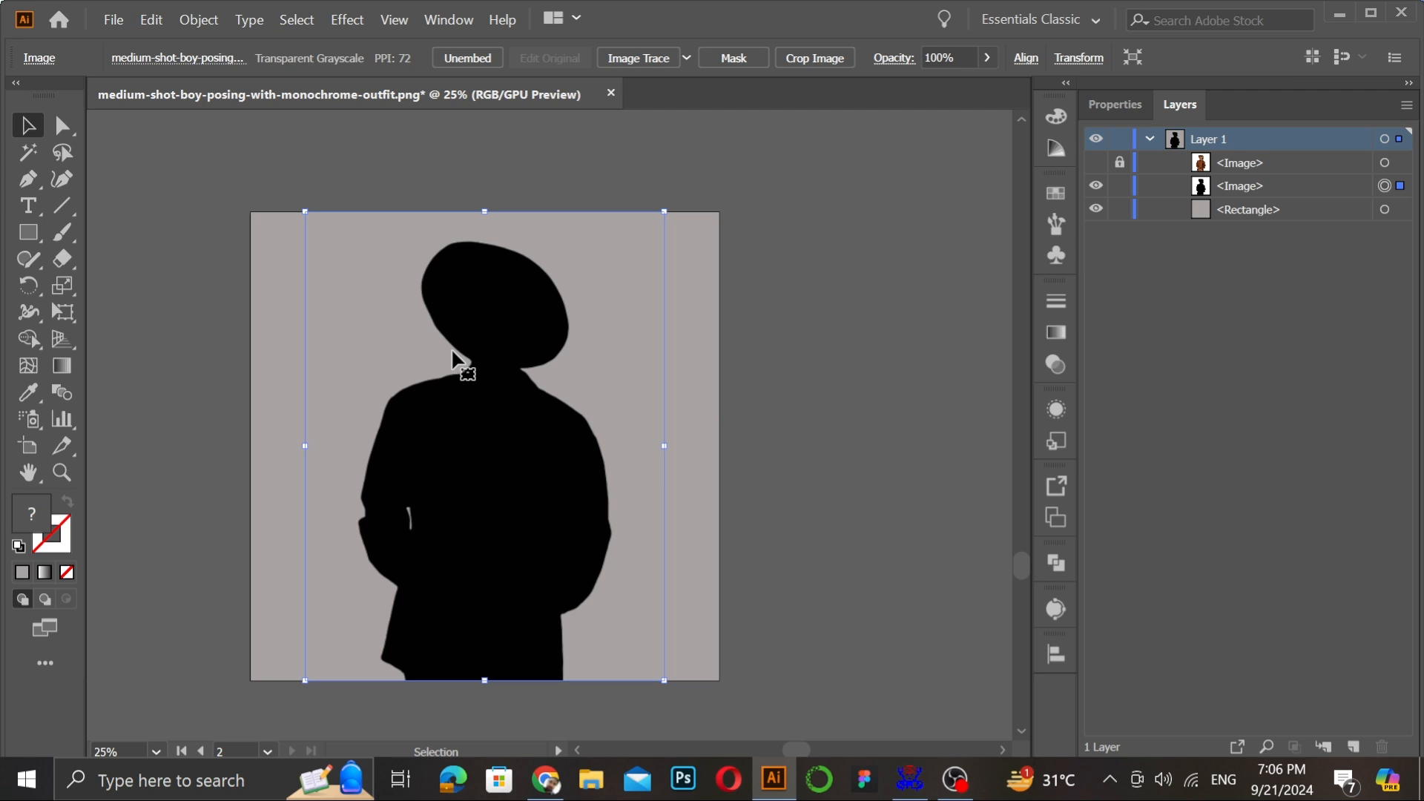
pyautogui.moveTo(502, 363)
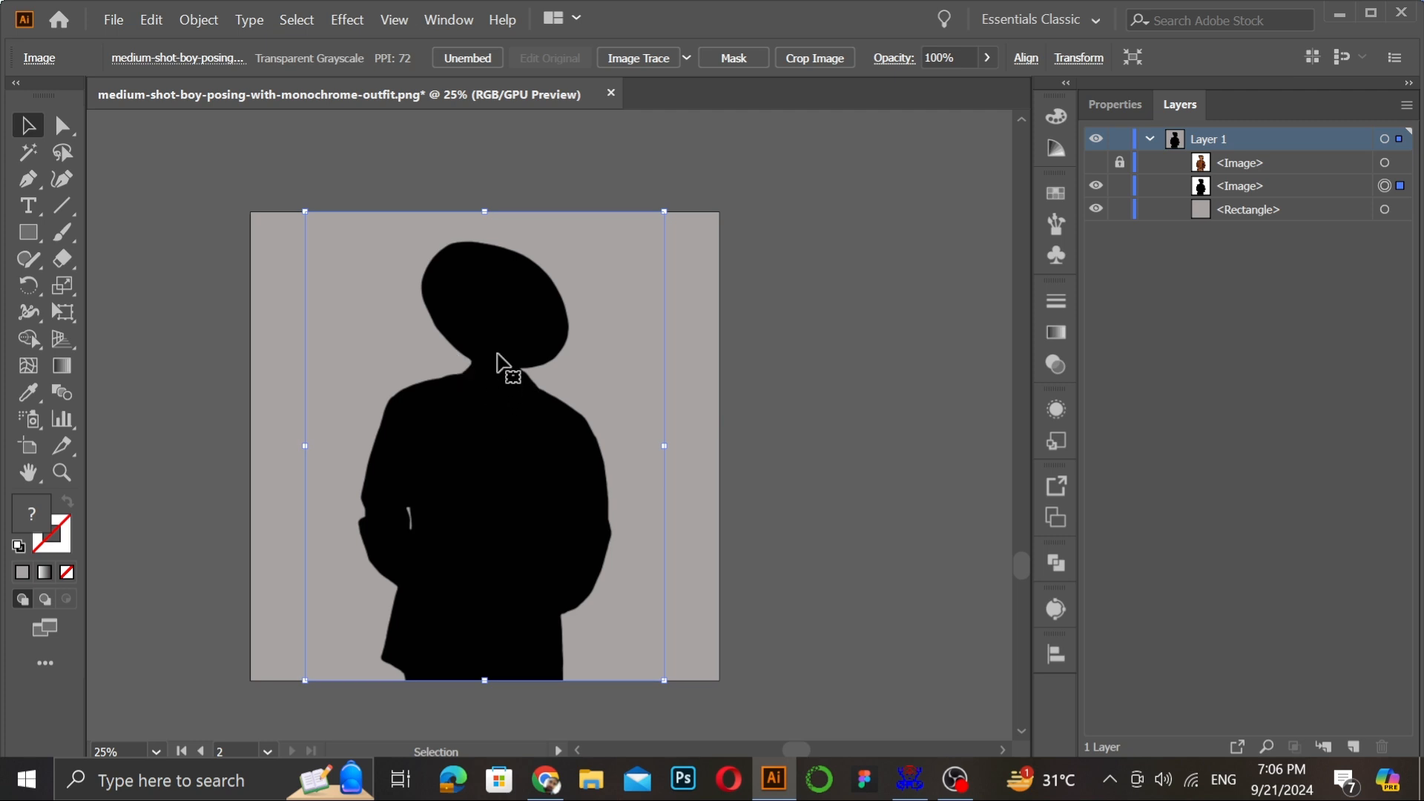
pyautogui.moveTo(525, 383)
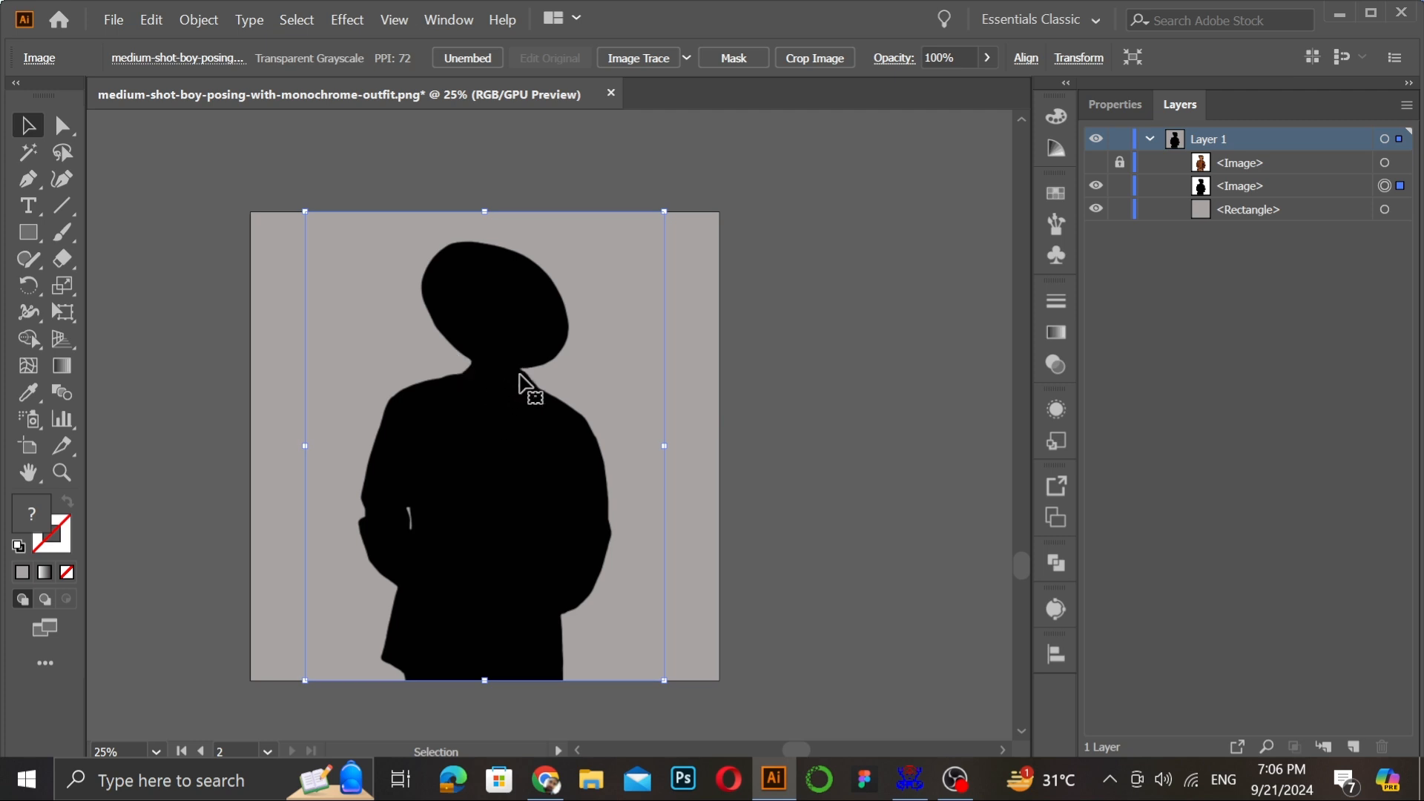
pyautogui.moveTo(516, 379)
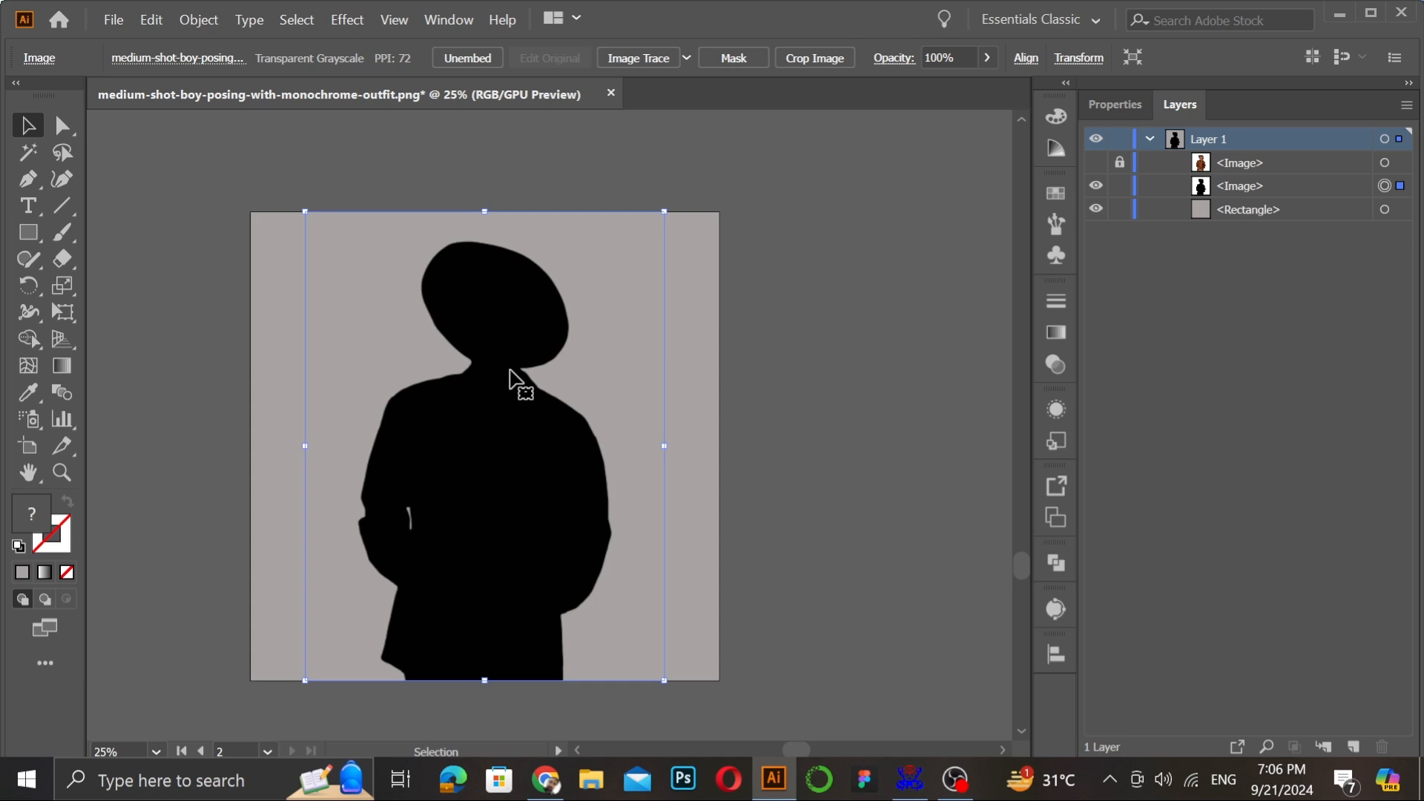
pyautogui.moveTo(518, 380)
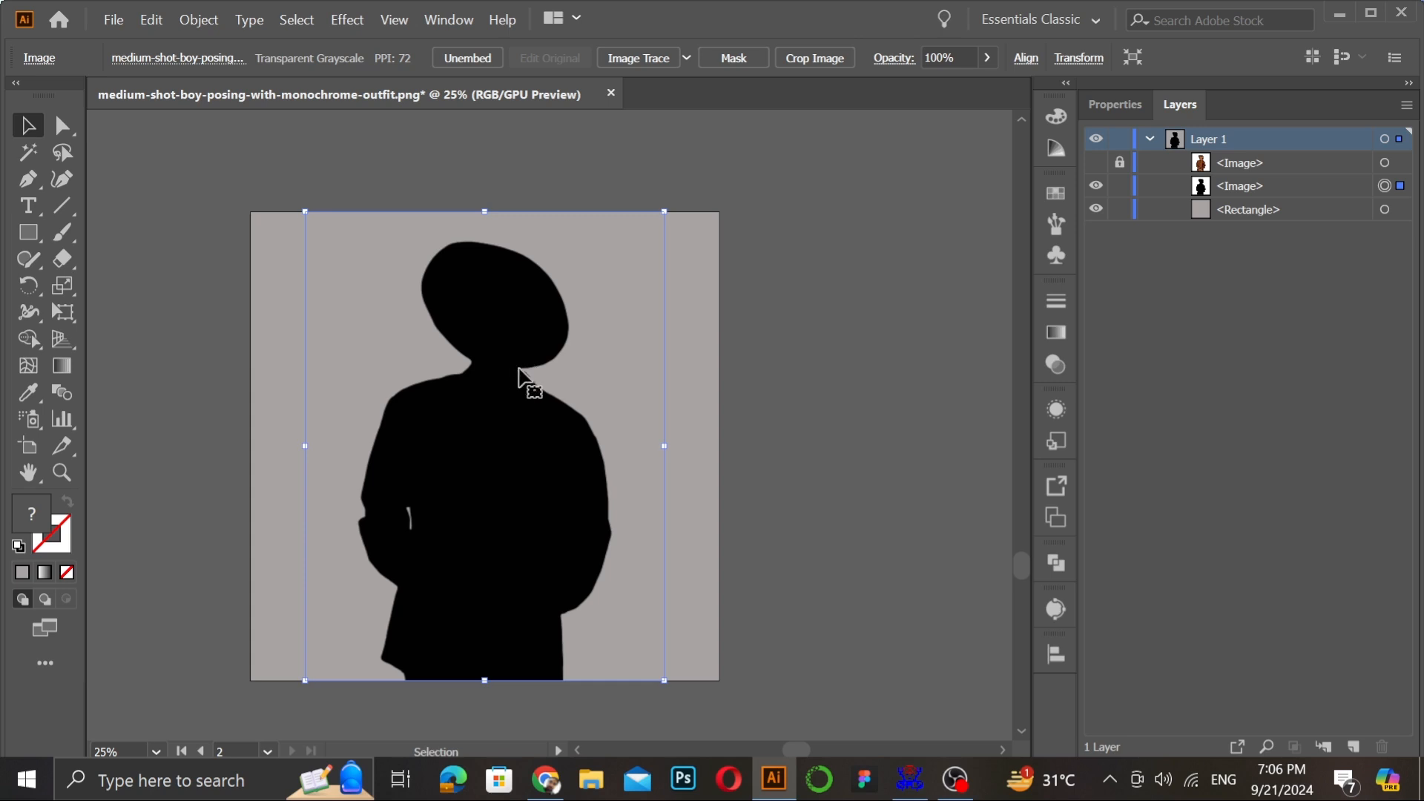
pyautogui.moveTo(506, 377)
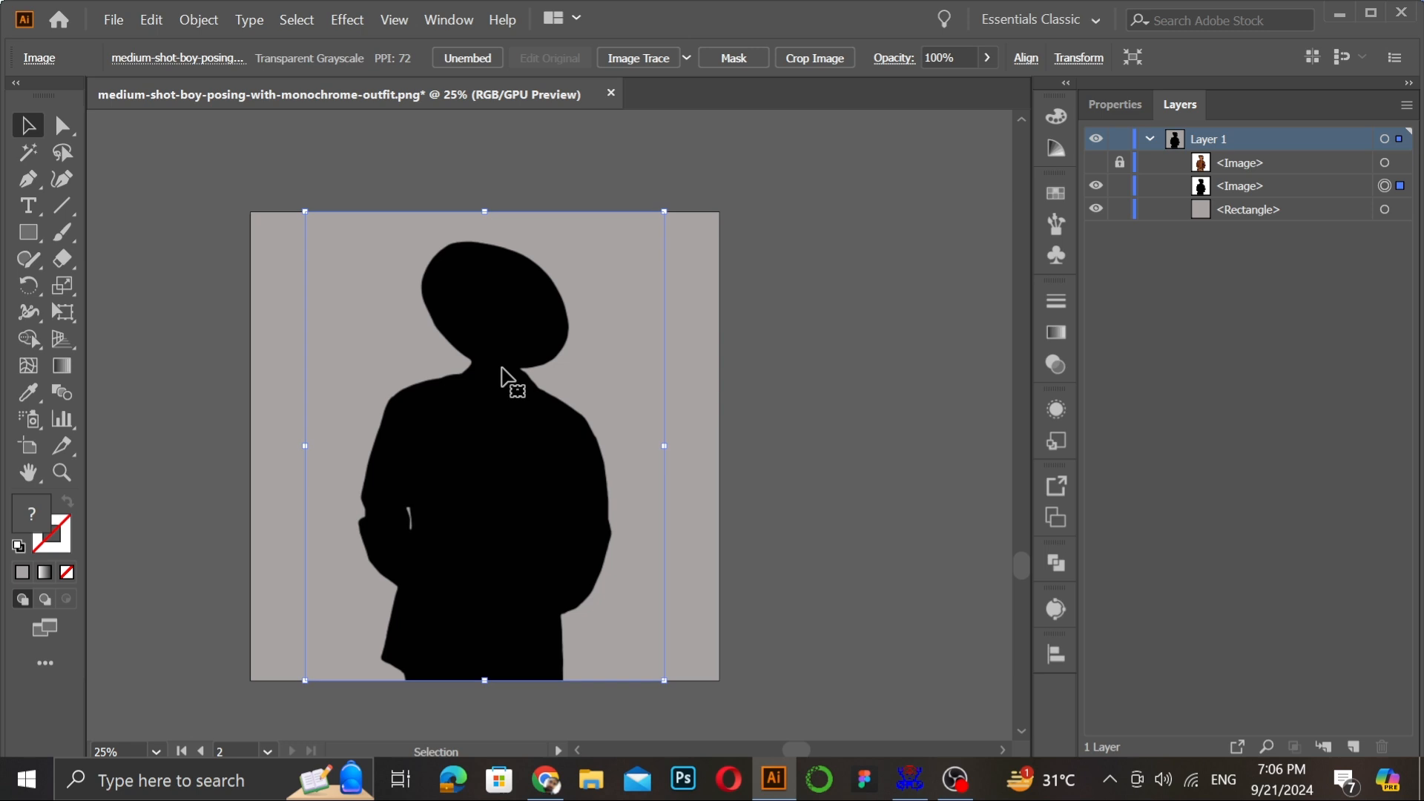
pyautogui.moveTo(534, 363)
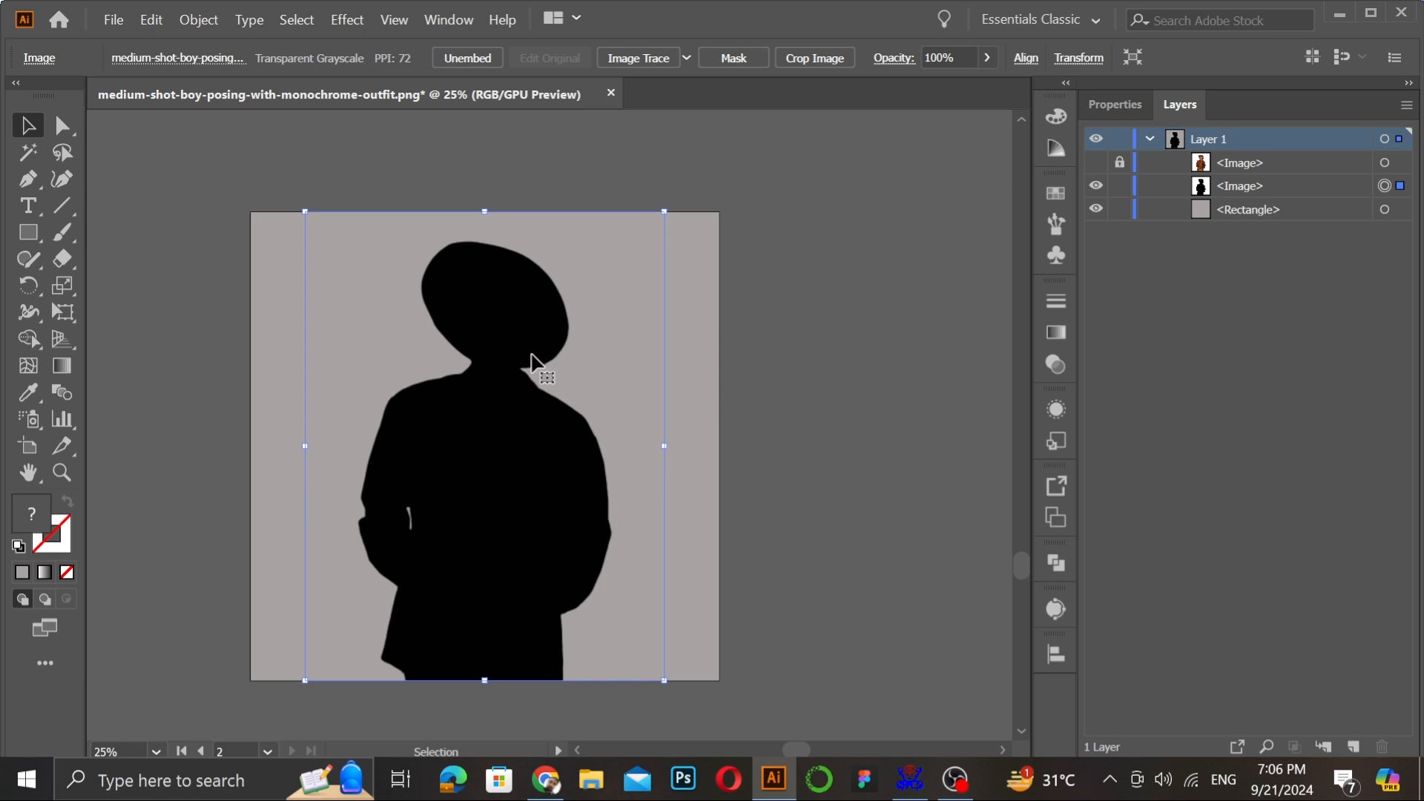
pyautogui.moveTo(517, 368)
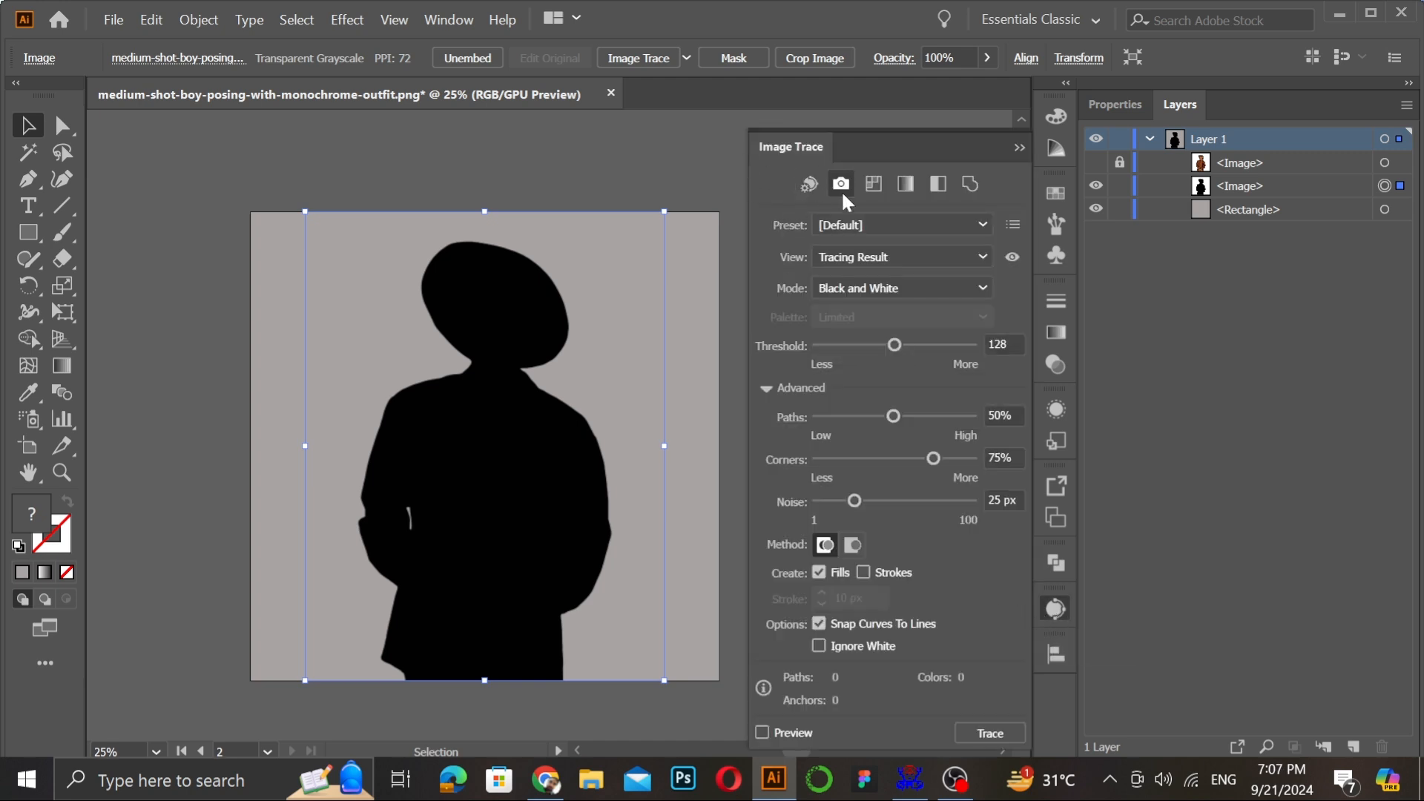
pyautogui.moveTo(991, 157)
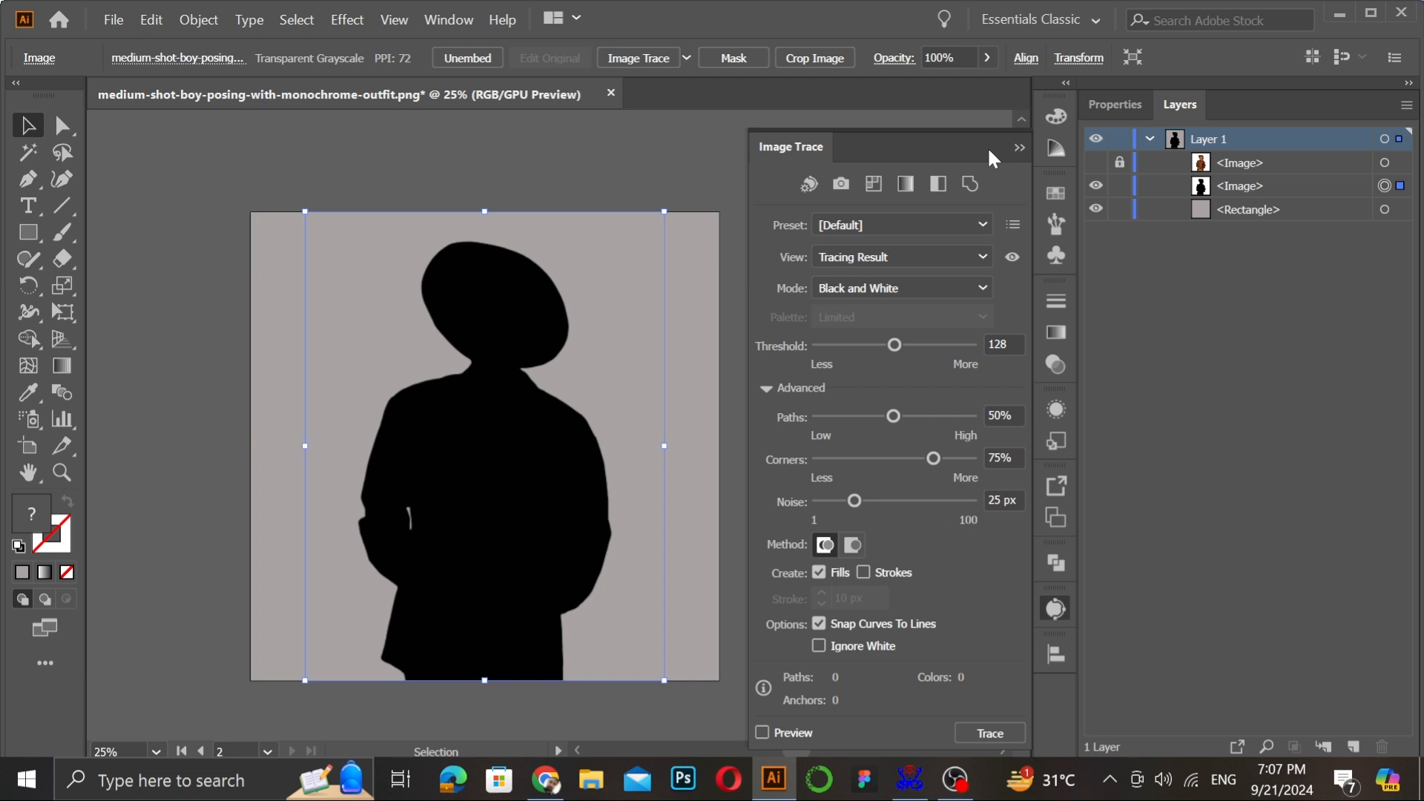
# Trace the silhouette in Image Trace with preview on and Ignore White enabled.
pyautogui.click(447, 19)
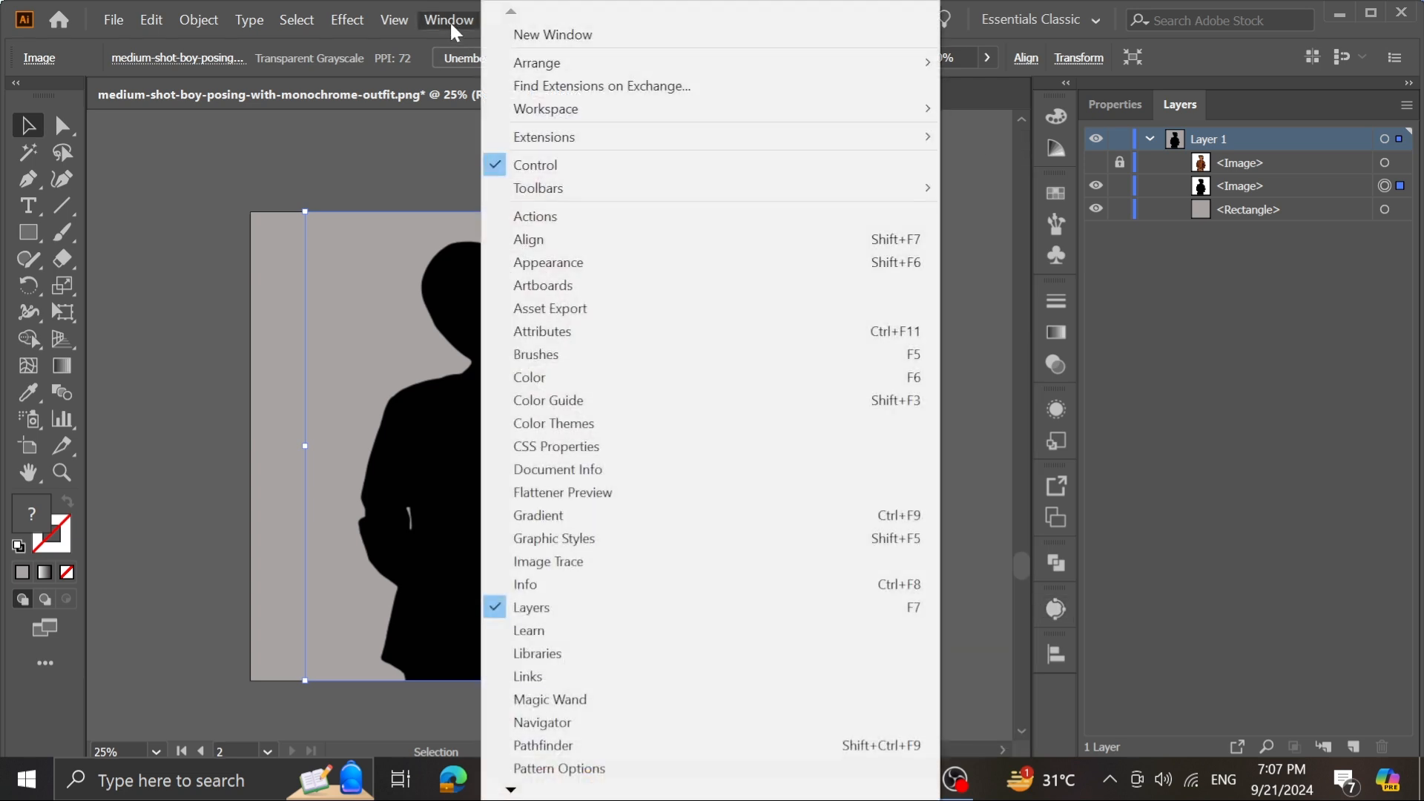
pyautogui.moveTo(548, 561)
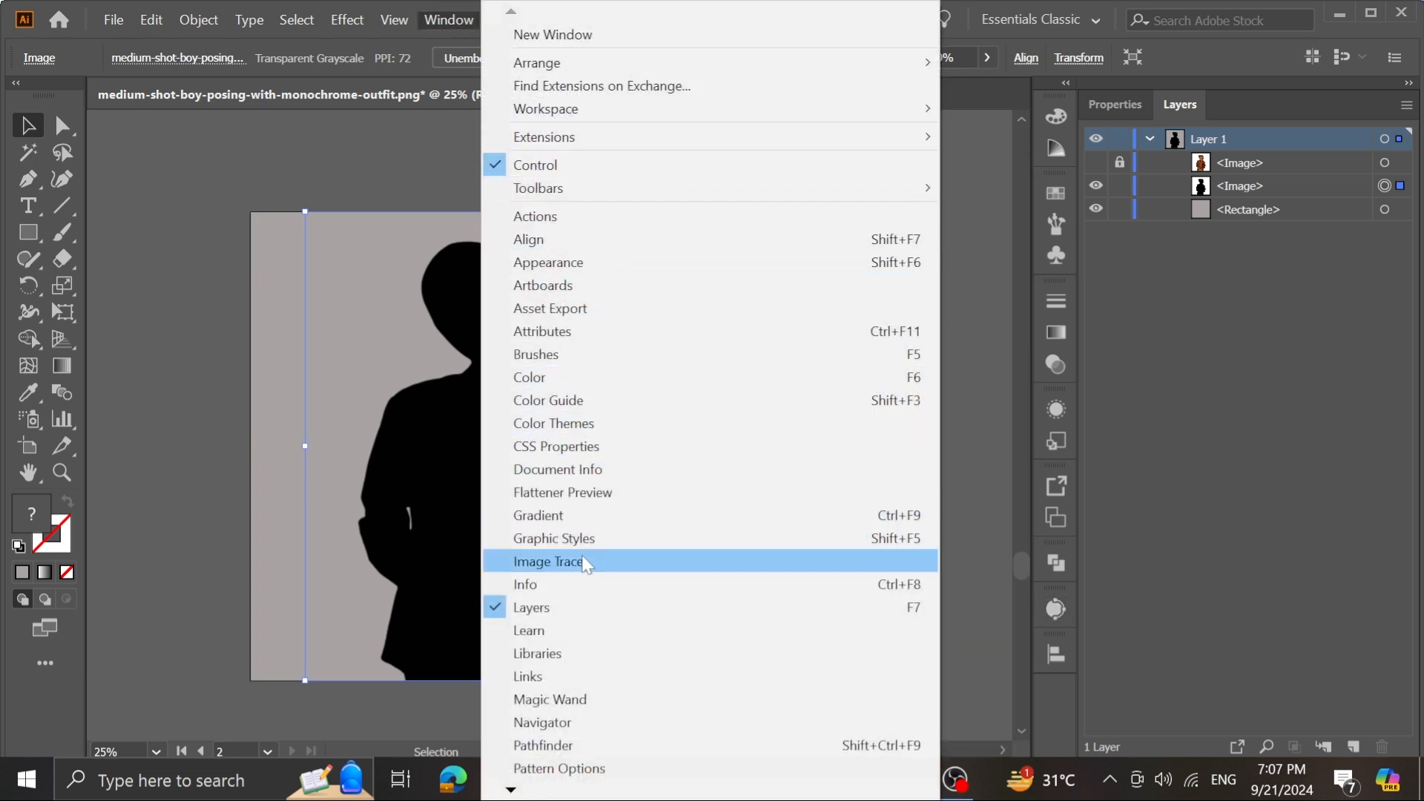
pyautogui.click(549, 561)
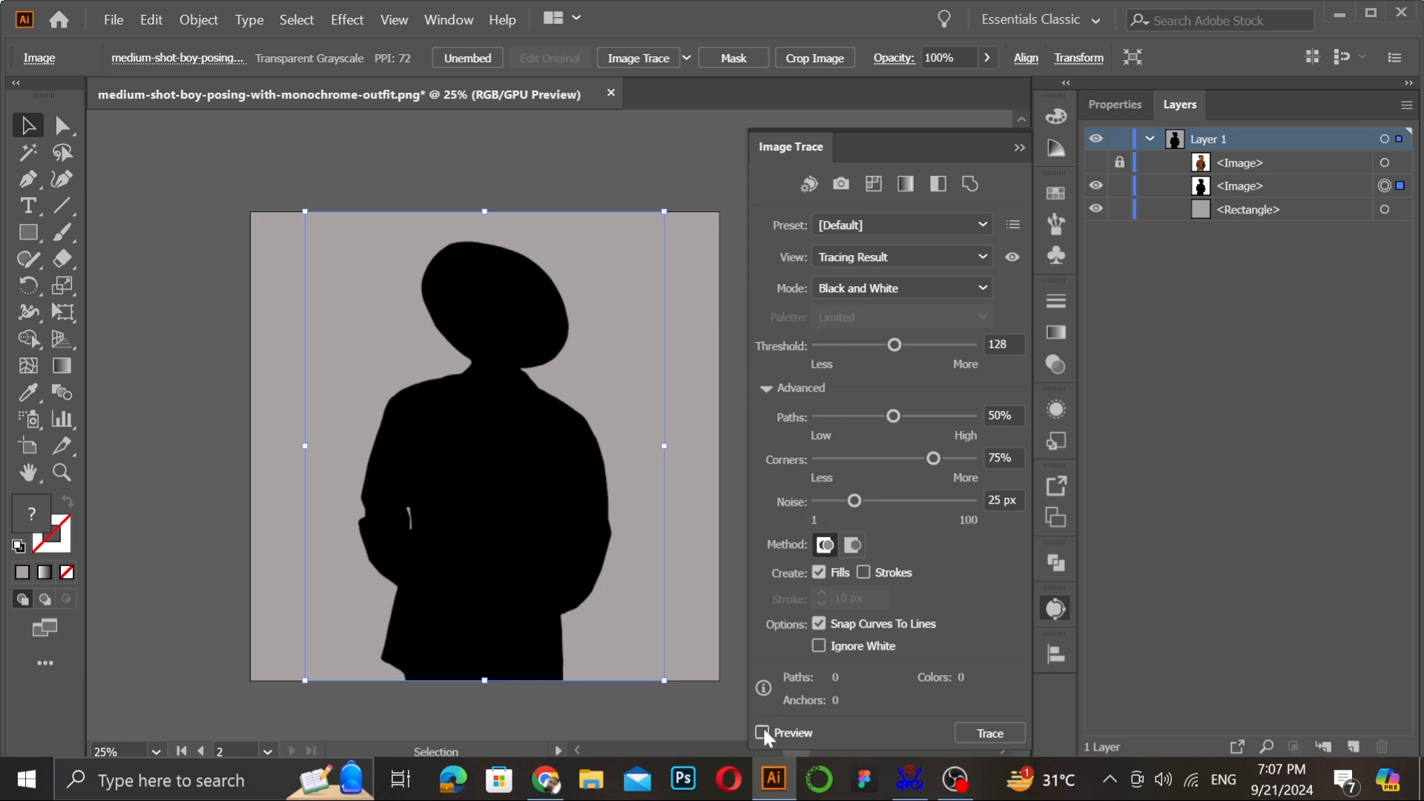
pyautogui.click(761, 732)
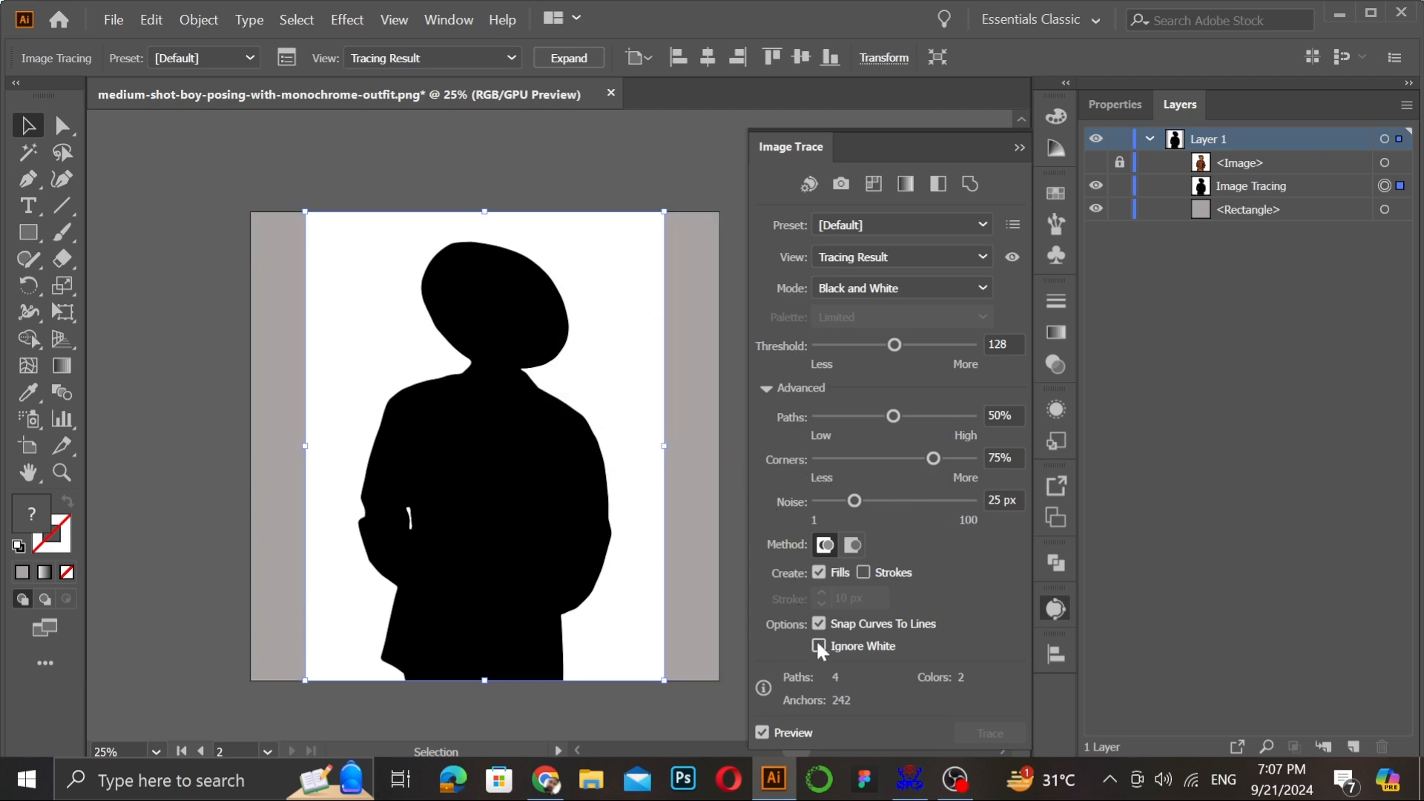
pyautogui.click(818, 646)
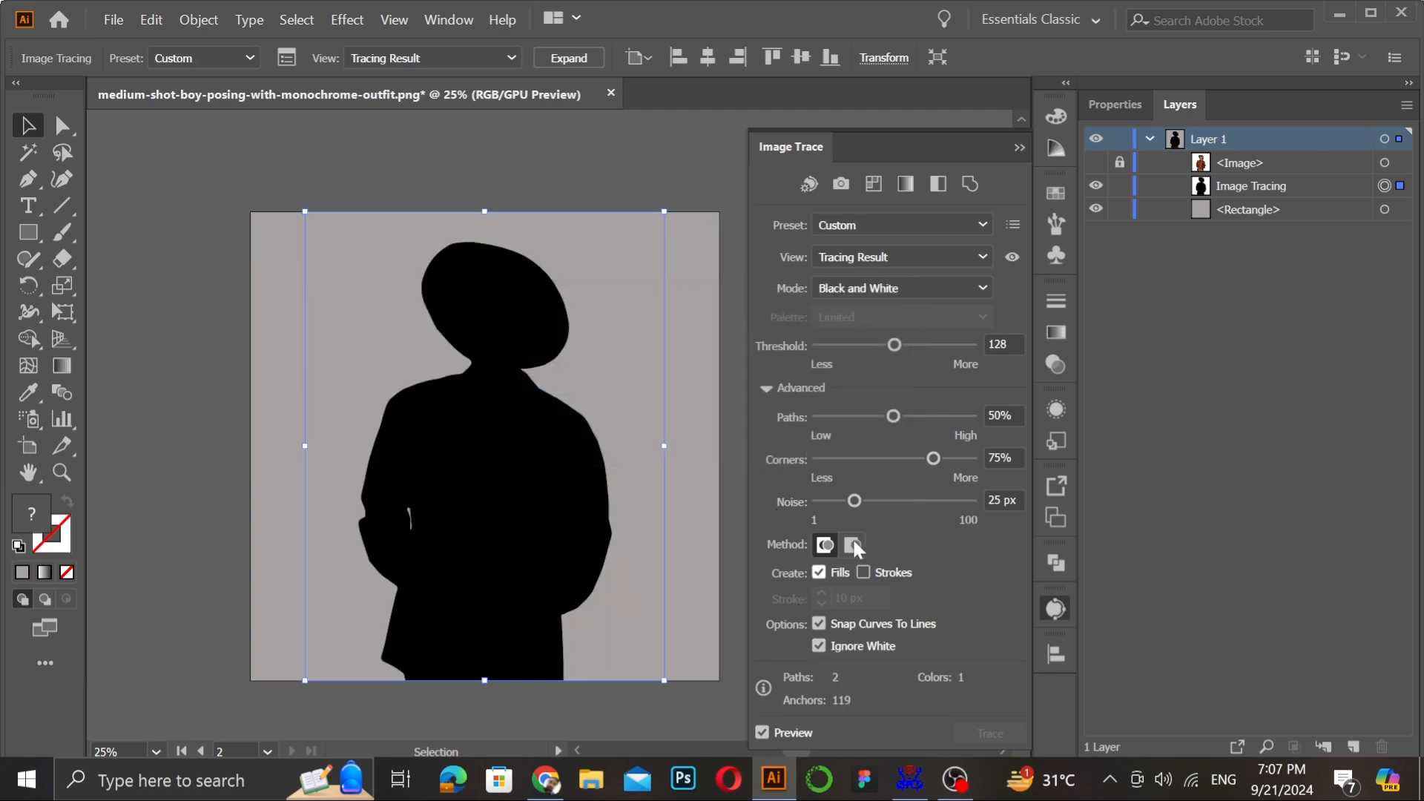
pyautogui.moveTo(986, 477)
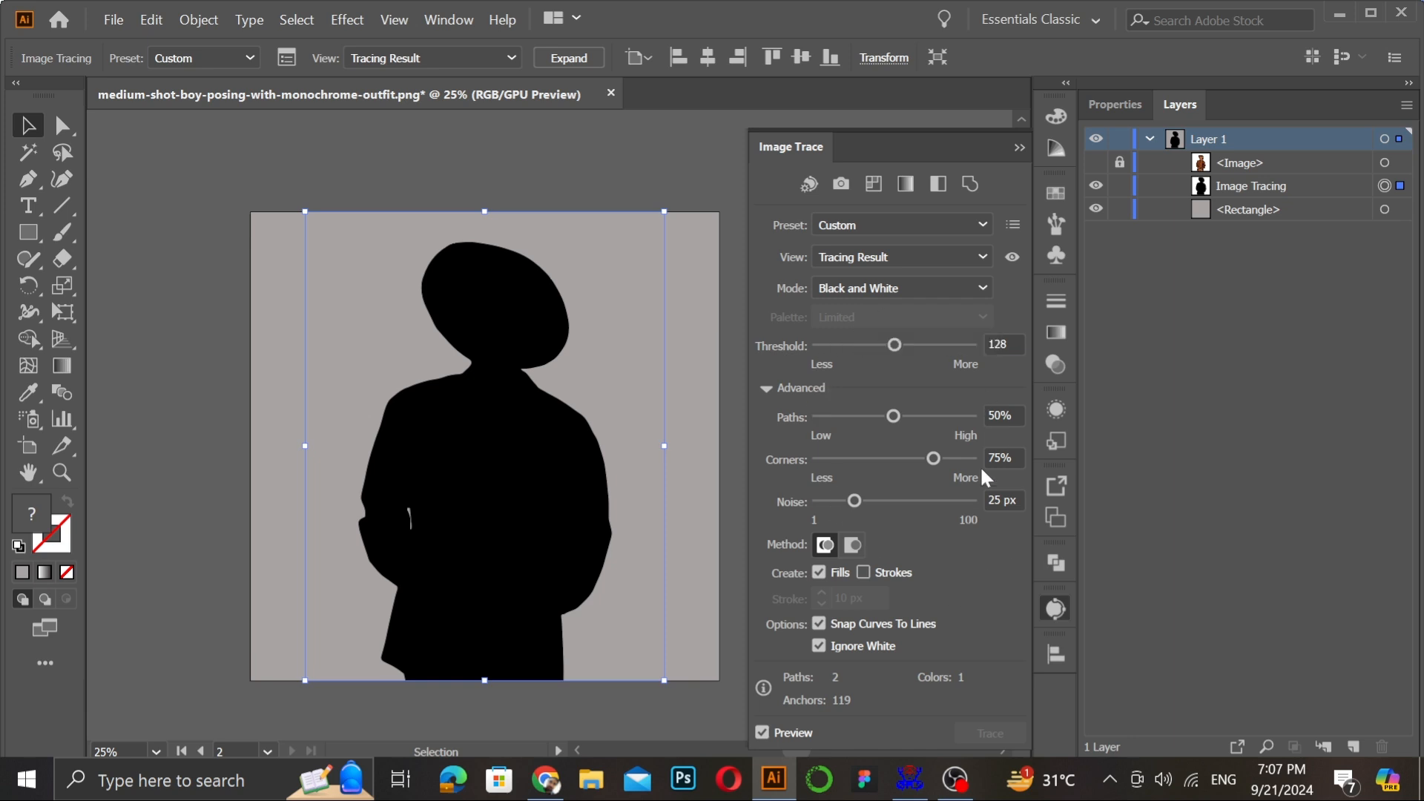
pyautogui.moveTo(854, 371)
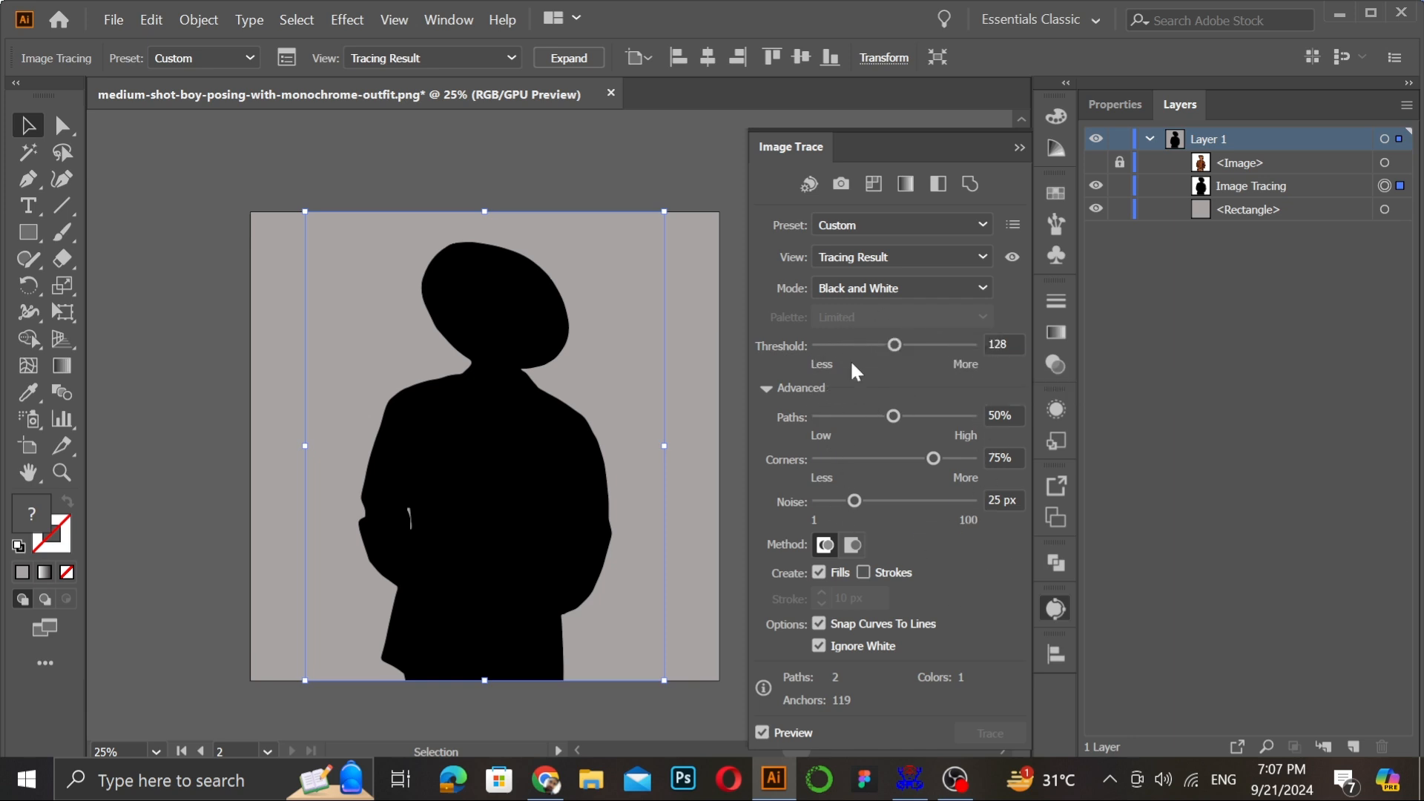
pyautogui.moveTo(913, 396)
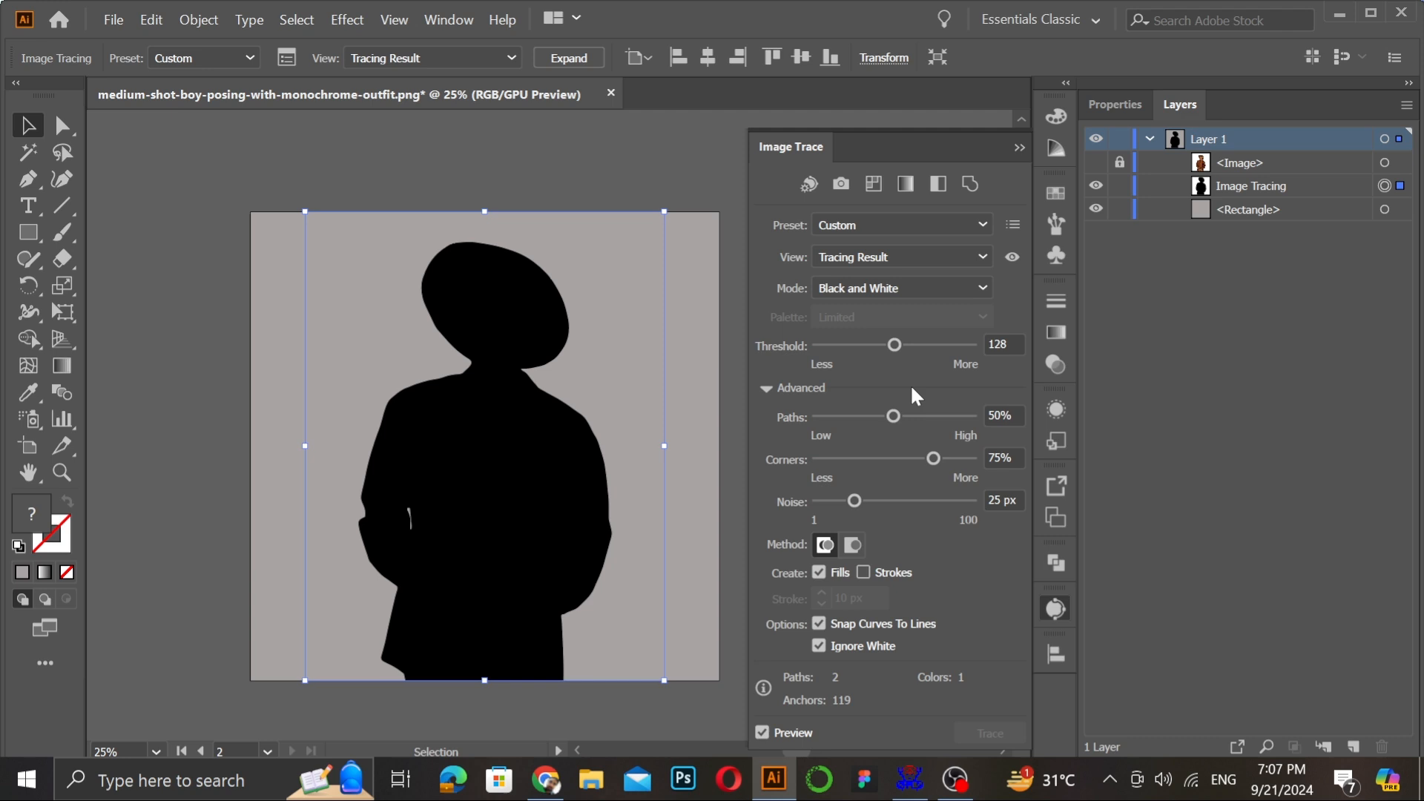
pyautogui.moveTo(897, 386)
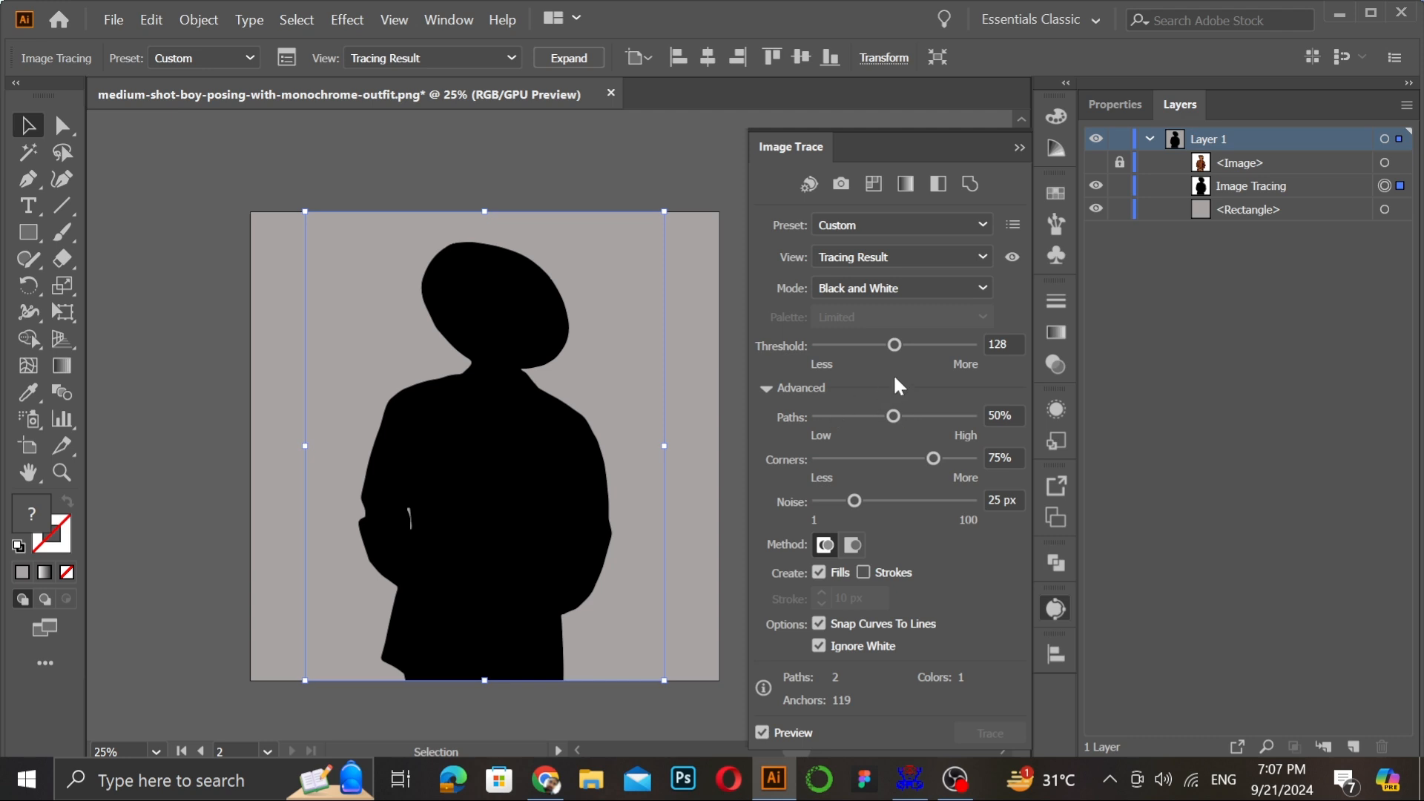
pyautogui.moveTo(955, 388)
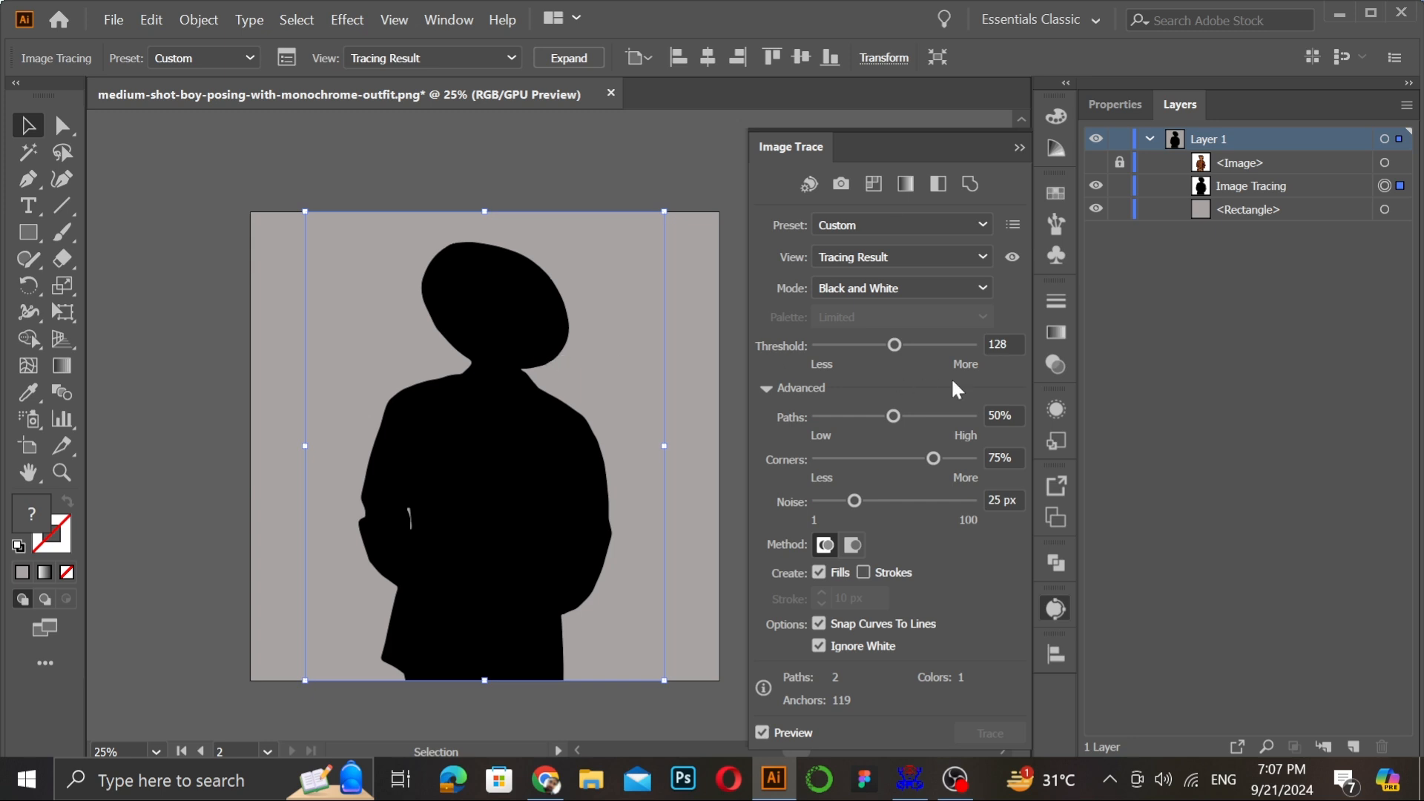
pyautogui.moveTo(903, 383)
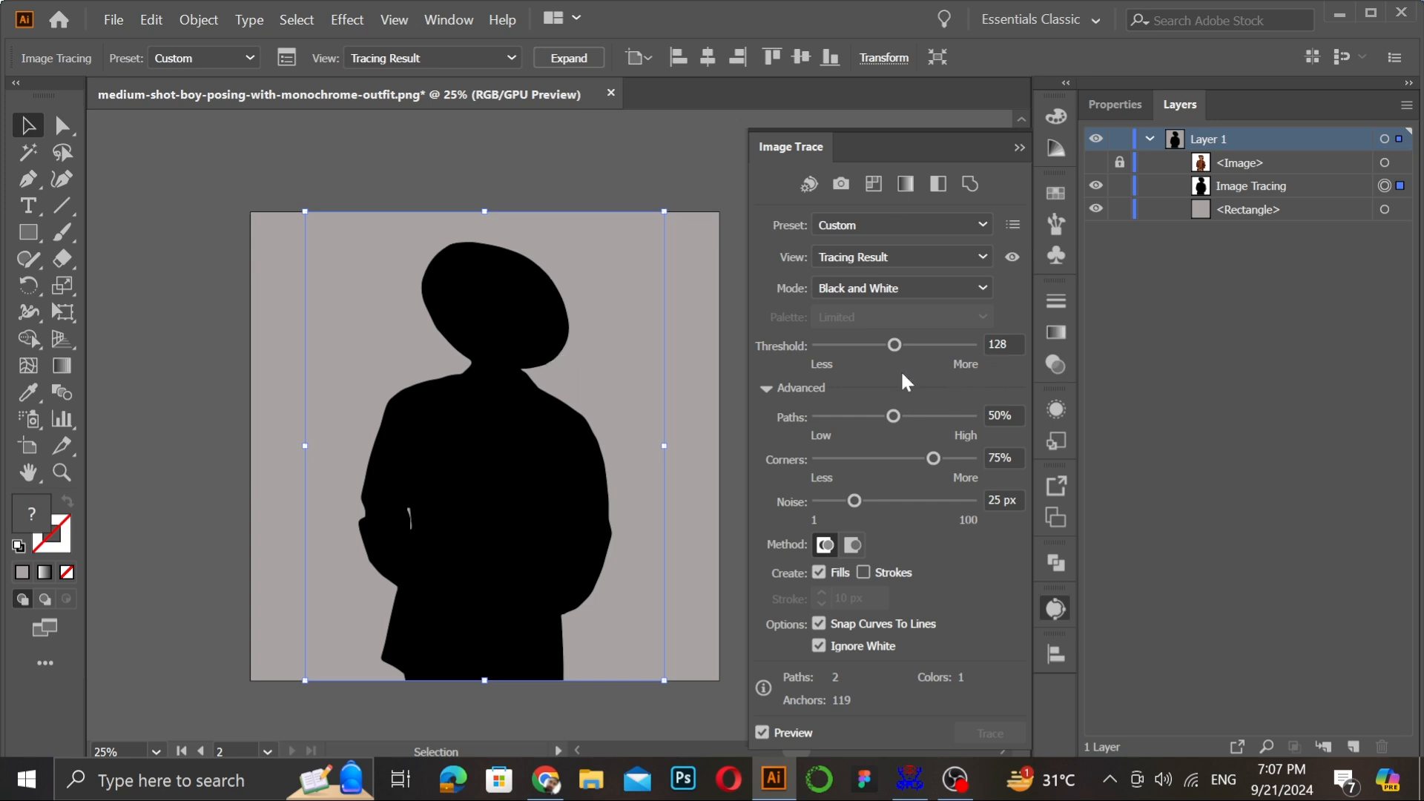
pyautogui.moveTo(594, 327)
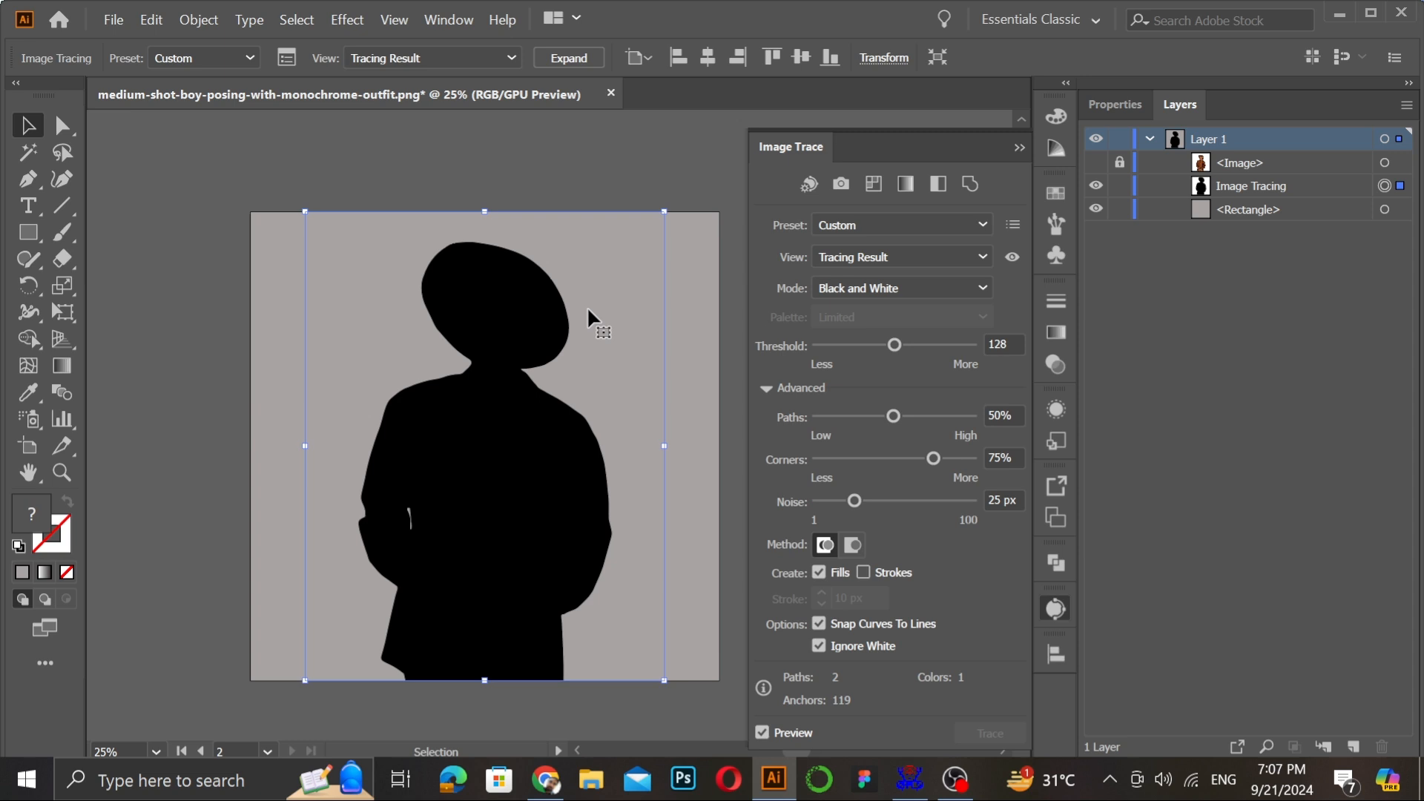
pyautogui.moveTo(867, 415)
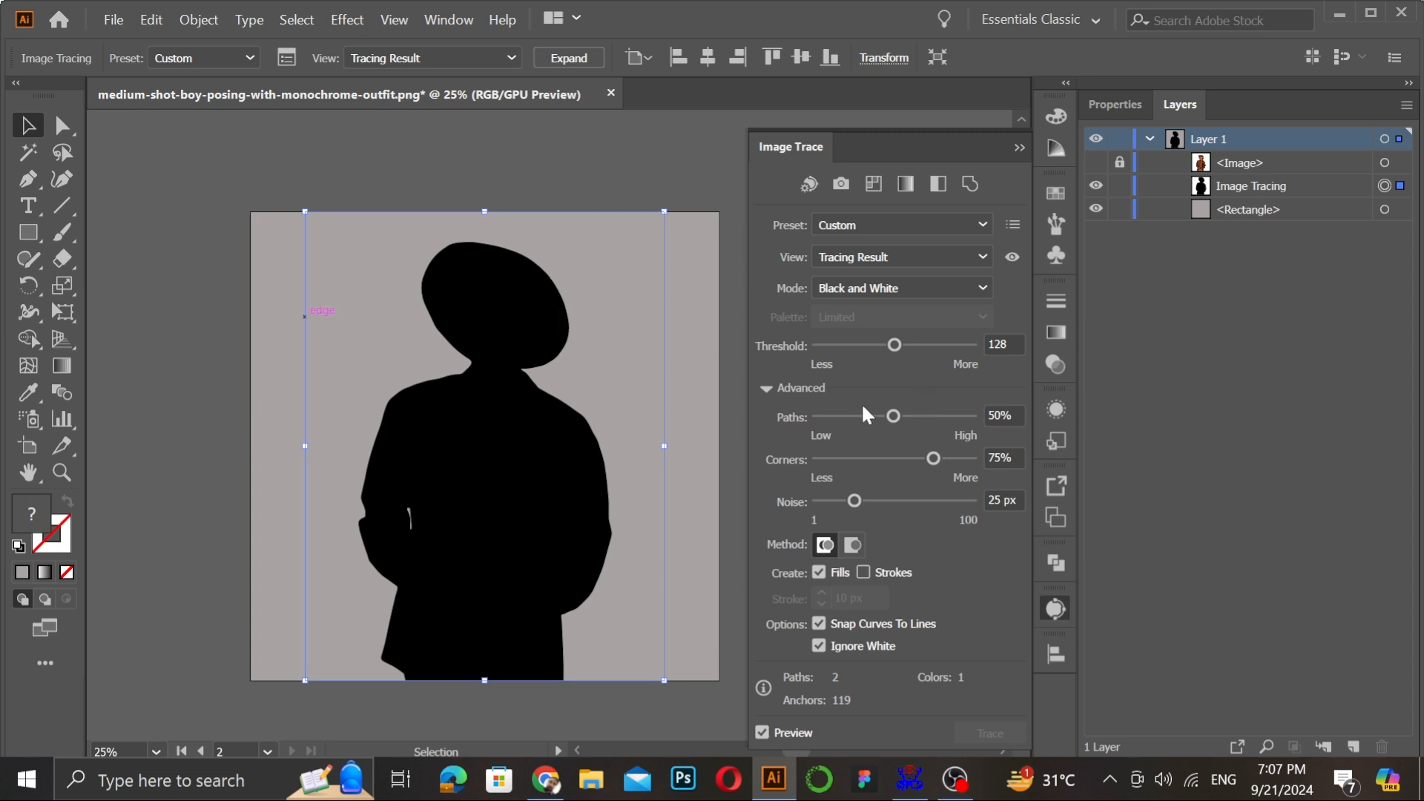
pyautogui.moveTo(951, 362)
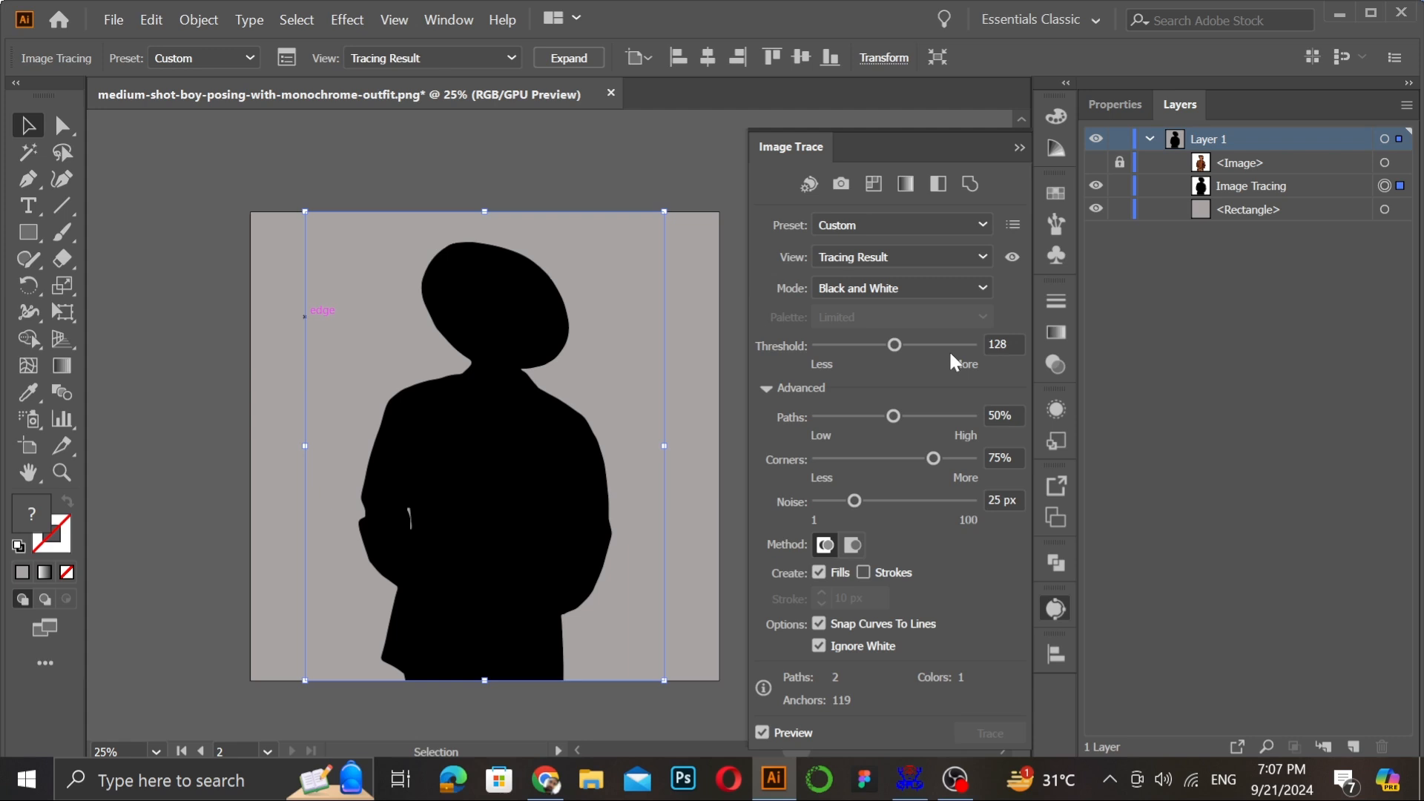
pyautogui.moveTo(767, 715)
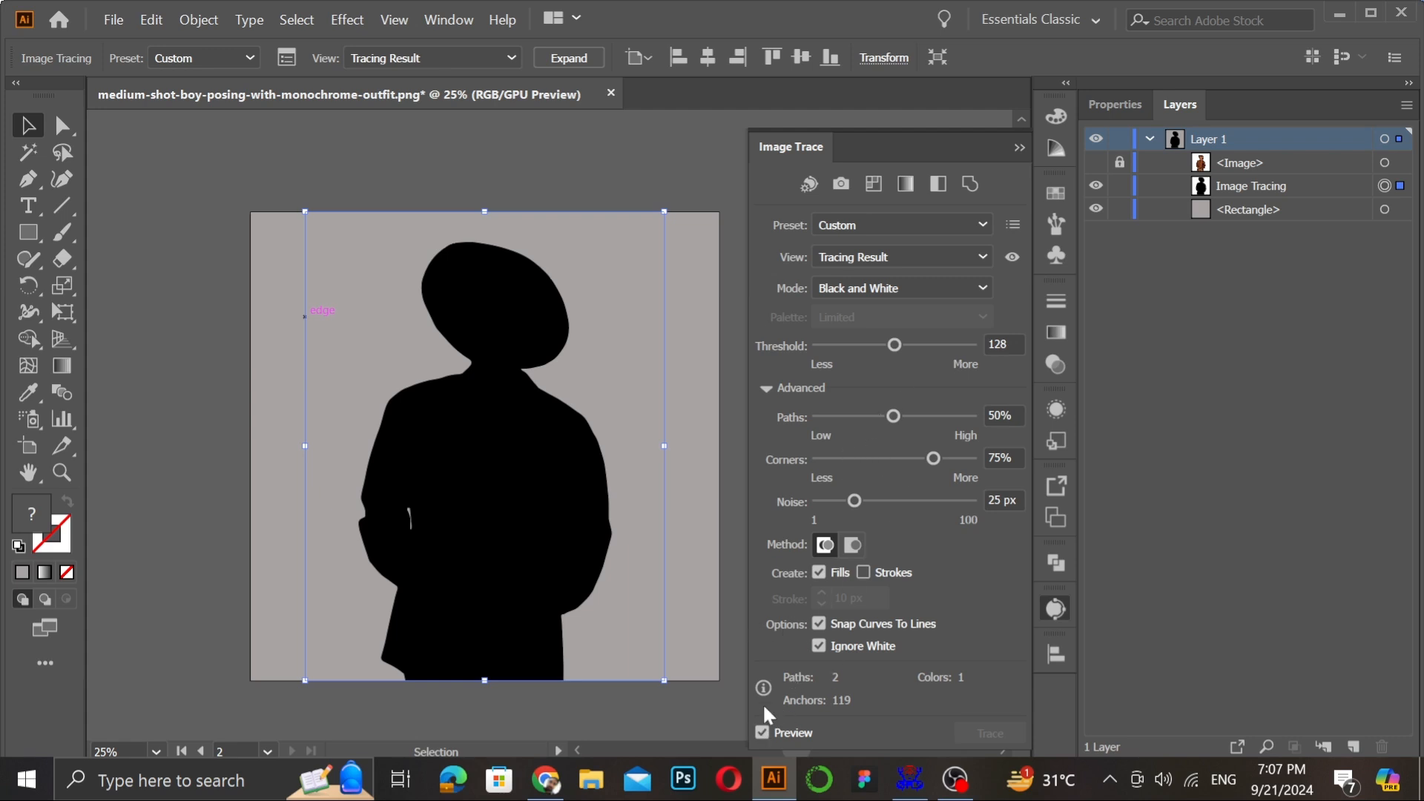
# Expand the trace into paths, close Image Trace, and unhide the <Image> photo layer.
pyautogui.click(567, 57)
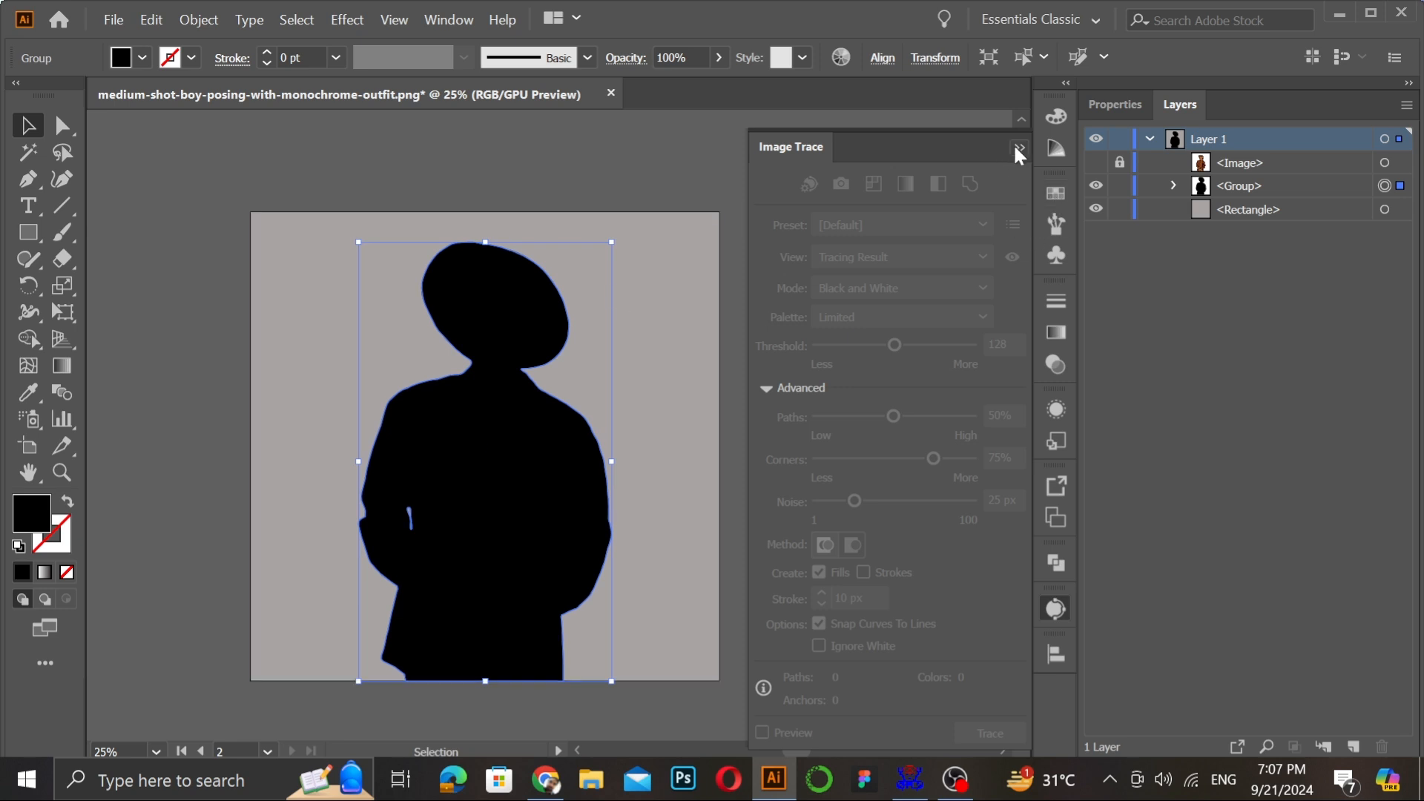
pyautogui.click(1017, 147)
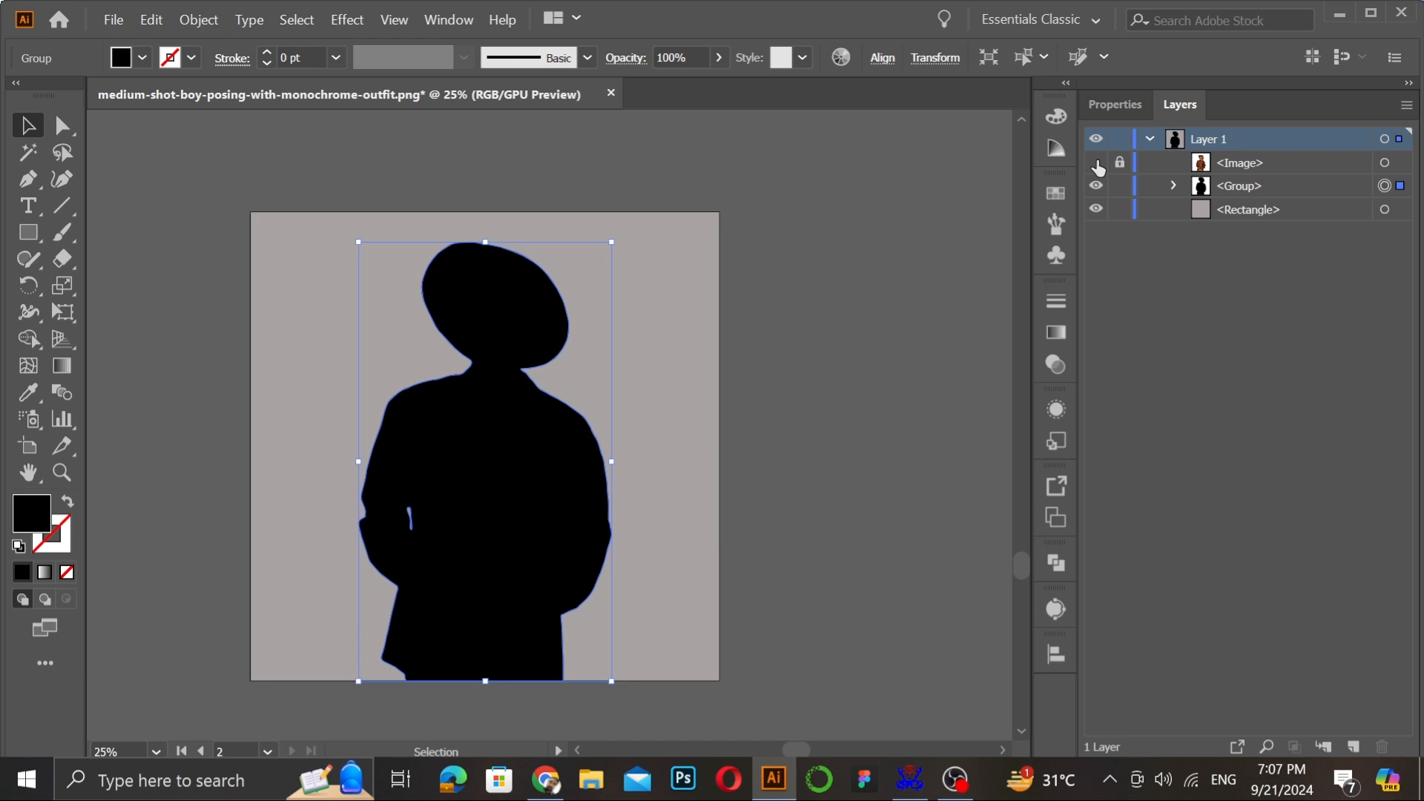
pyautogui.click(1096, 162)
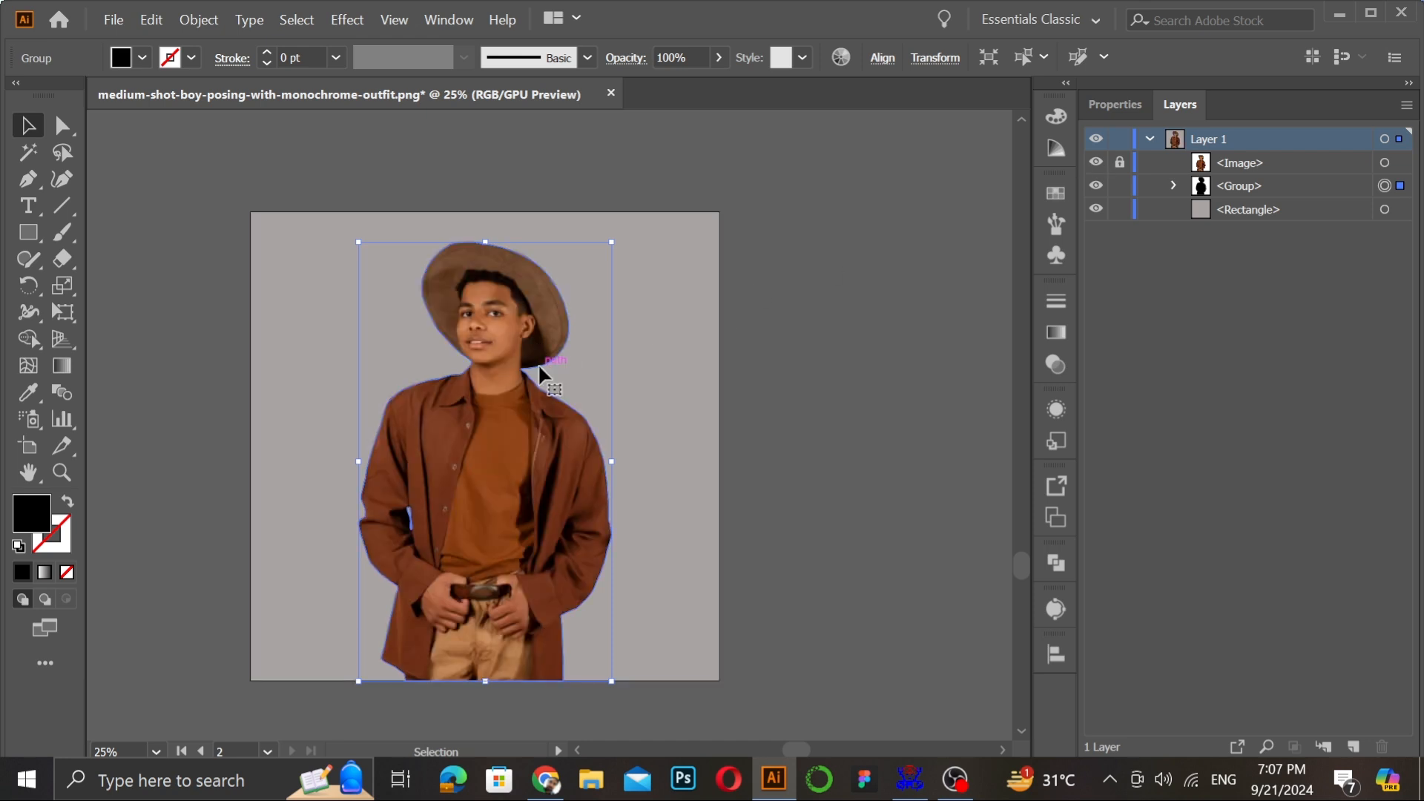
pyautogui.moveTo(1279, 191)
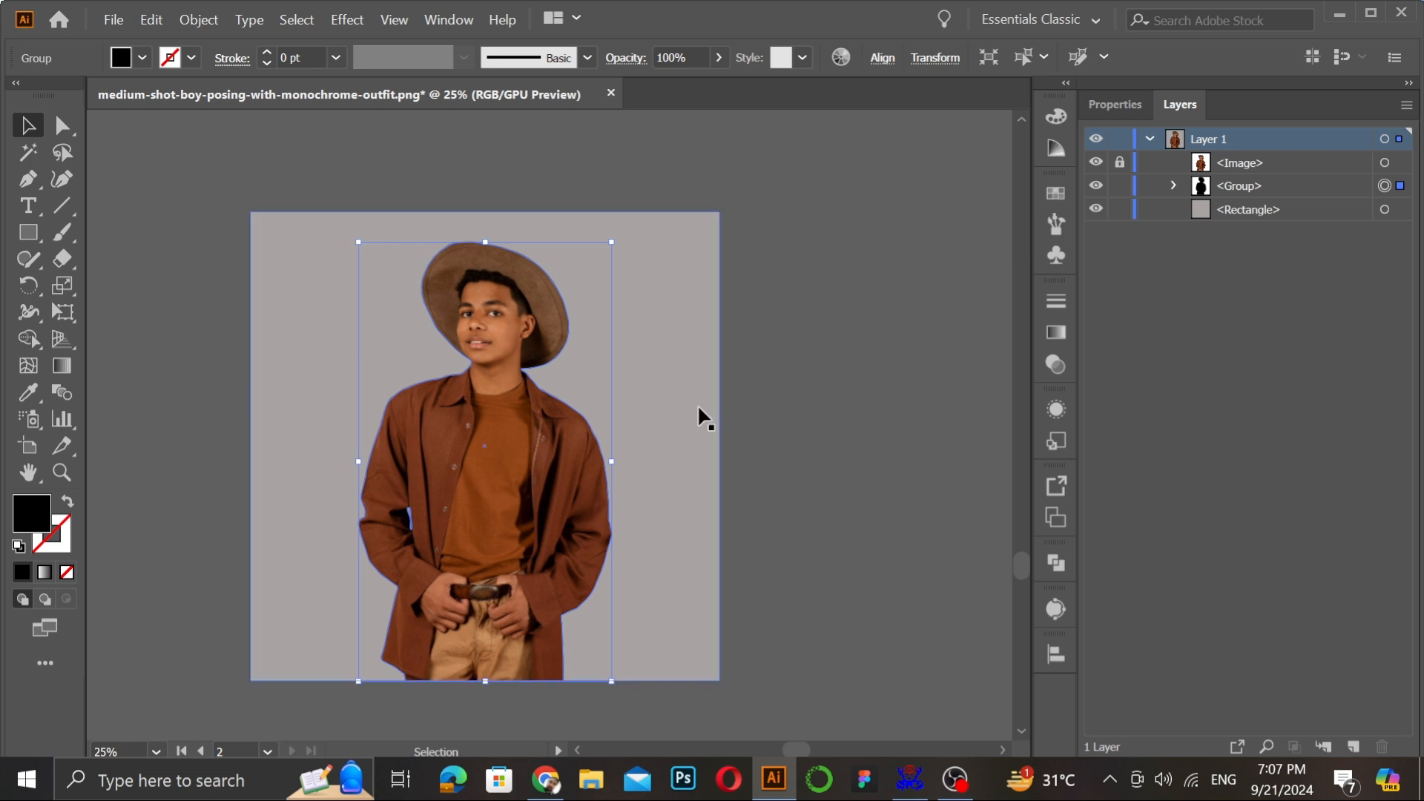
pyautogui.click(151, 19)
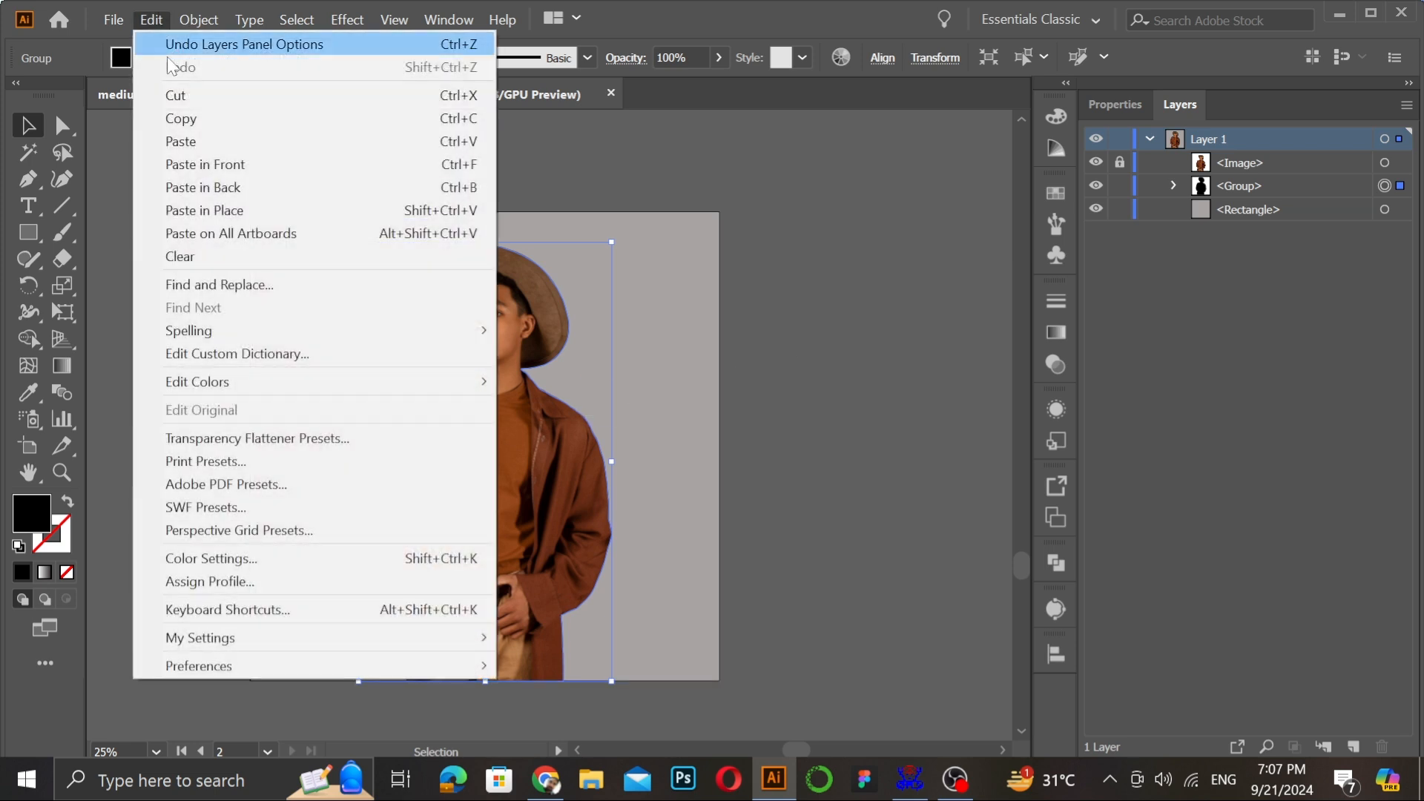
pyautogui.moveTo(197, 381)
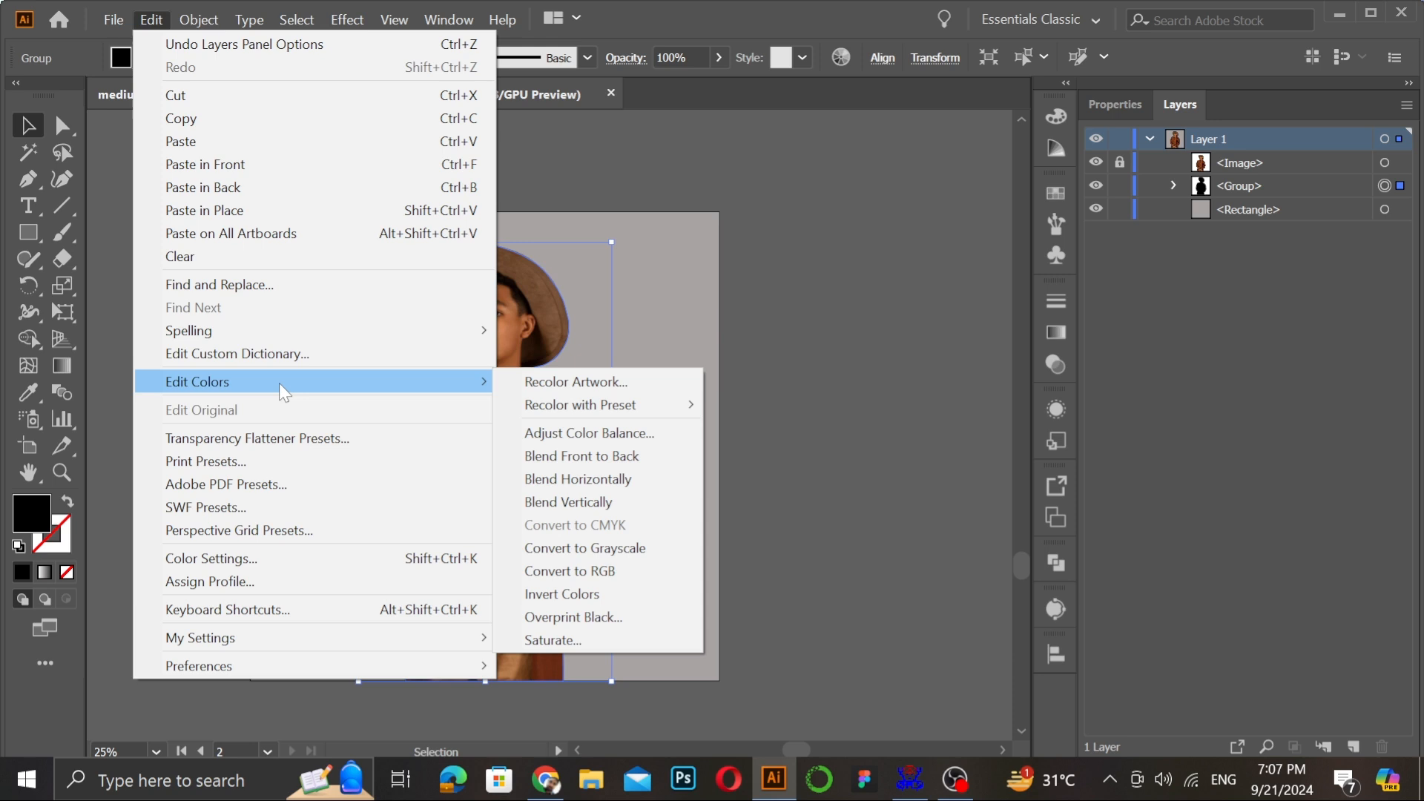
pyautogui.click(198, 20)
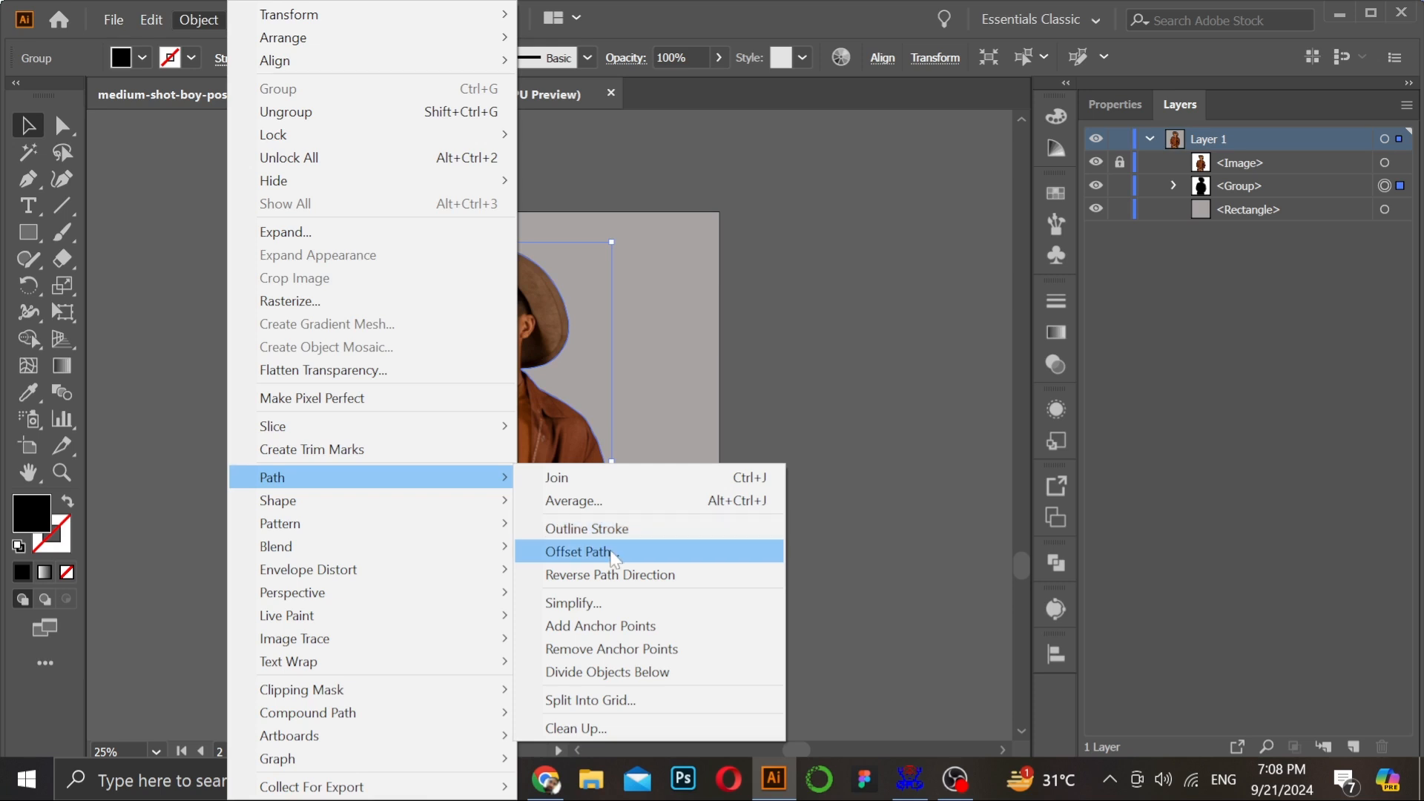
# Apply a 20 px Offset Path around the silhouette, checking it with Preview.
pyautogui.click(578, 551)
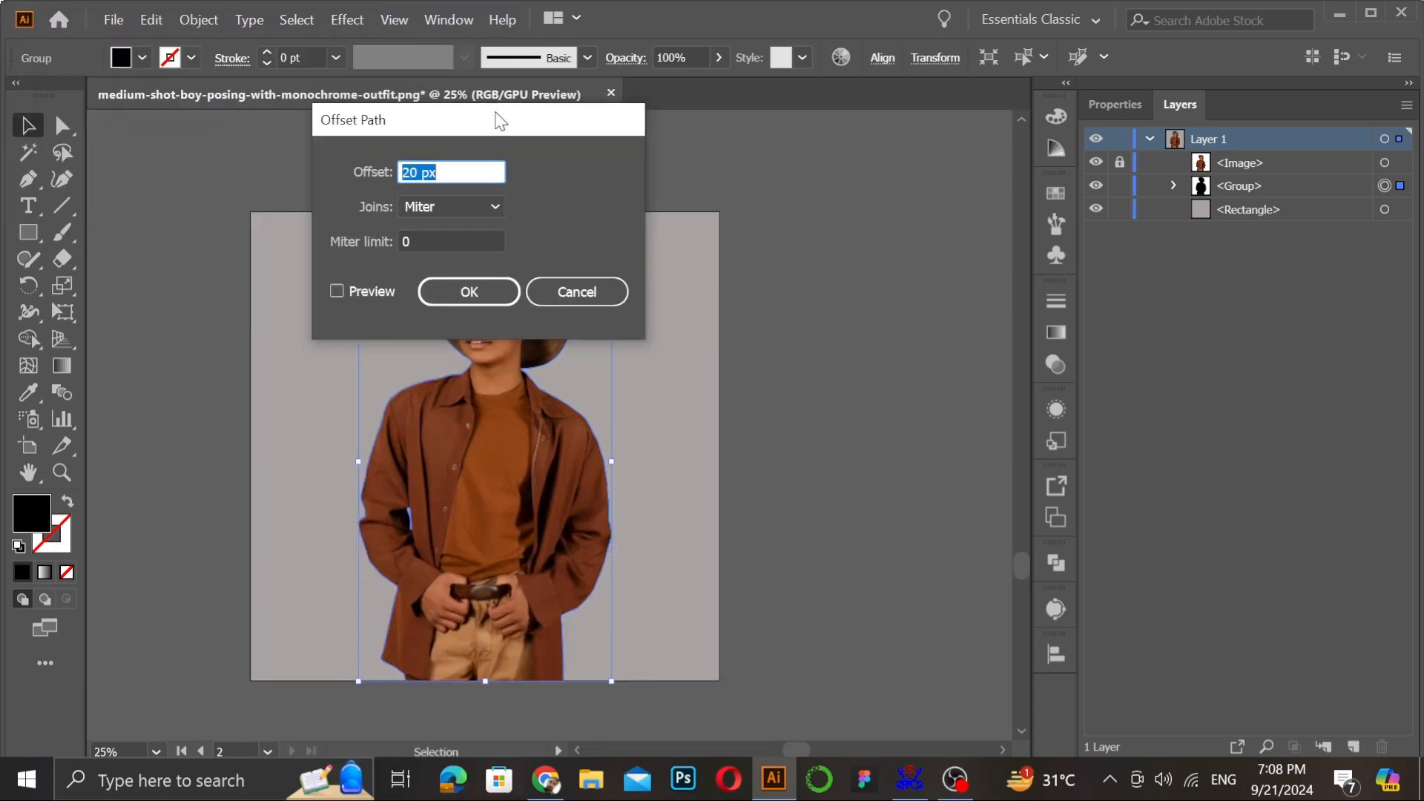
pyautogui.moveTo(408, 119); pyautogui.dragTo(808, 187)
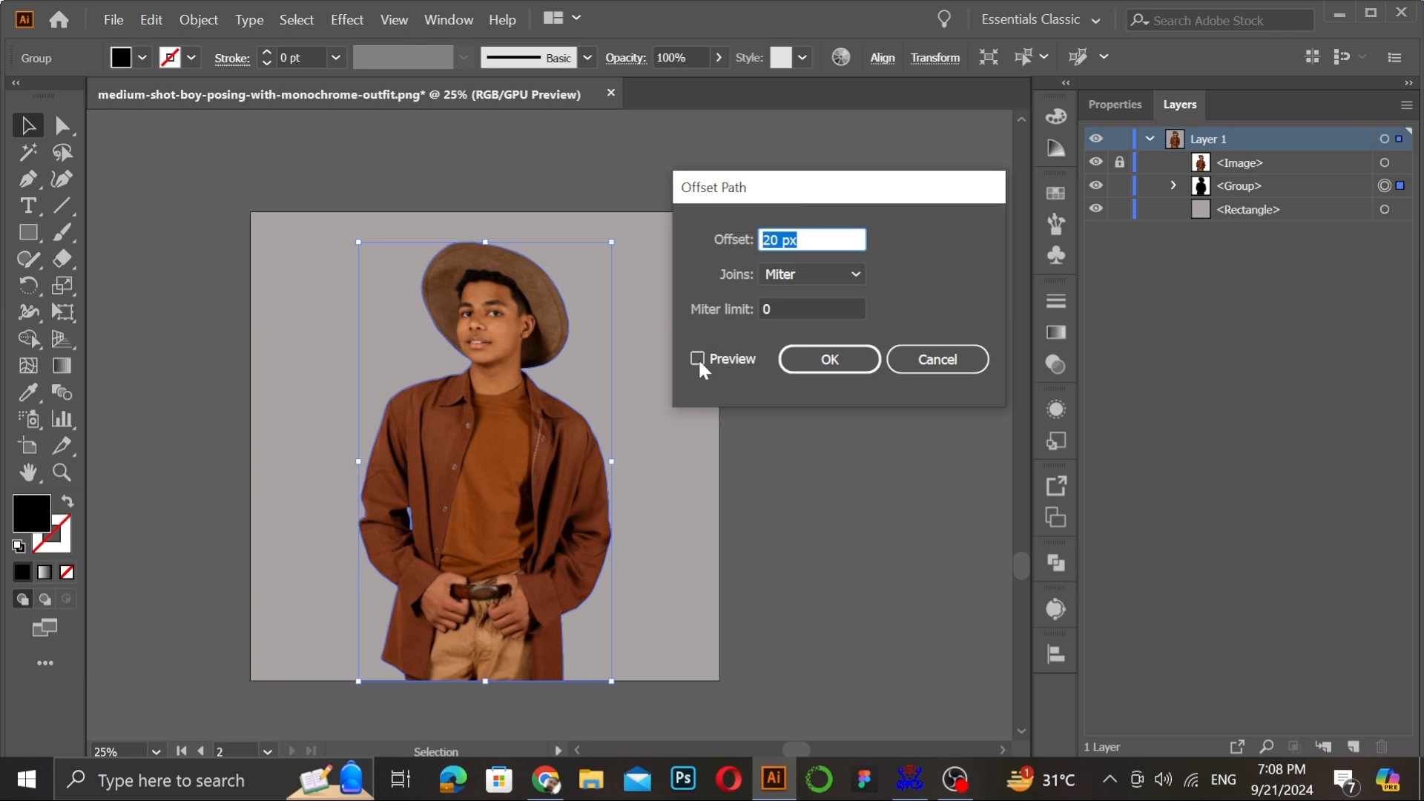
pyautogui.click(697, 358)
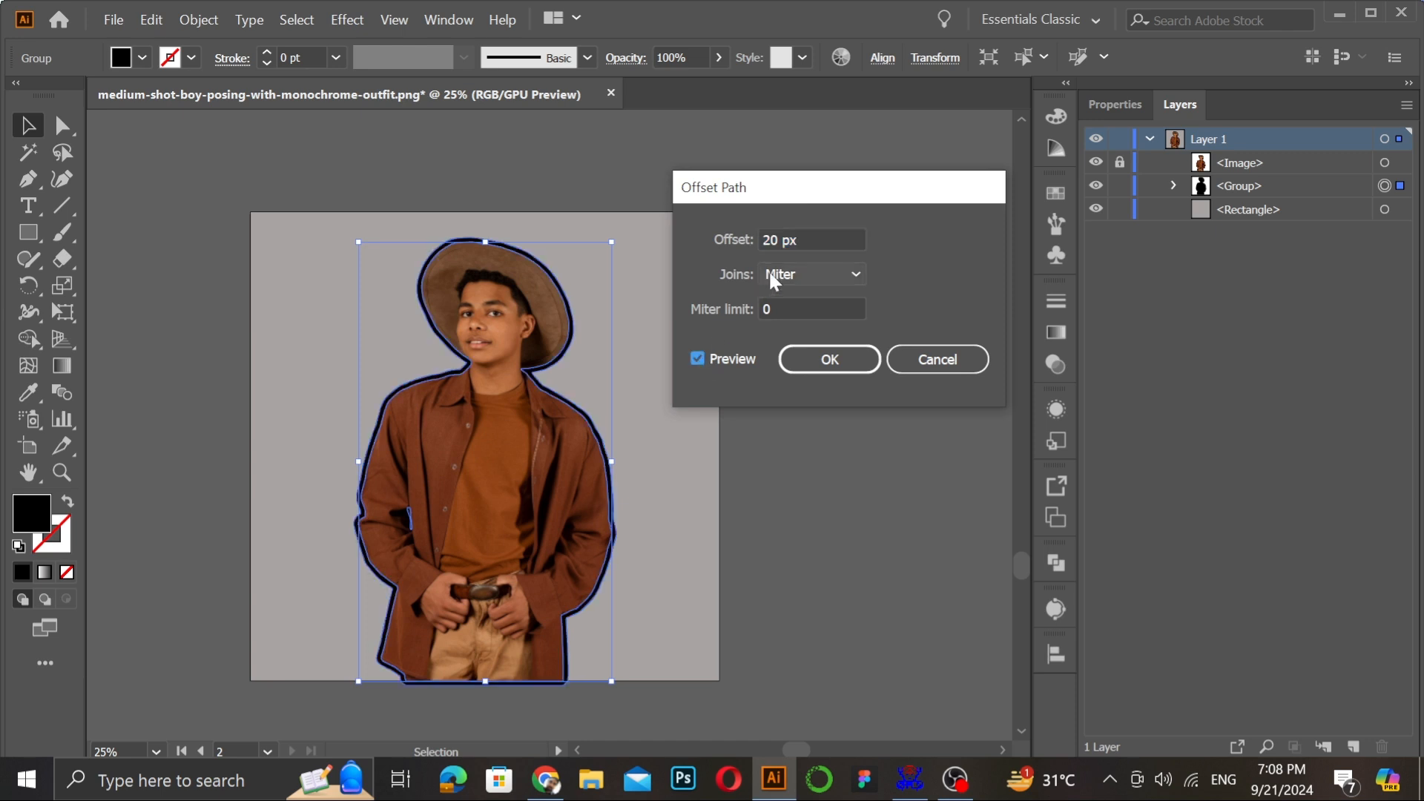
pyautogui.moveTo(832, 383)
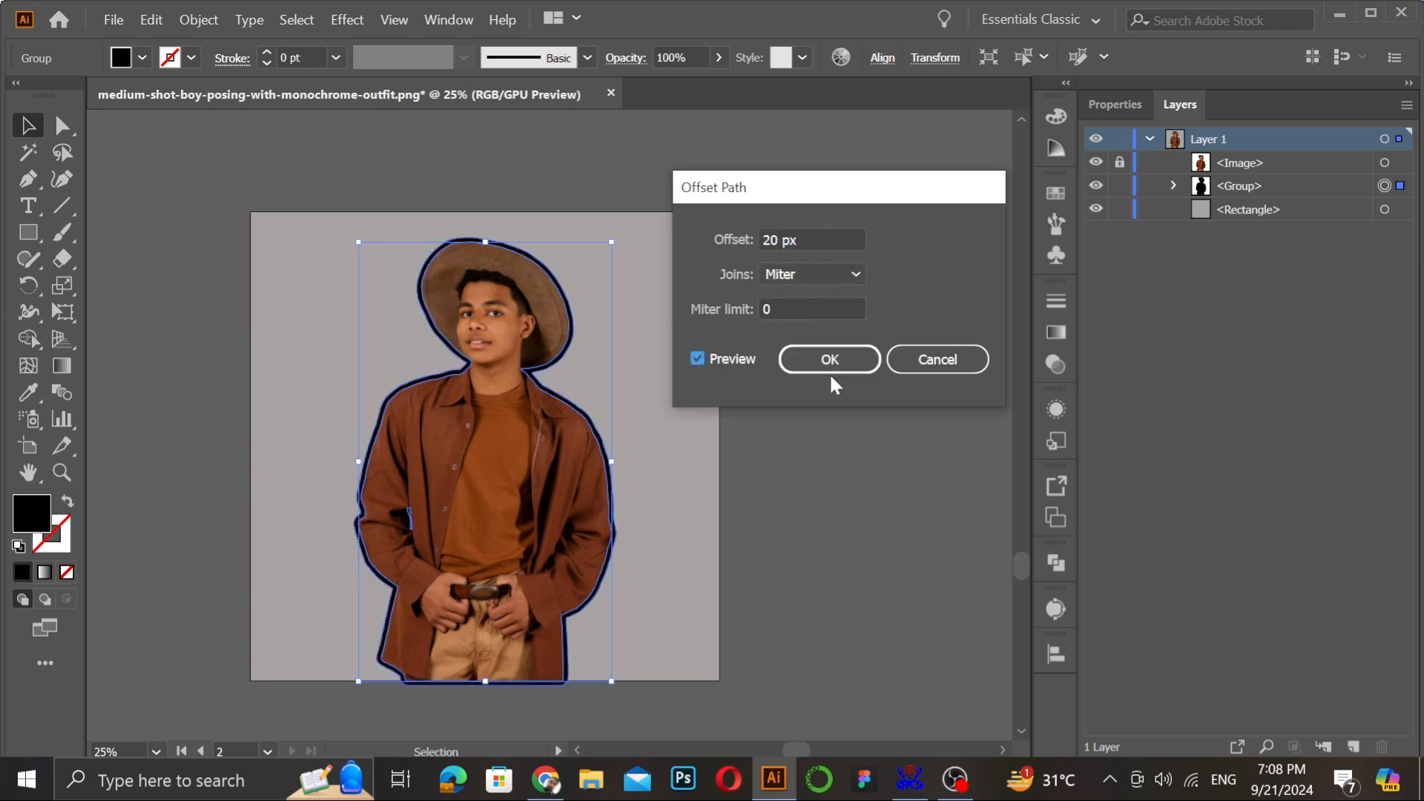
pyautogui.click(827, 359)
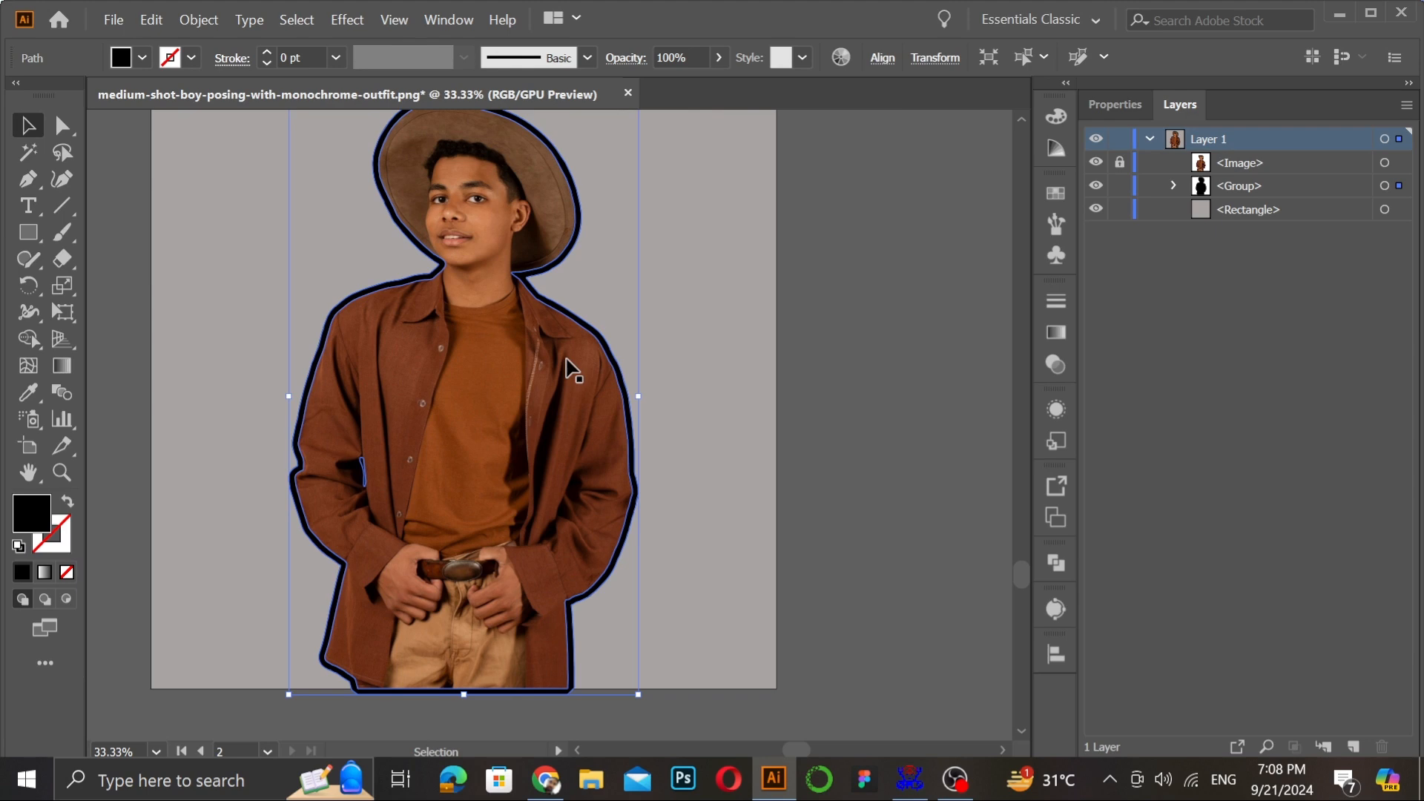
# Set the offset outline's fill to a pale near-white colour.
pyautogui.moveTo(567, 367); pyautogui.dragTo(572, 286)
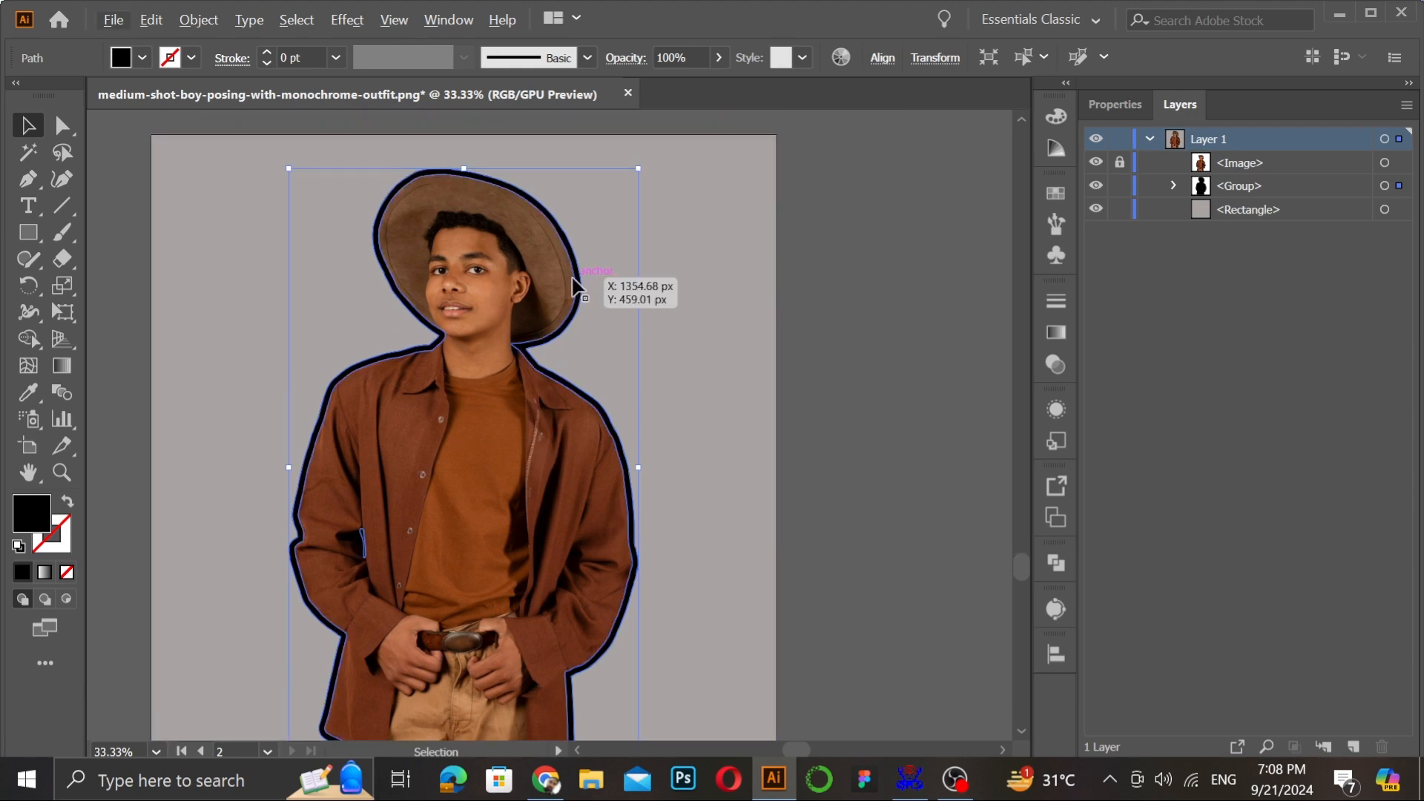
pyautogui.moveTo(73, 518)
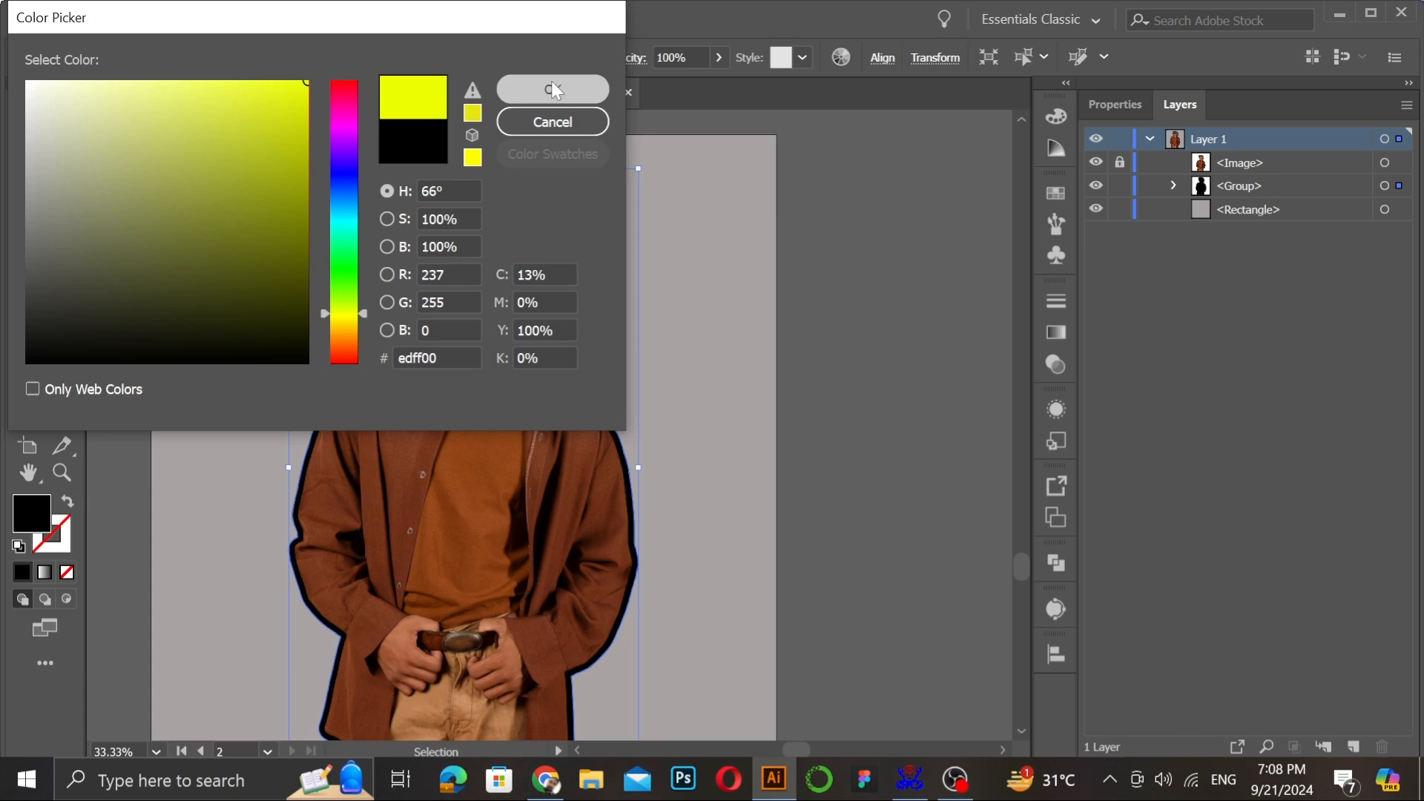
pyautogui.click(551, 89)
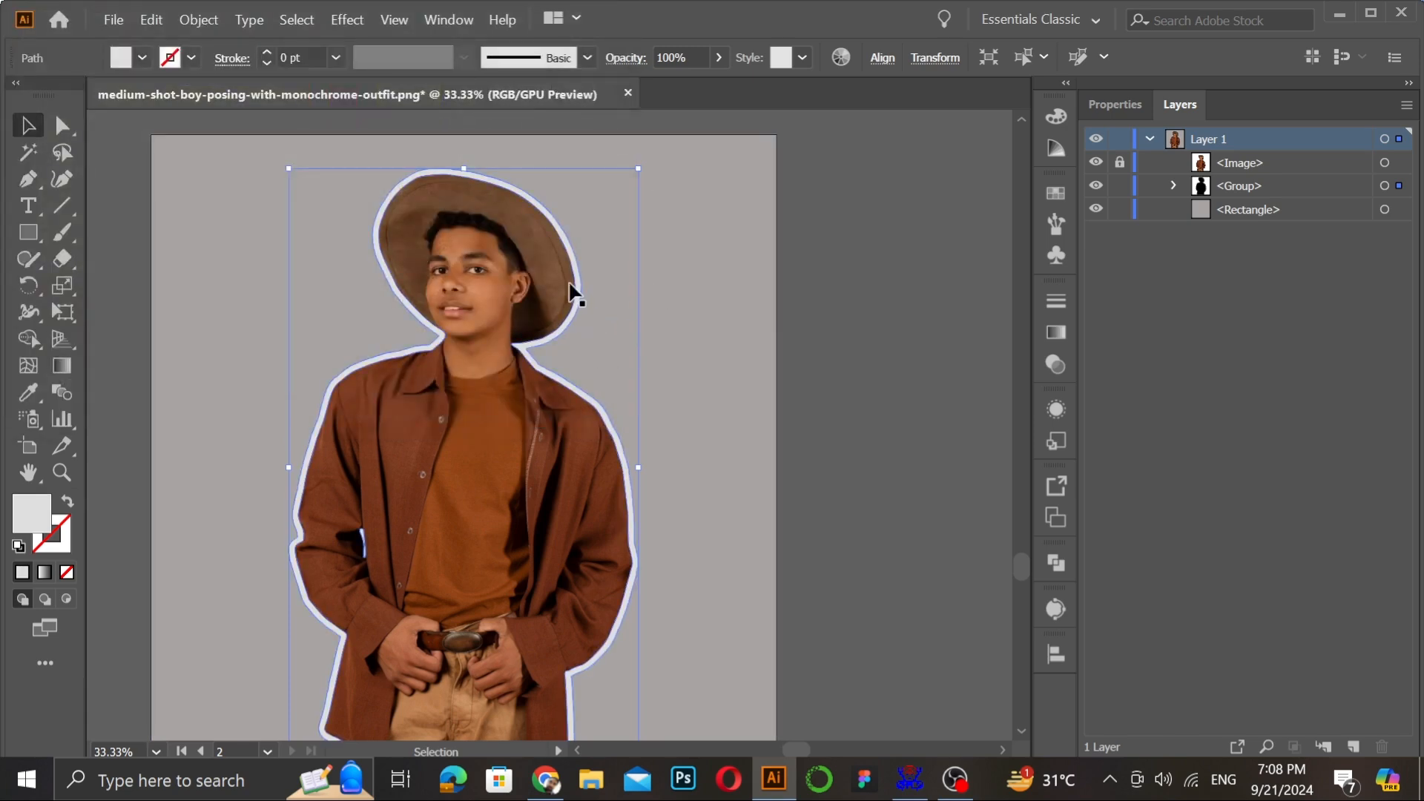
pyautogui.moveTo(582, 290)
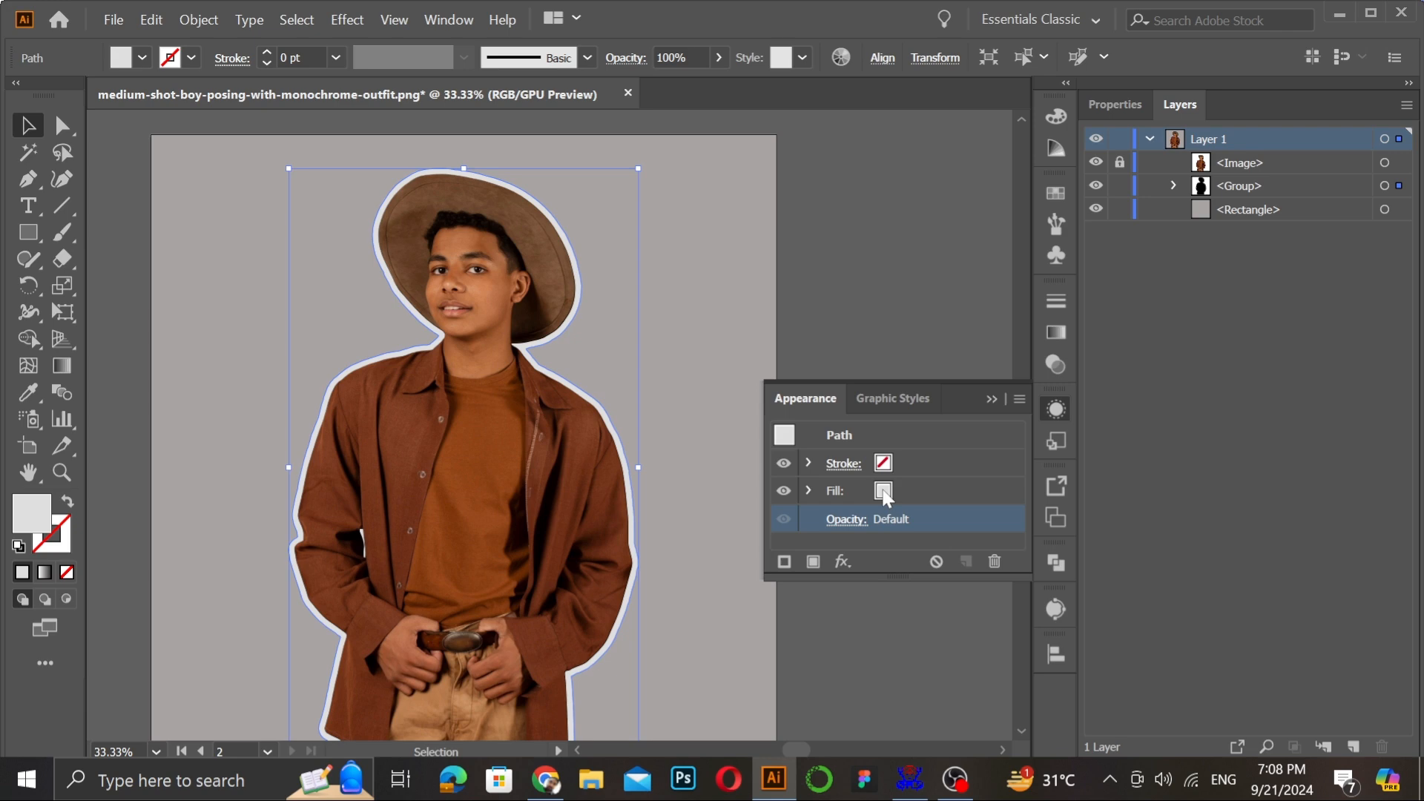
# Add a second fill to the outline path in the Appearance panel and set it to None.
pyautogui.click(881, 490)
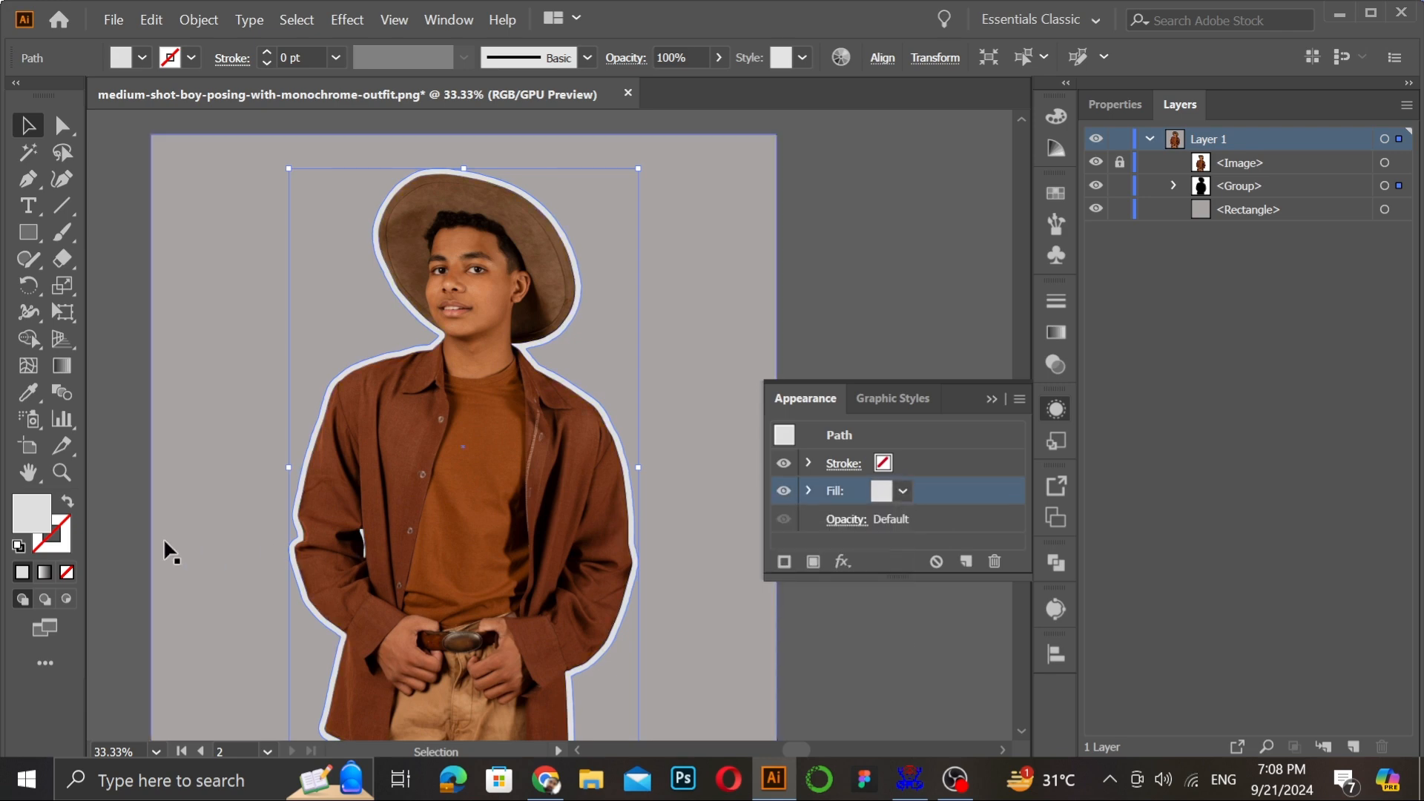
pyautogui.moveTo(33, 513)
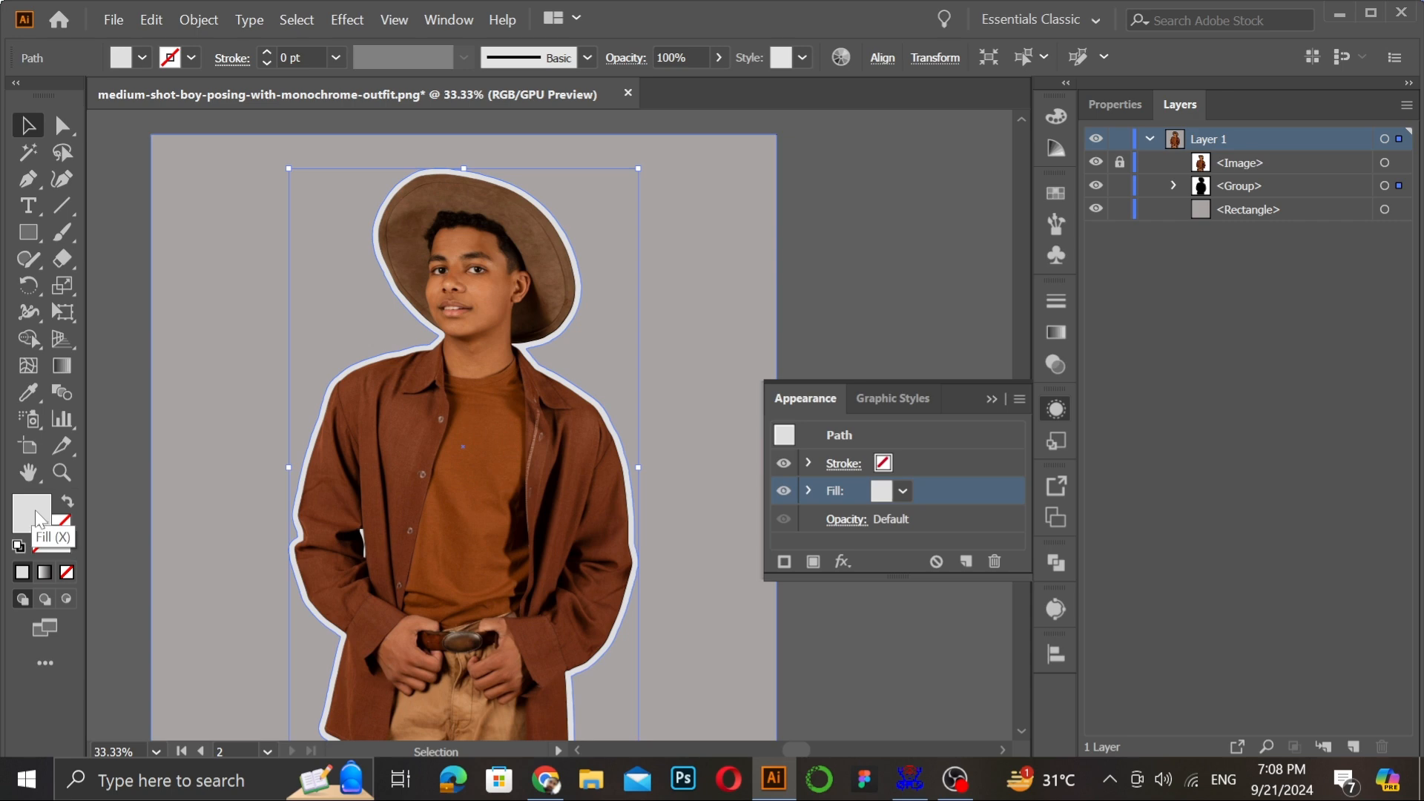
pyautogui.doubleClick(32, 511)
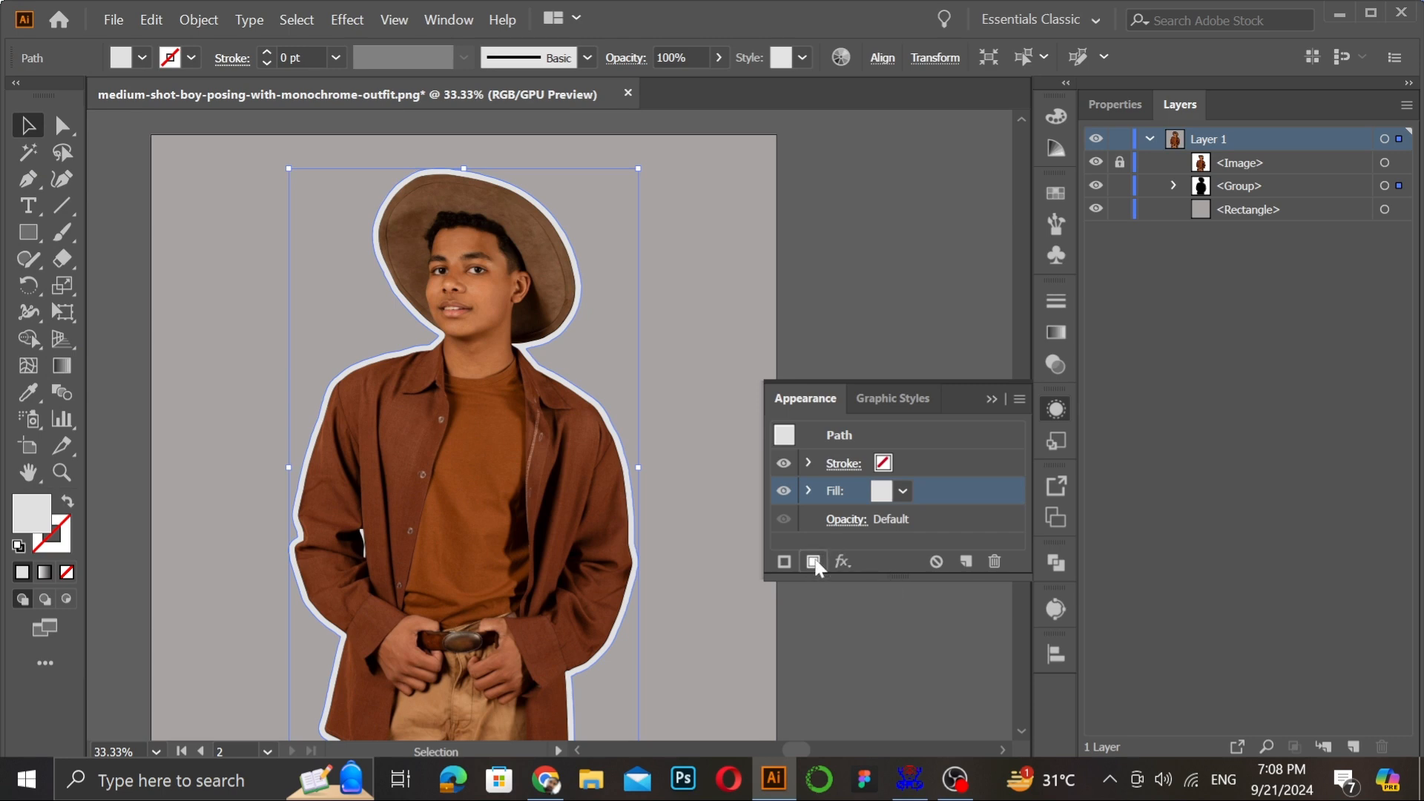
pyautogui.click(811, 561)
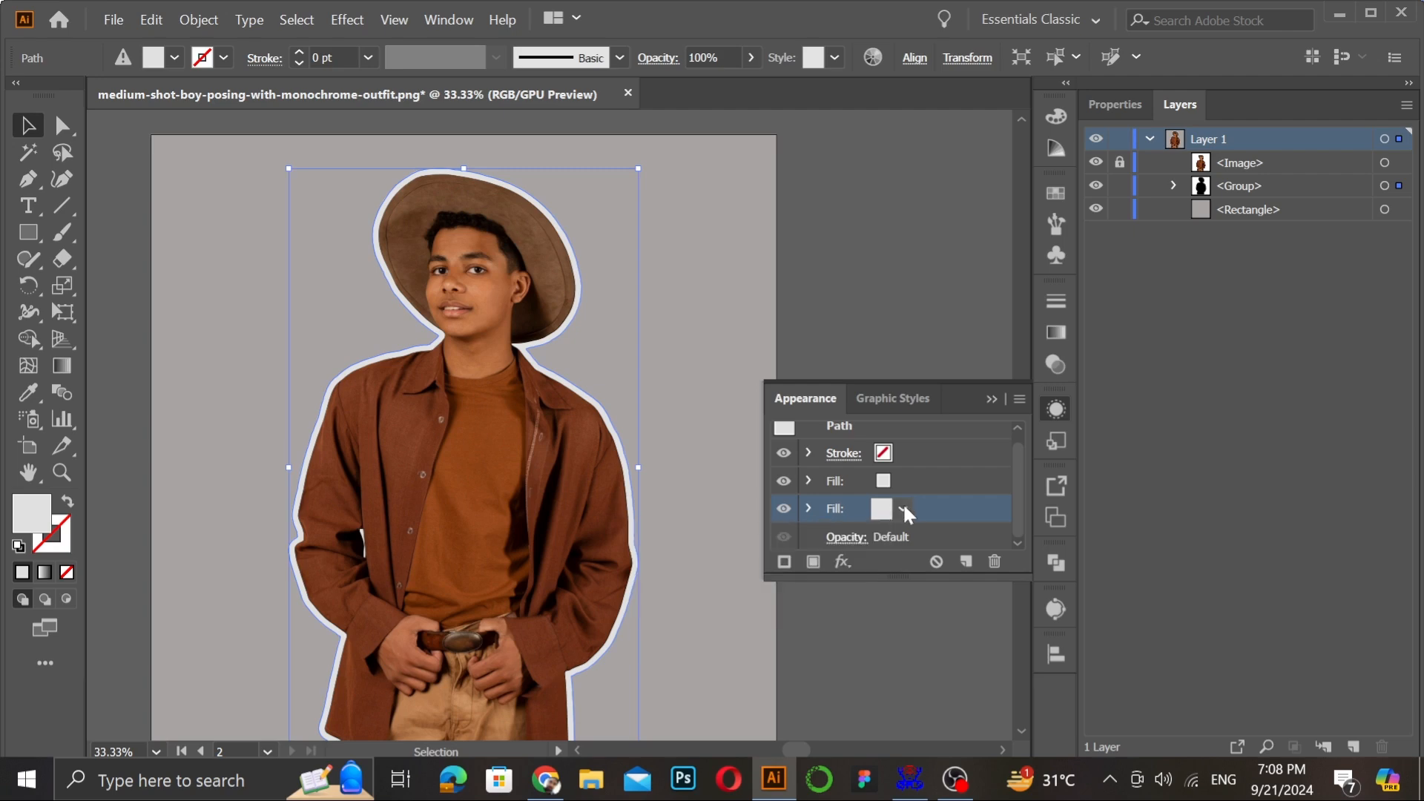
pyautogui.moveTo(32, 518)
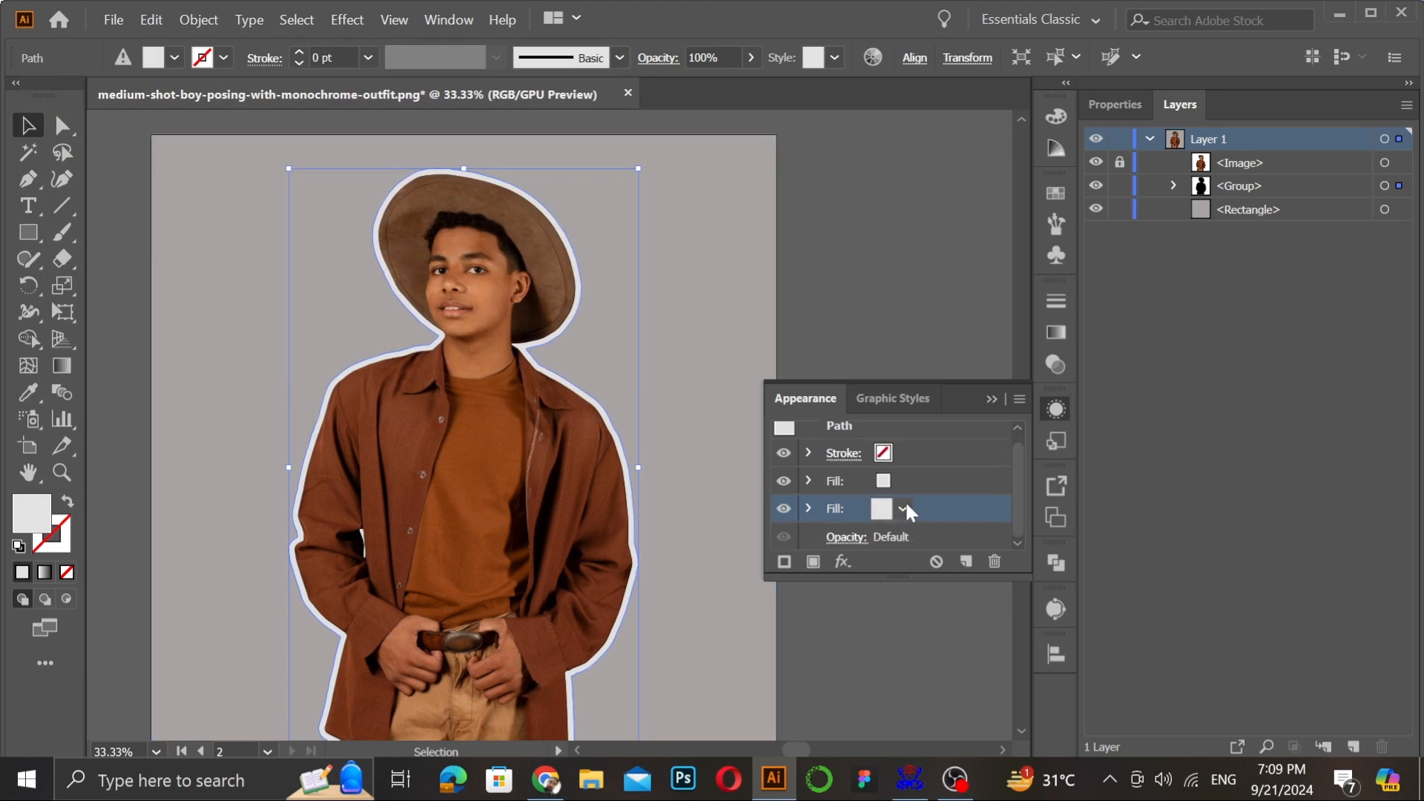
pyautogui.click(902, 509)
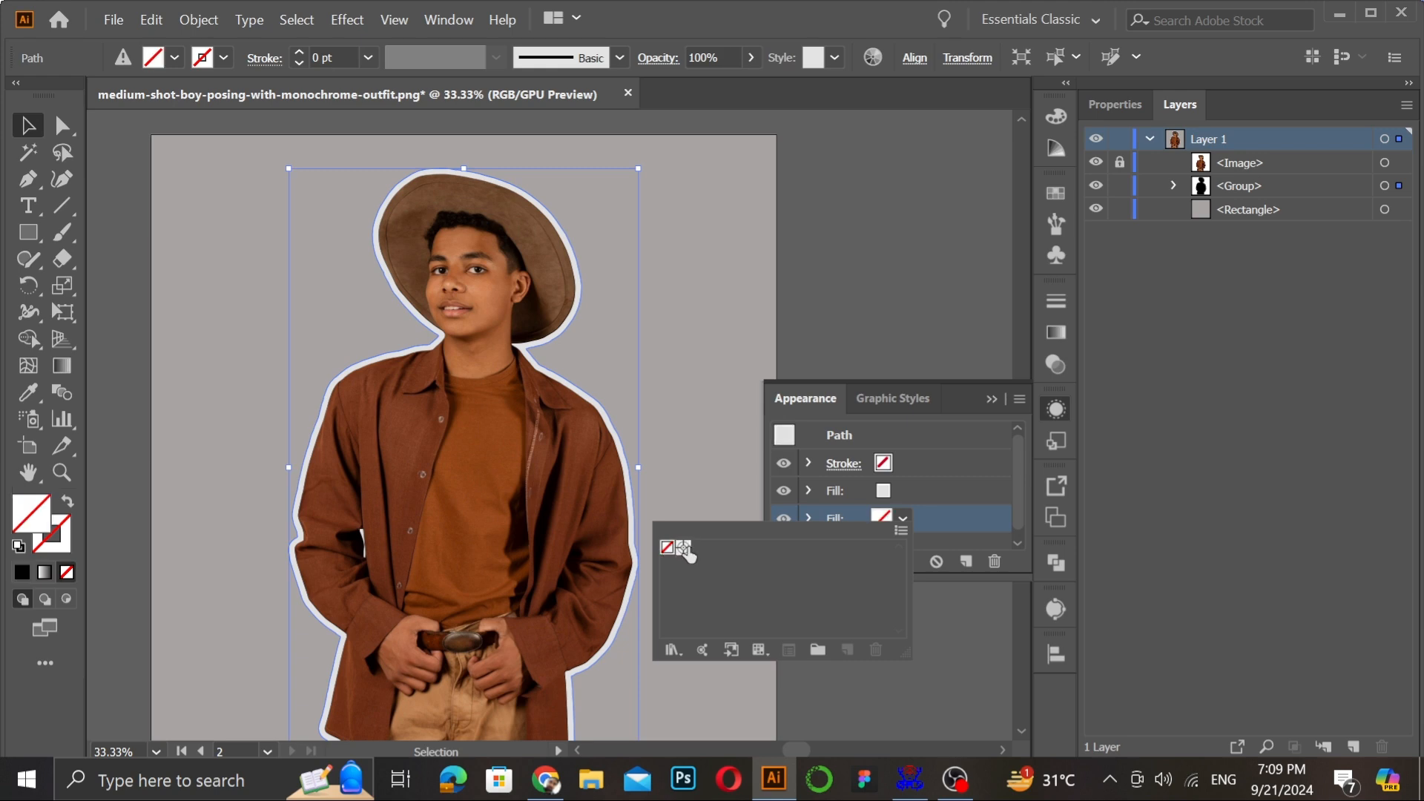
pyautogui.click(902, 518)
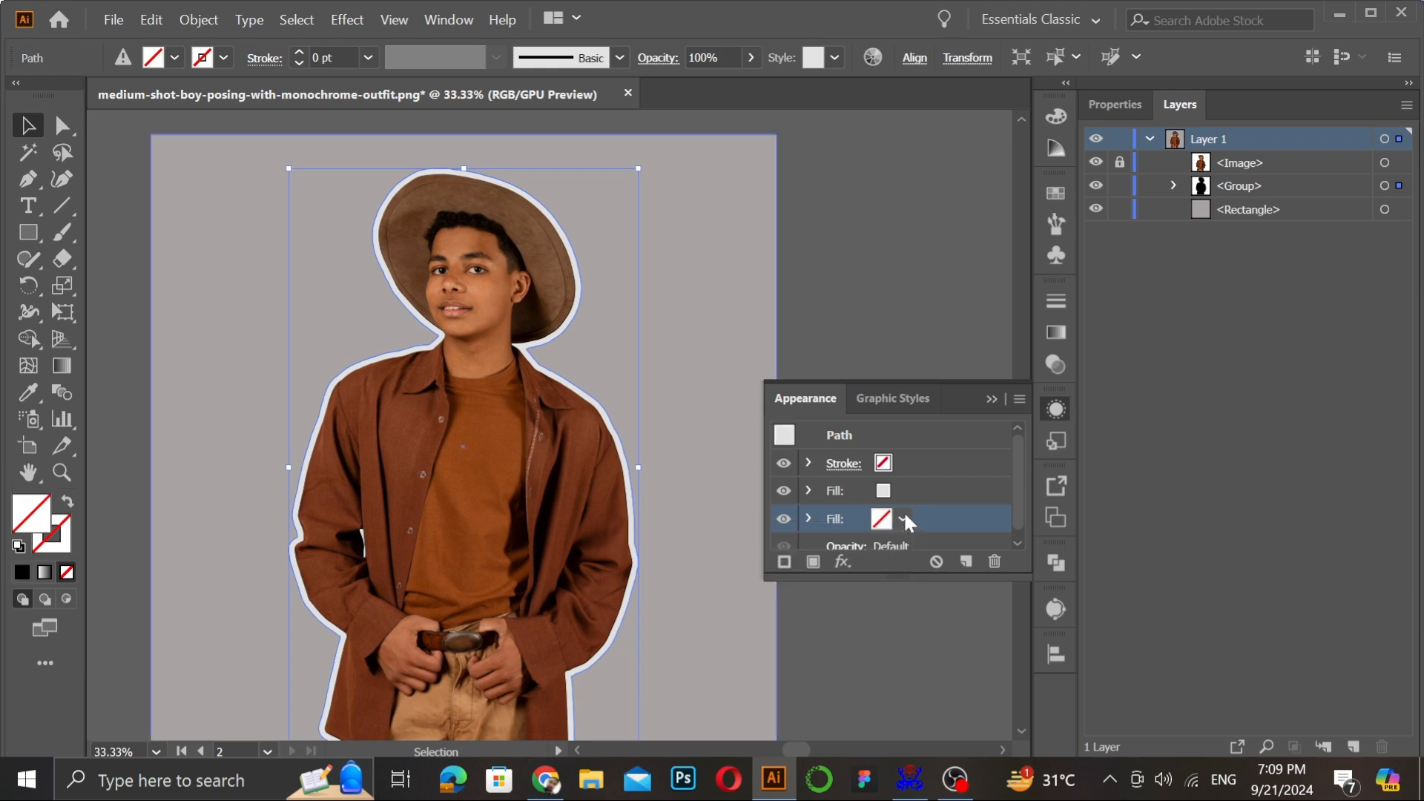
pyautogui.click(994, 561)
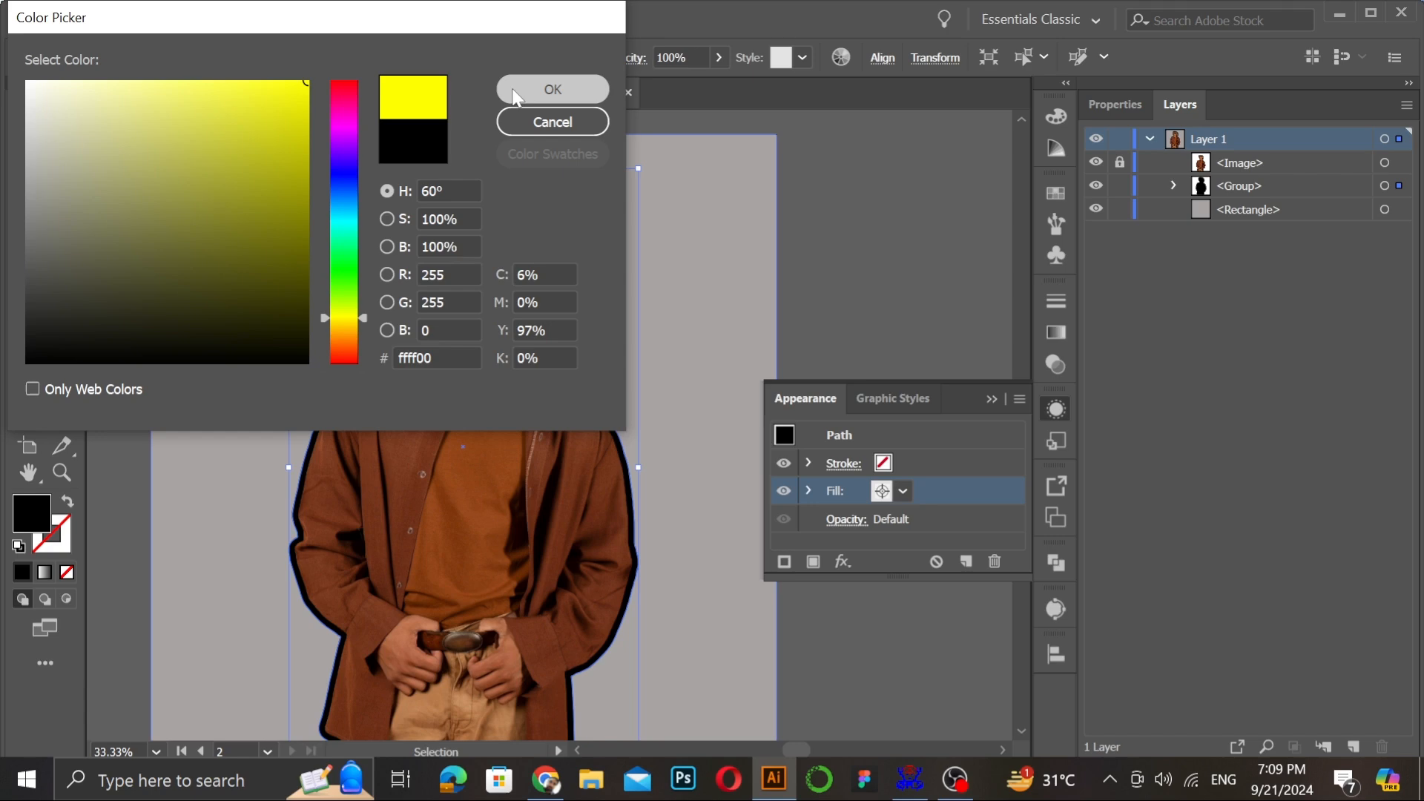
# Apply #ffff00 yellow to the outline and select the gray background rectangle.
pyautogui.click(552, 89)
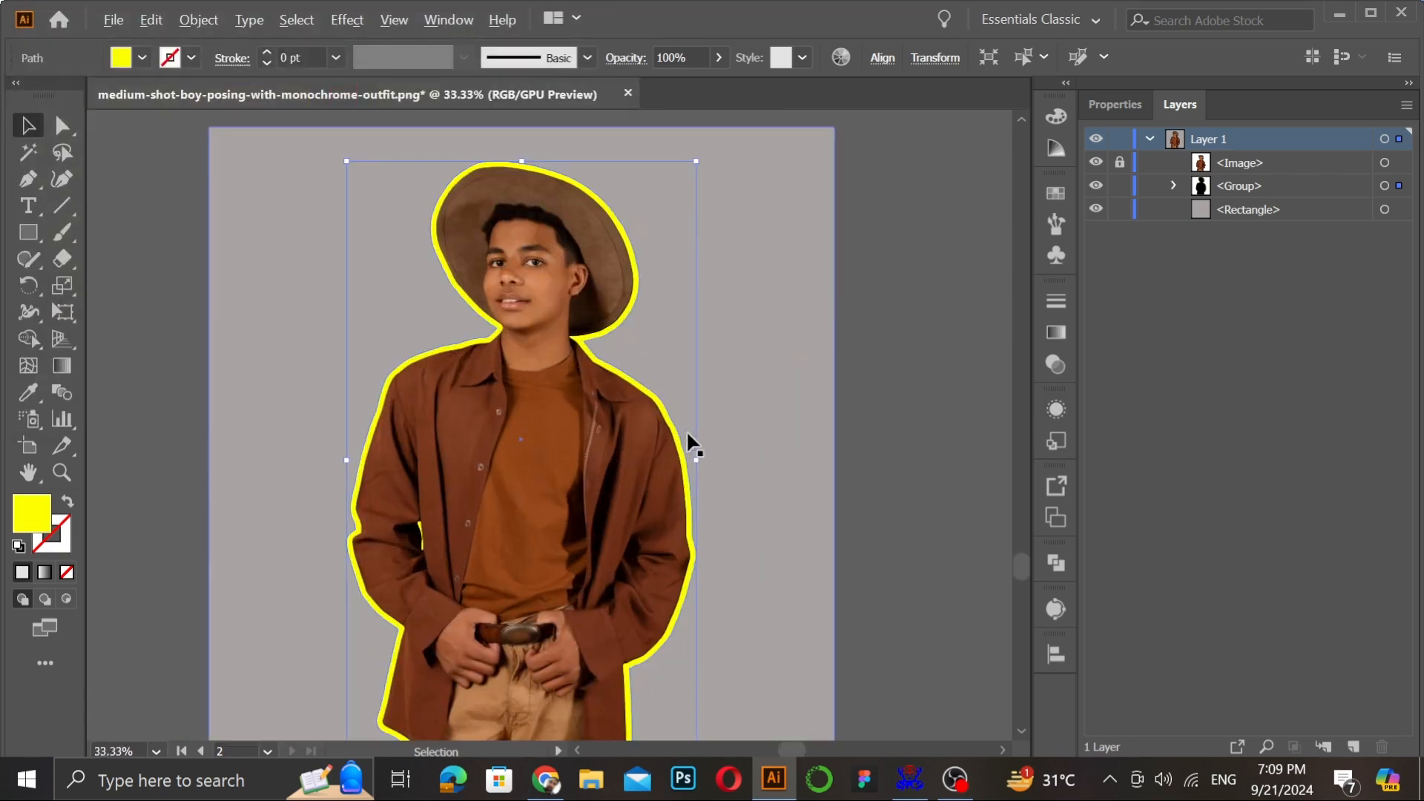
pyautogui.click(1249, 210)
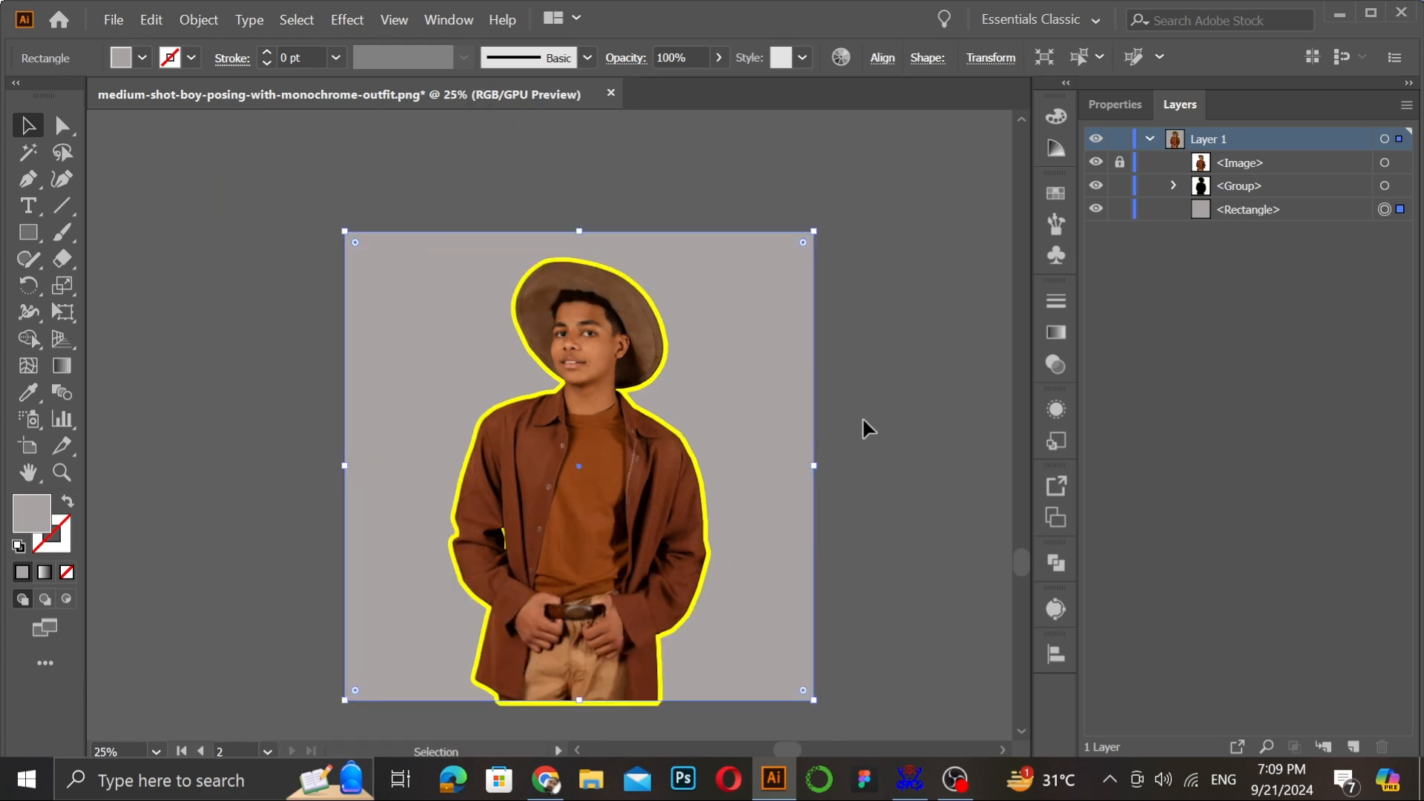